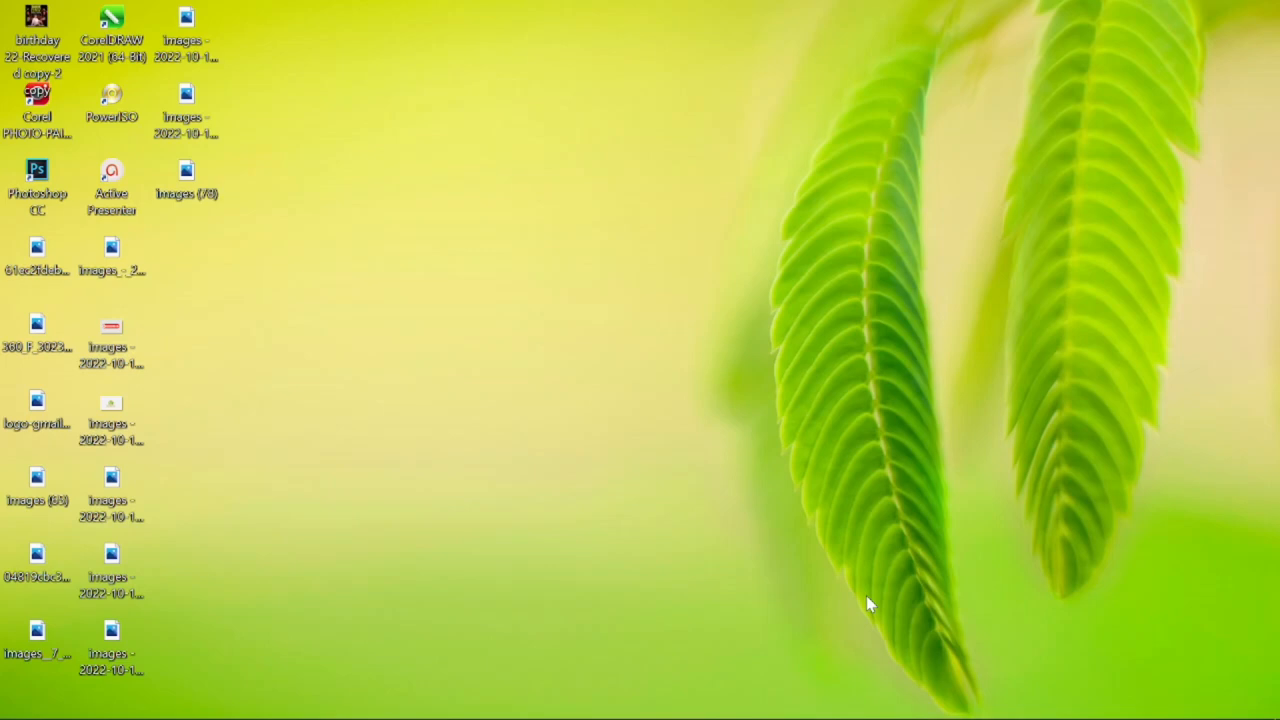
pyautogui.moveTo(758, 420)
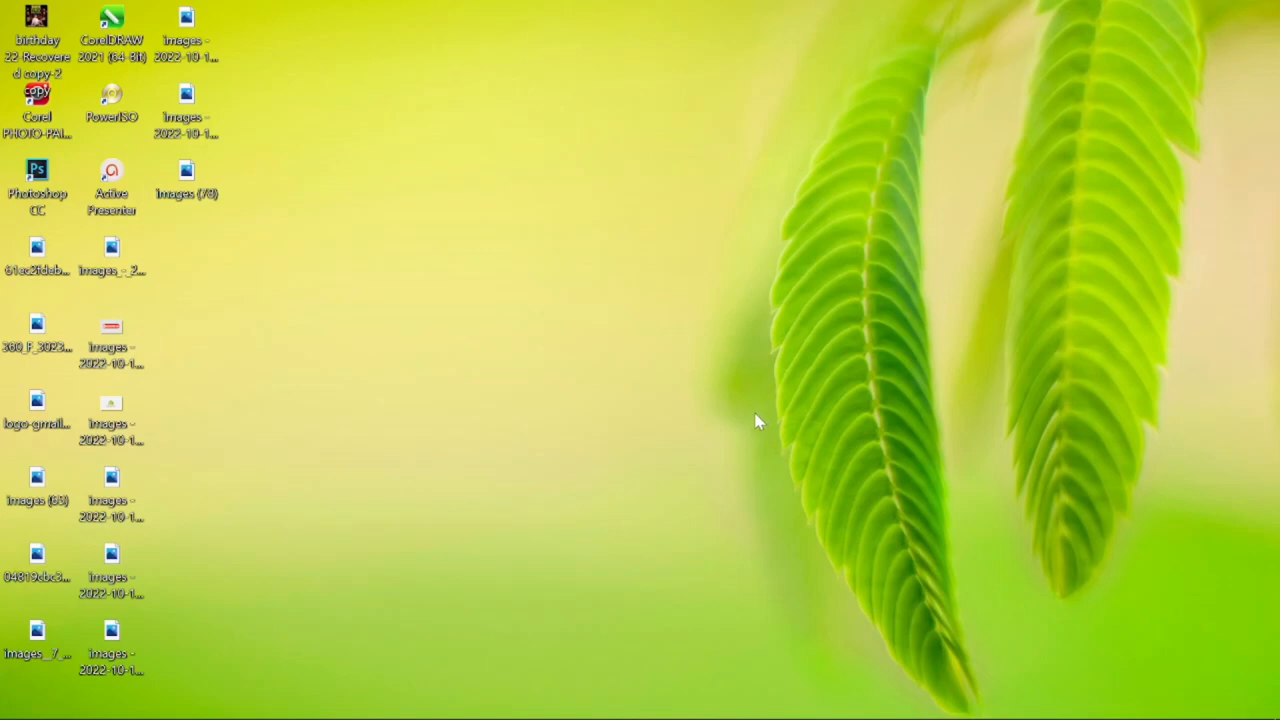
pyautogui.moveTo(676, 388)
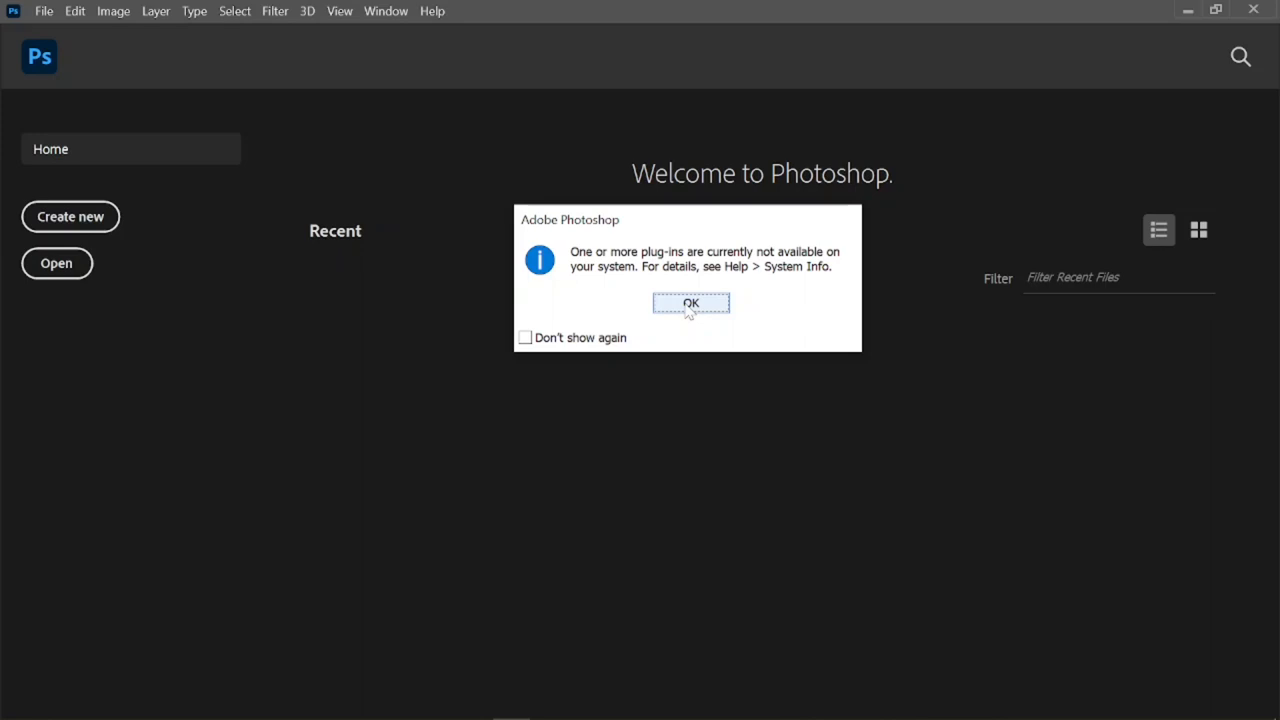
# Step: Dismiss the missing plug-ins warning and create a new blank 1080 × 1080 px Untitled-1 document
pyautogui.click(690, 304)
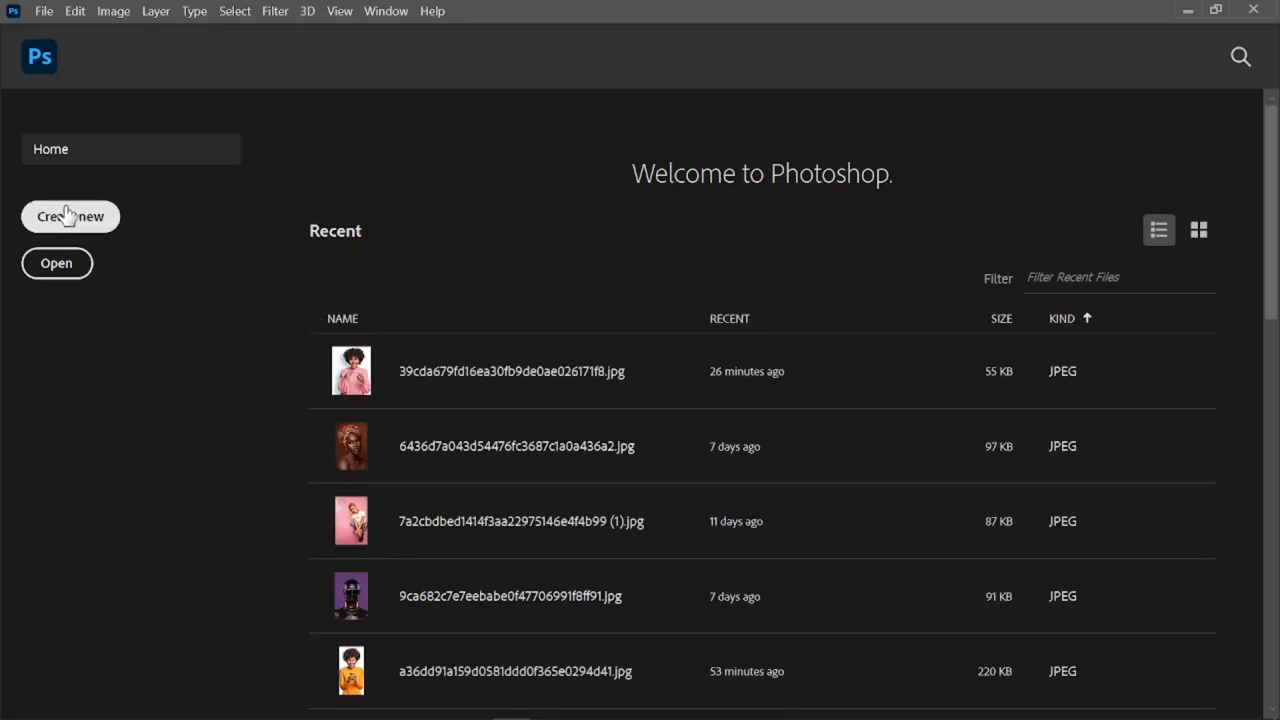
pyautogui.click(70, 216)
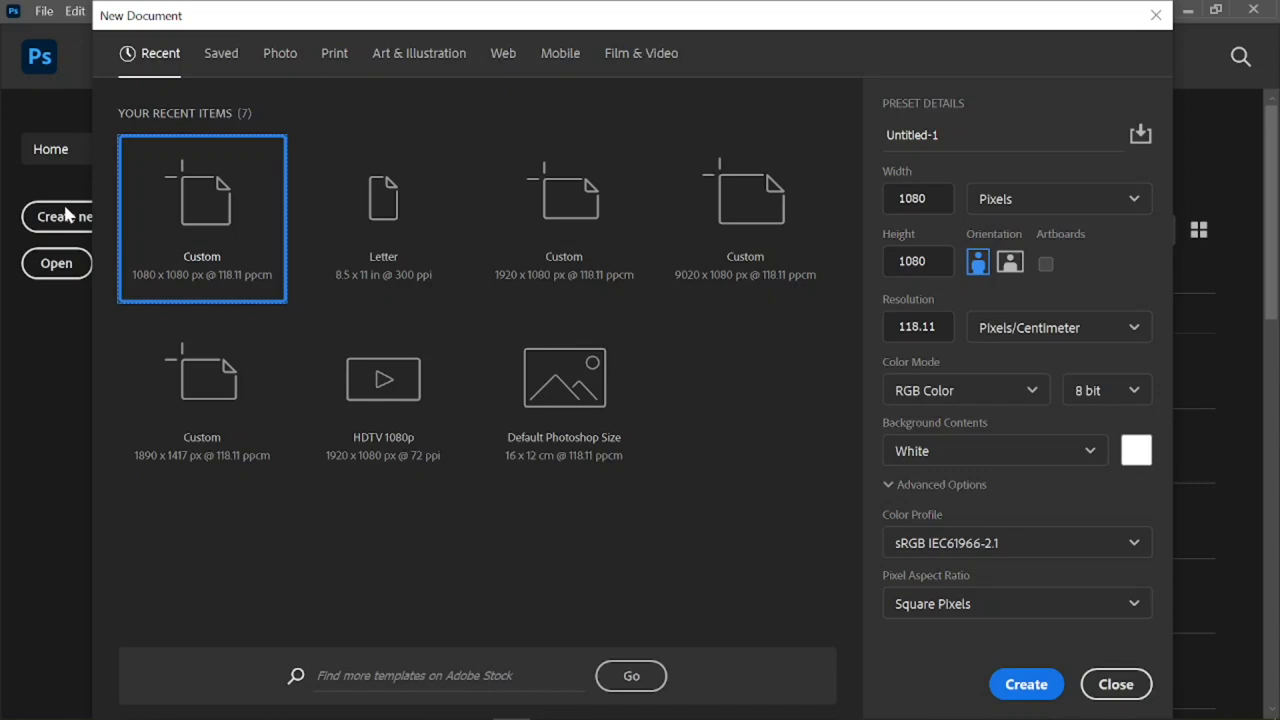
pyautogui.moveTo(668, 414)
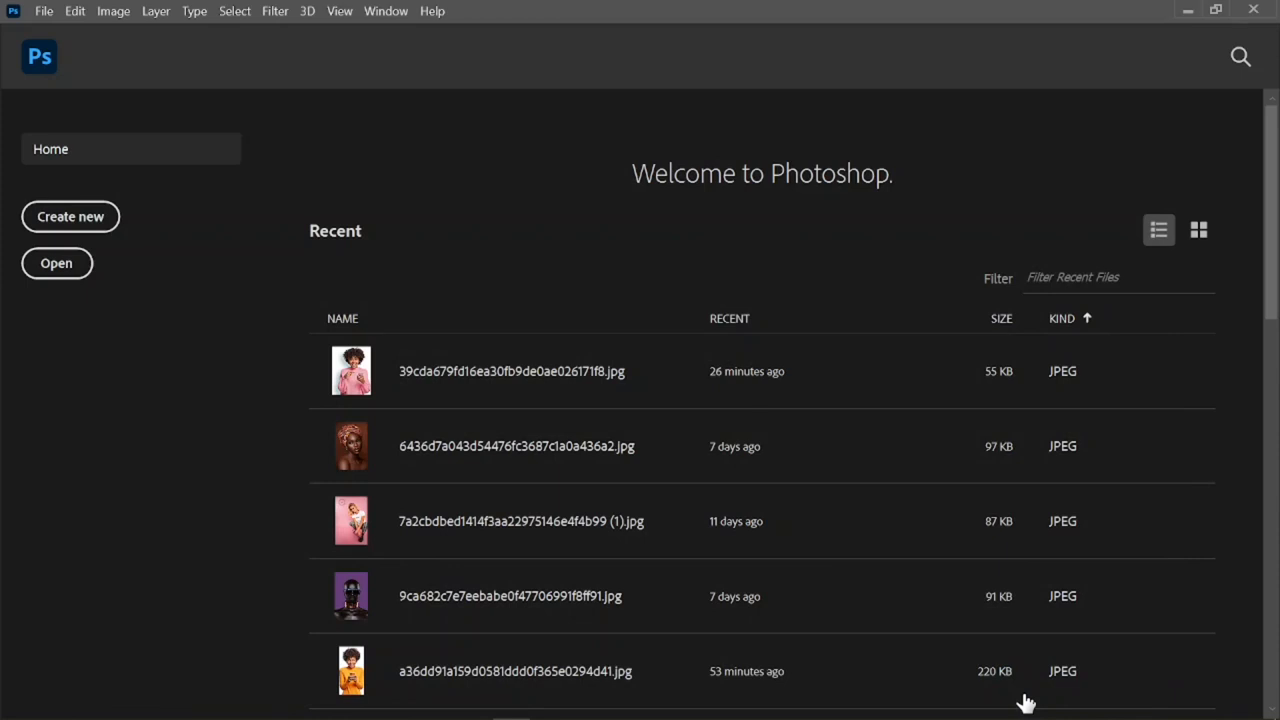
pyautogui.click(70, 216)
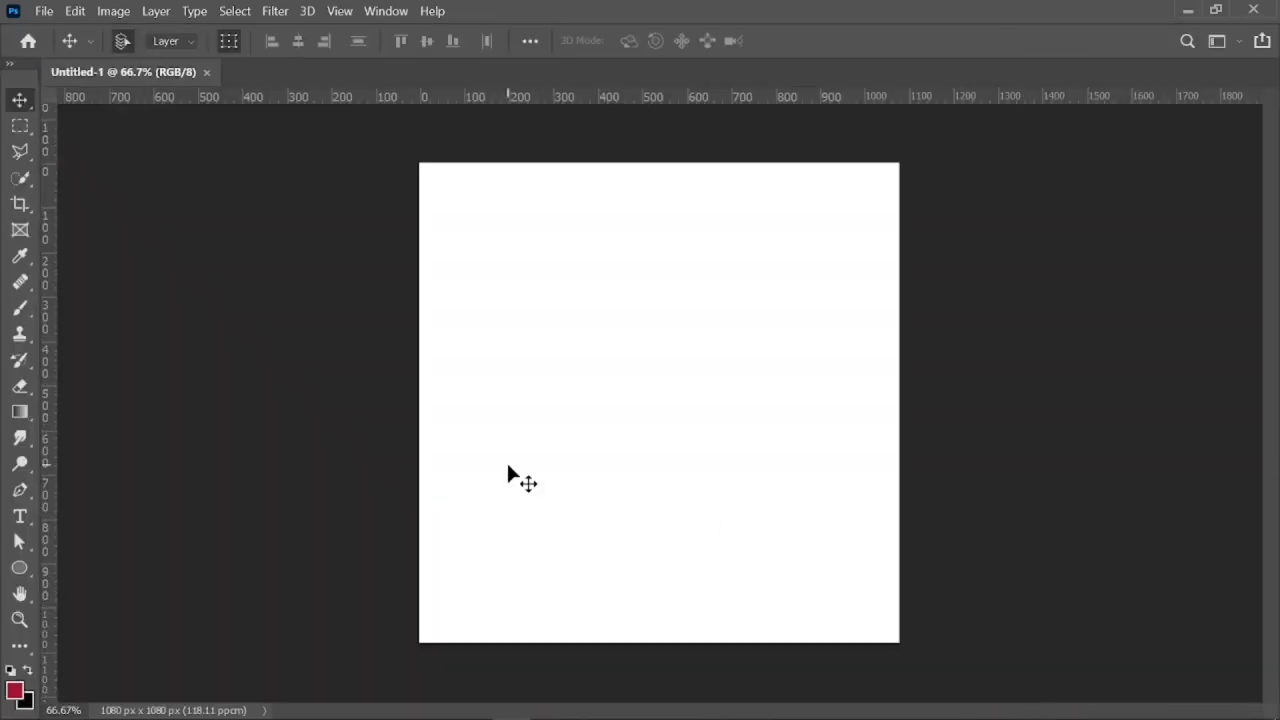
pyautogui.moveTo(20, 540)
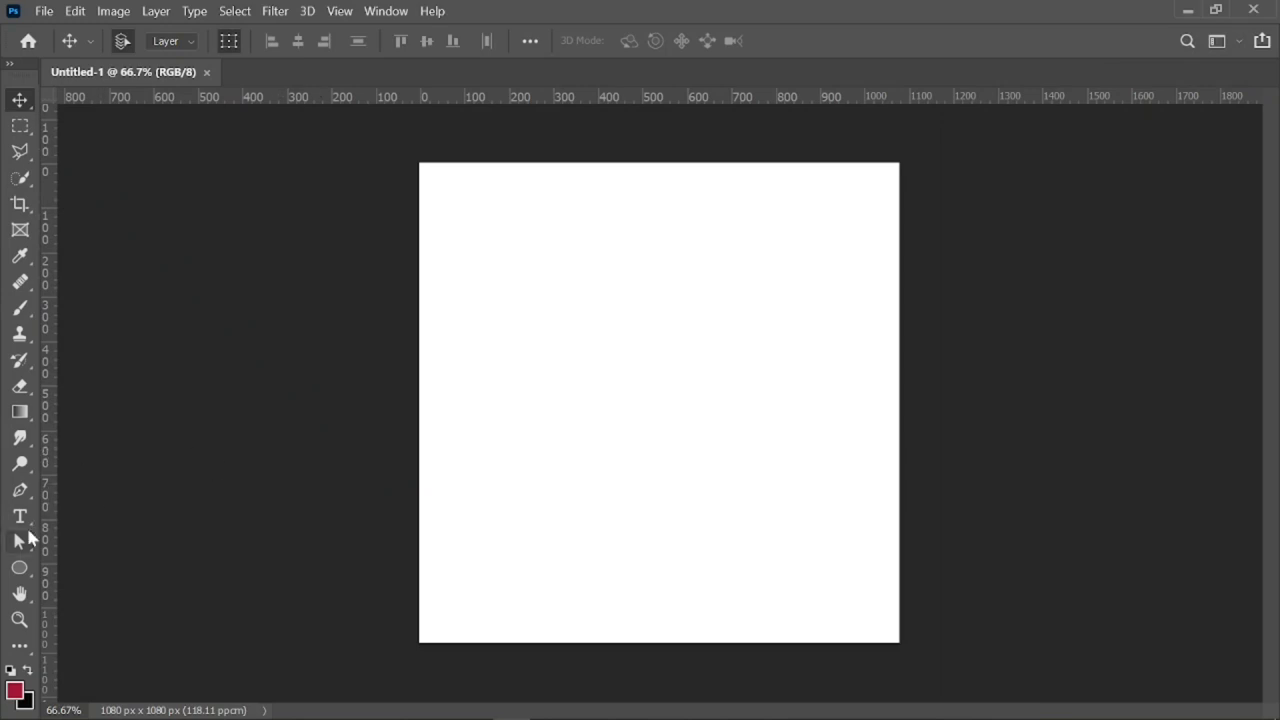
pyautogui.moveTo(20, 580)
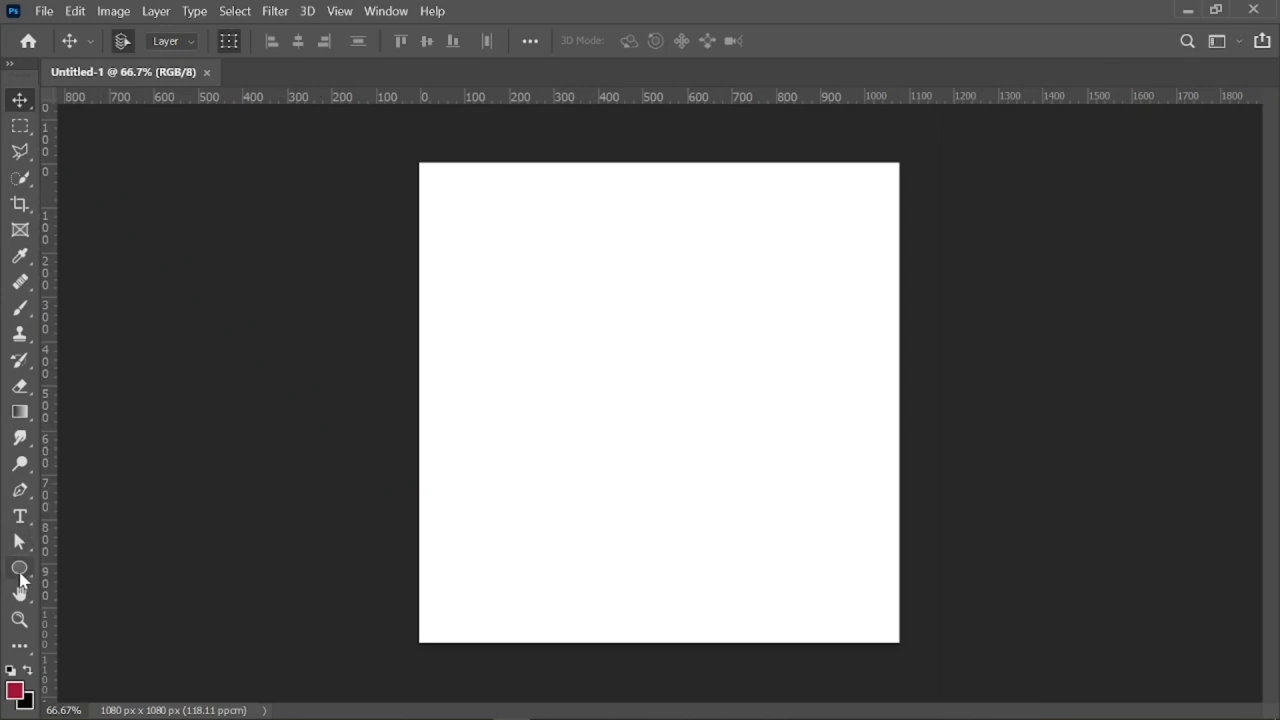
pyautogui.moveTo(20, 568)
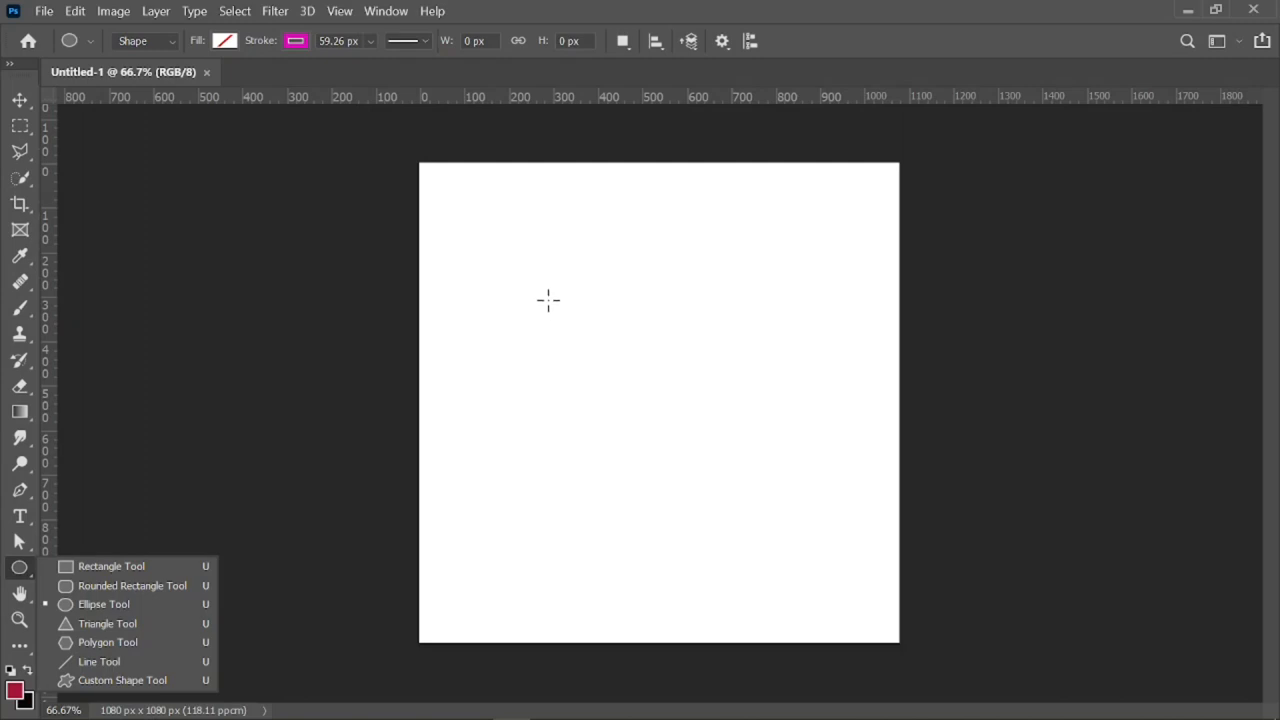
pyautogui.moveTo(544, 298)
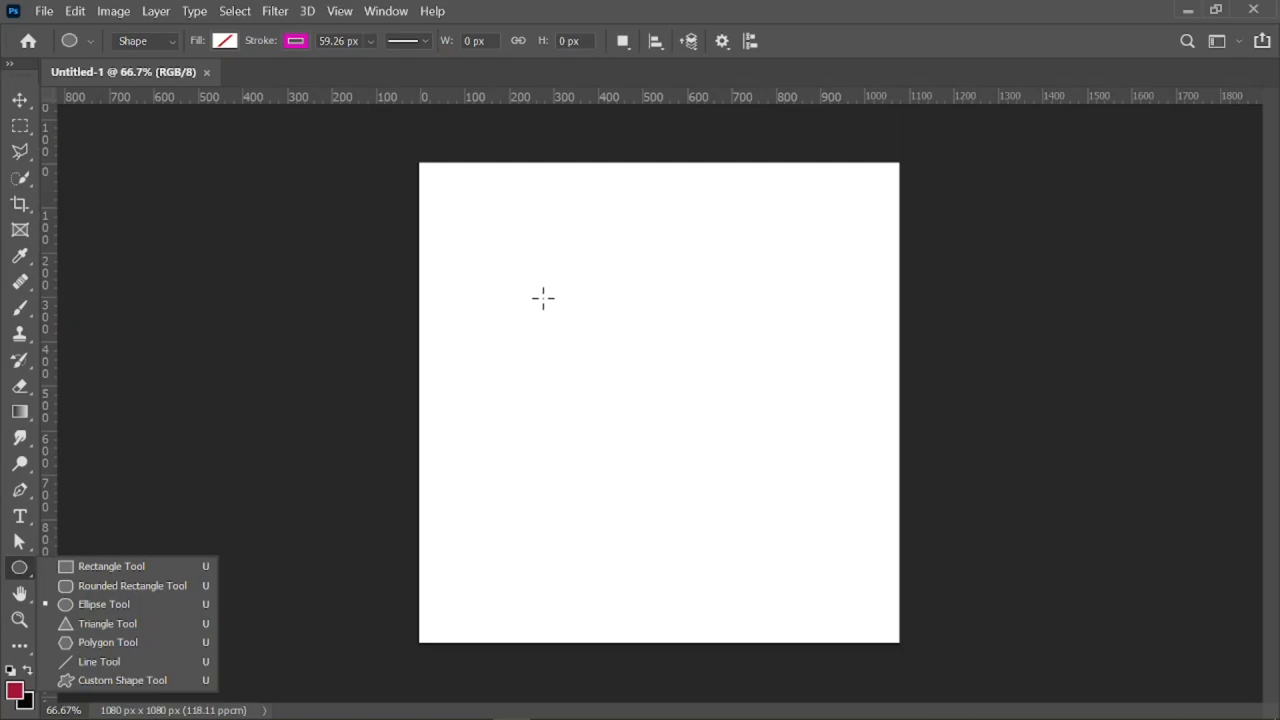
# Step: Draw a magenta-outlined circle with the Ellipse Tool and resize it evenly to about 754 px across
pyautogui.moveTo(544, 298); pyautogui.dragTo(618, 348)
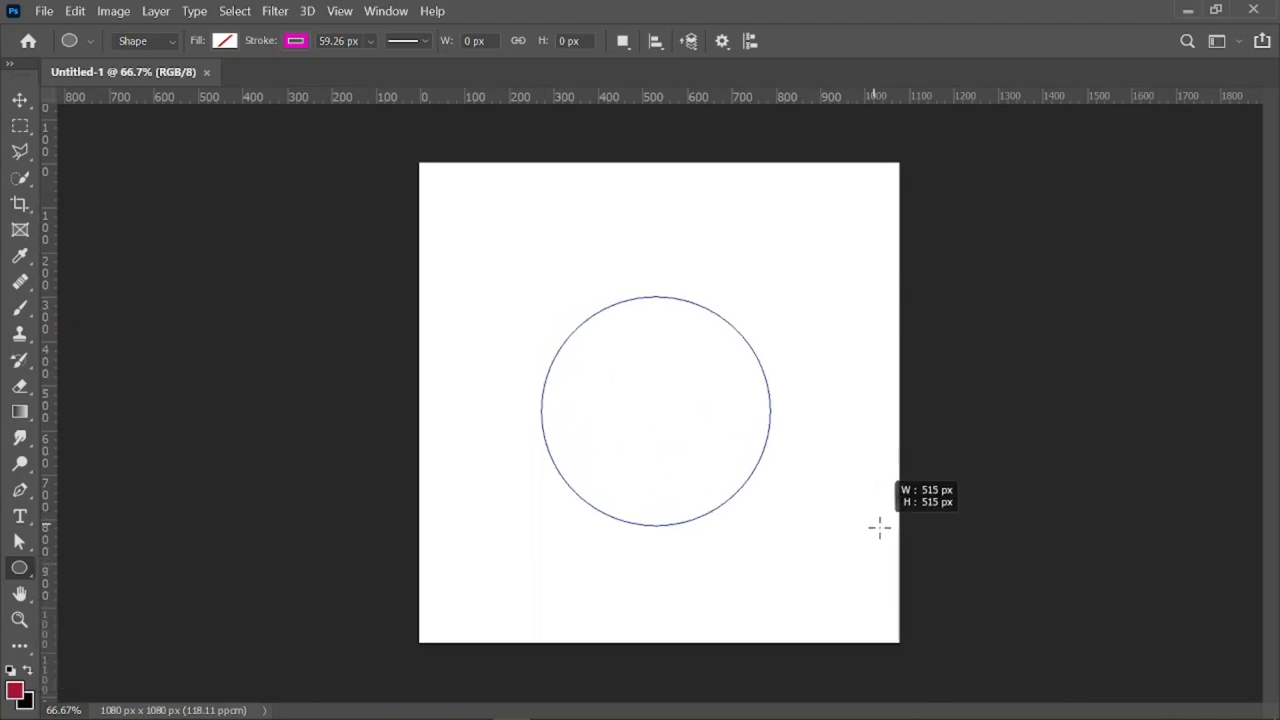
pyautogui.moveTo(656, 300); pyautogui.dragTo(804, 536)
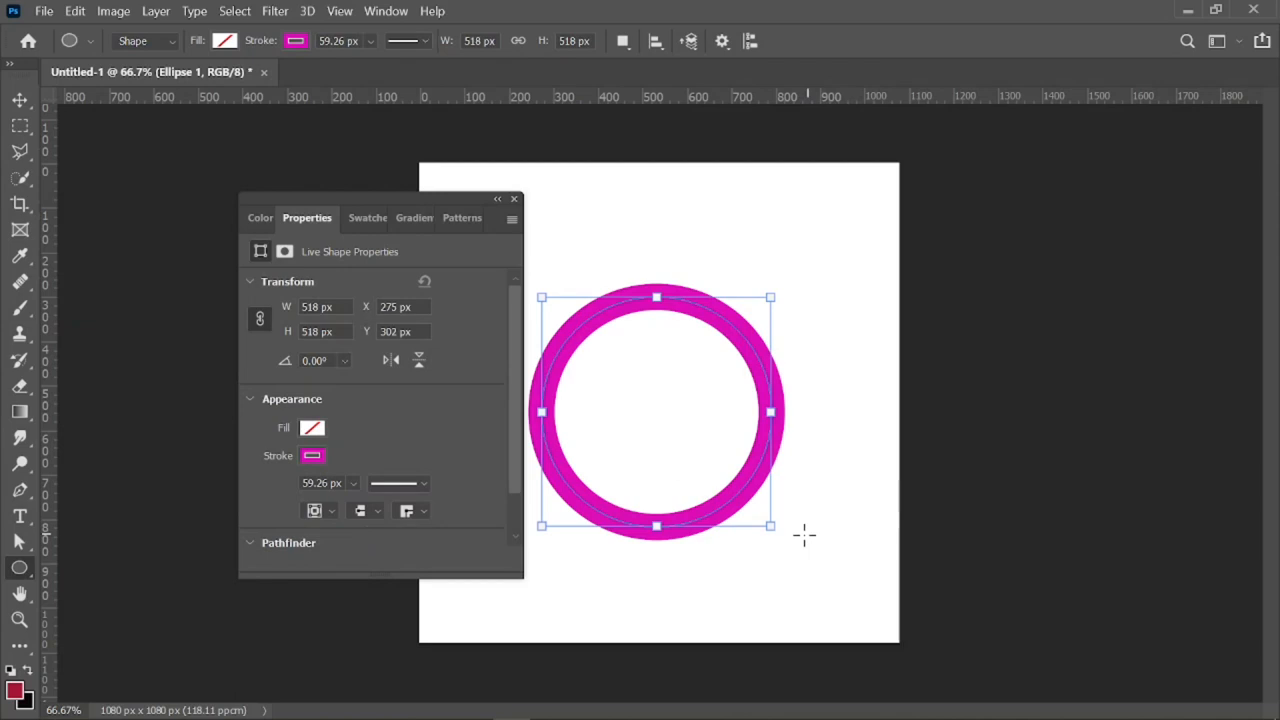
pyautogui.moveTo(770, 524); pyautogui.dragTo(836, 558)
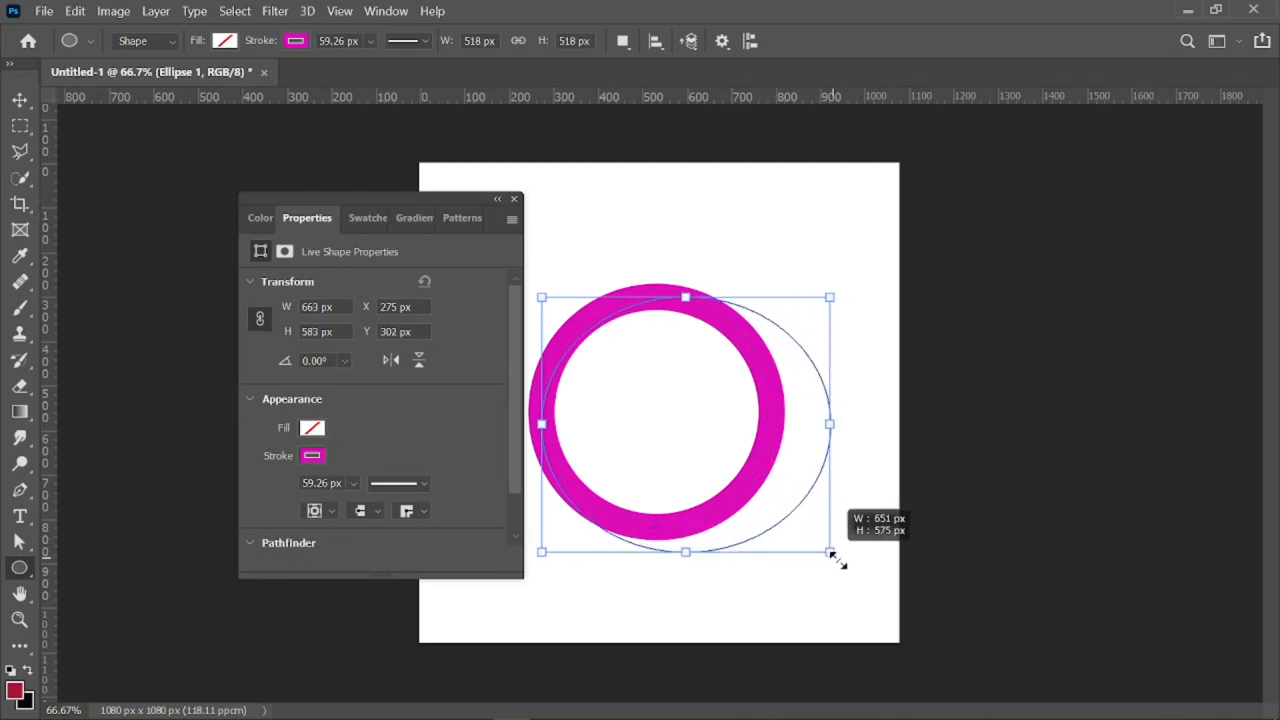
pyautogui.moveTo(830, 552); pyautogui.dragTo(770, 524)
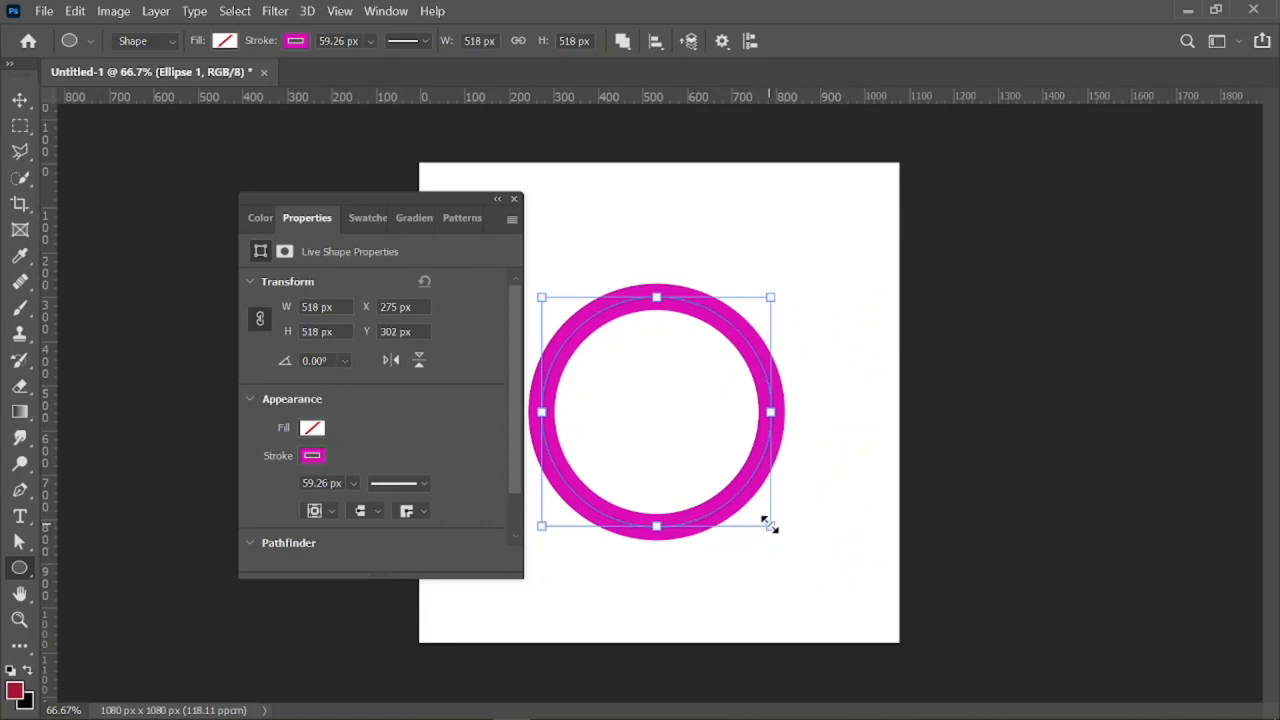
pyautogui.moveTo(770, 524); pyautogui.dragTo(876, 630)
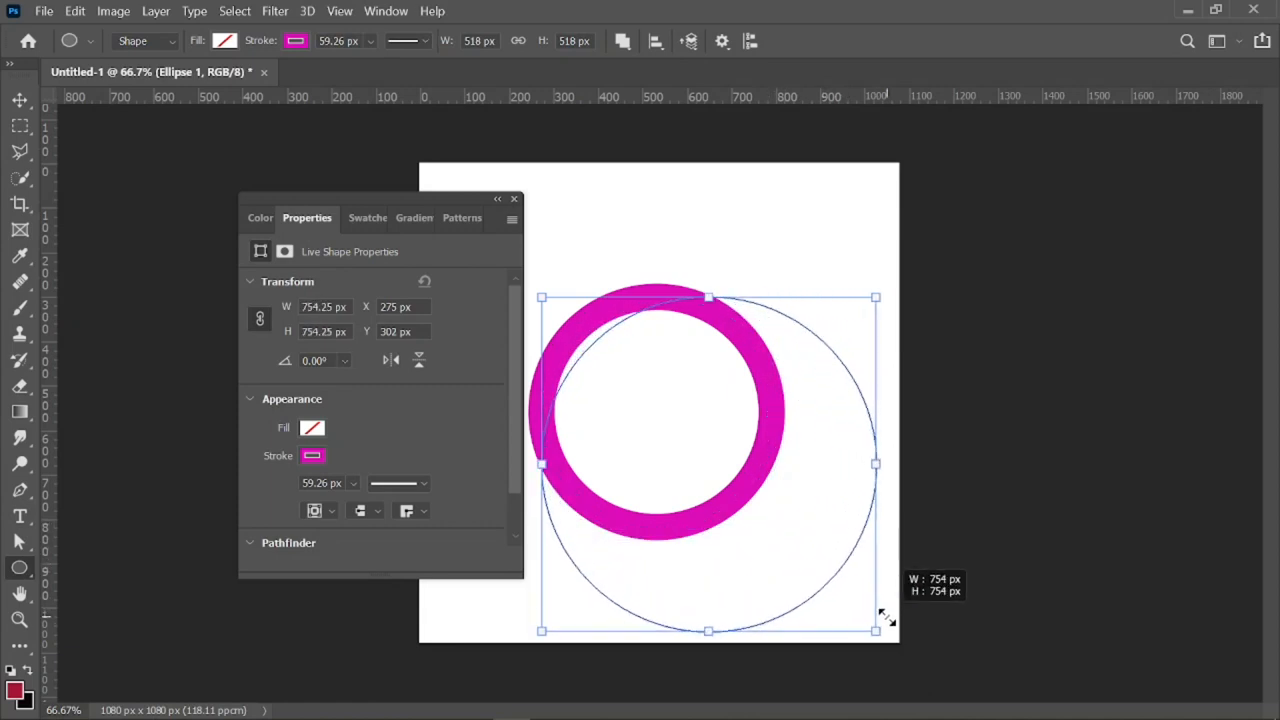
pyautogui.moveTo(876, 630); pyautogui.dragTo(836, 590)
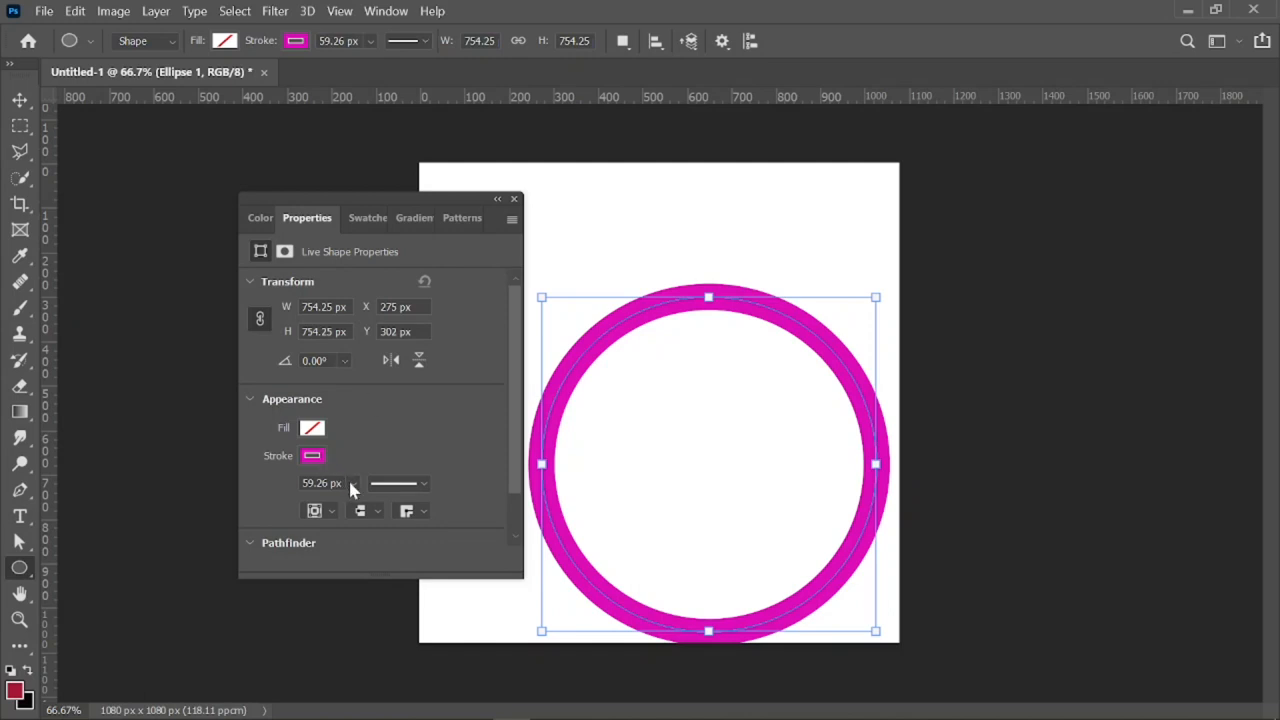
# Step: Thicken the ellipse's stroke to about 323 px, making a bold magenta donut with a small white hole
pyautogui.click(352, 482)
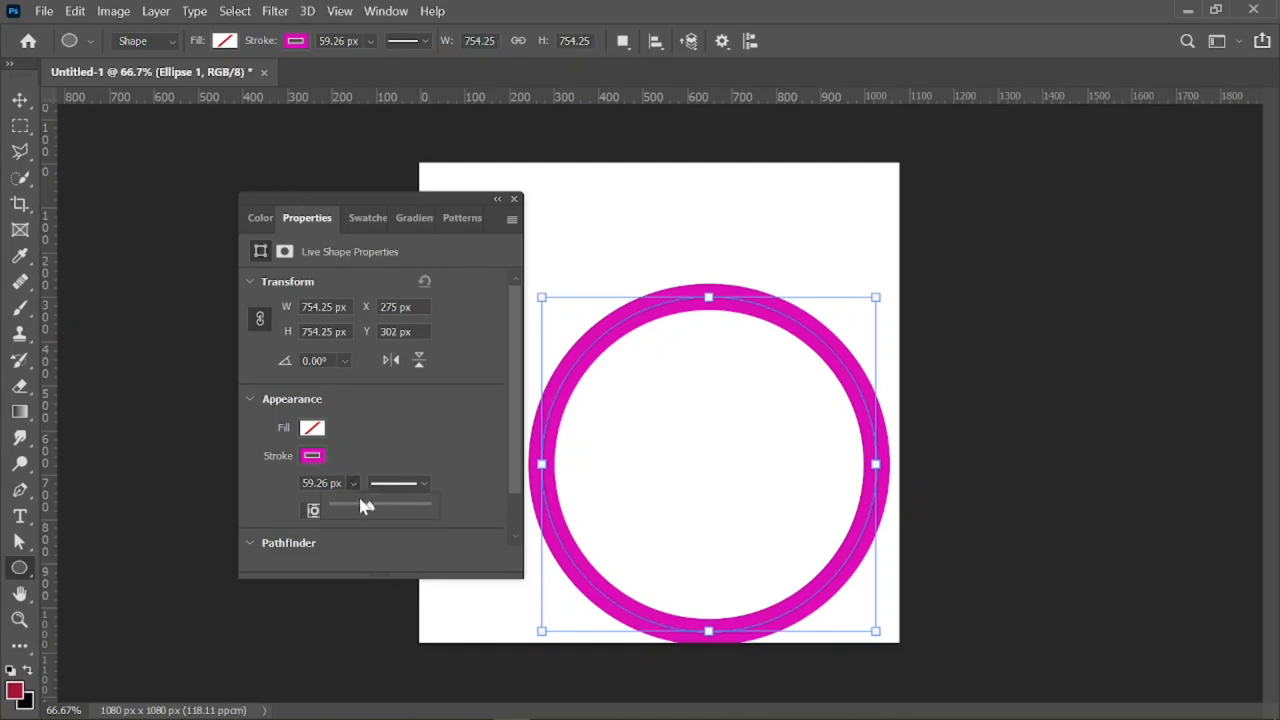
pyautogui.moveTo(364, 508); pyautogui.dragTo(376, 508)
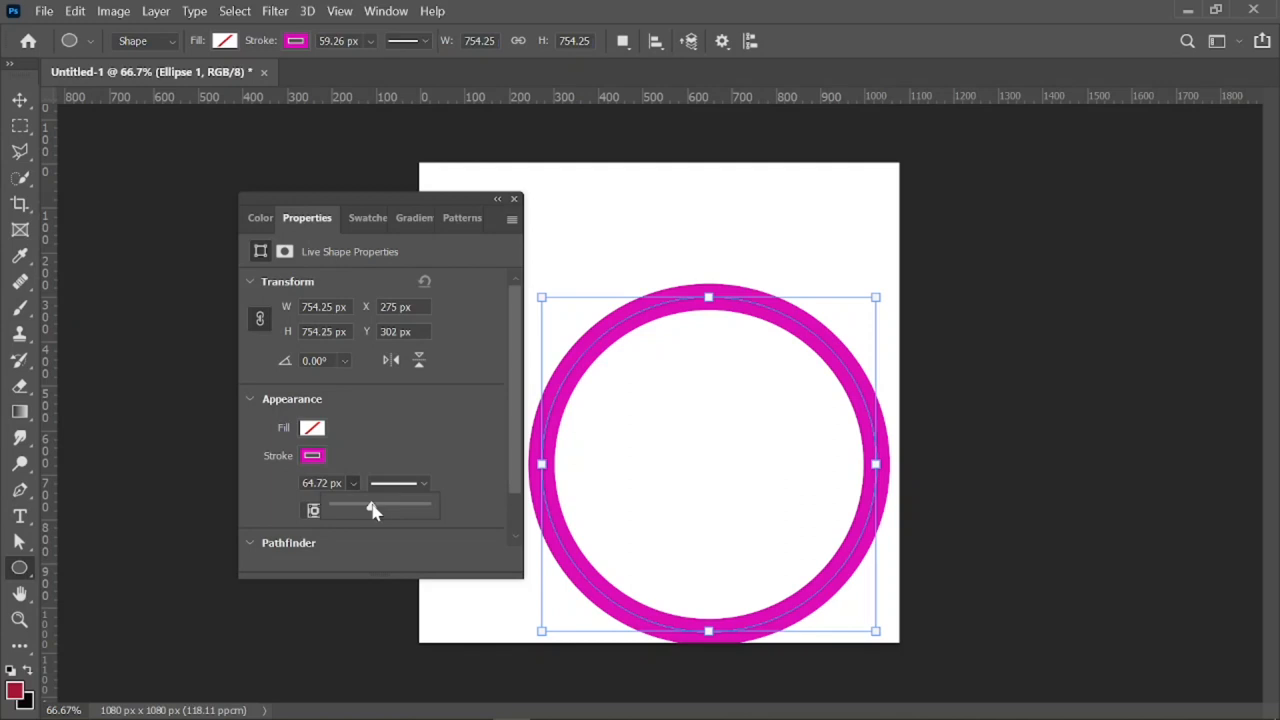
pyautogui.moveTo(372, 508); pyautogui.dragTo(390, 508)
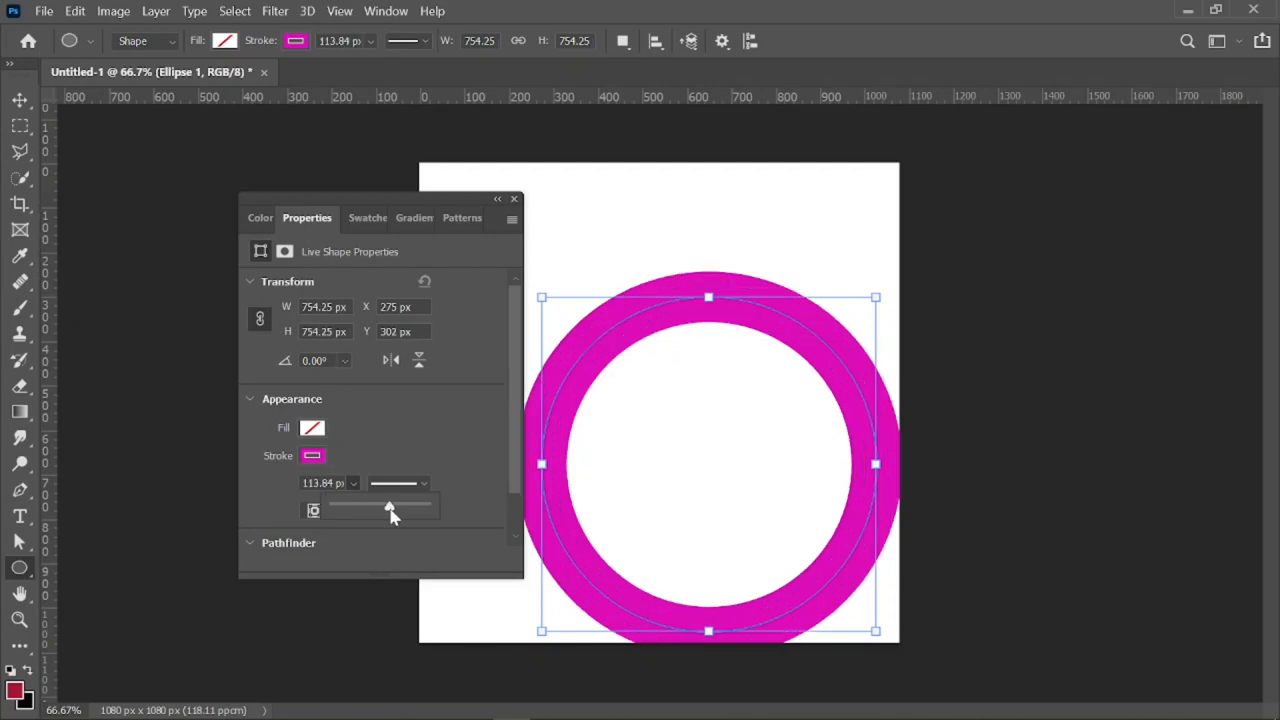
pyautogui.moveTo(390, 510); pyautogui.dragTo(402, 510)
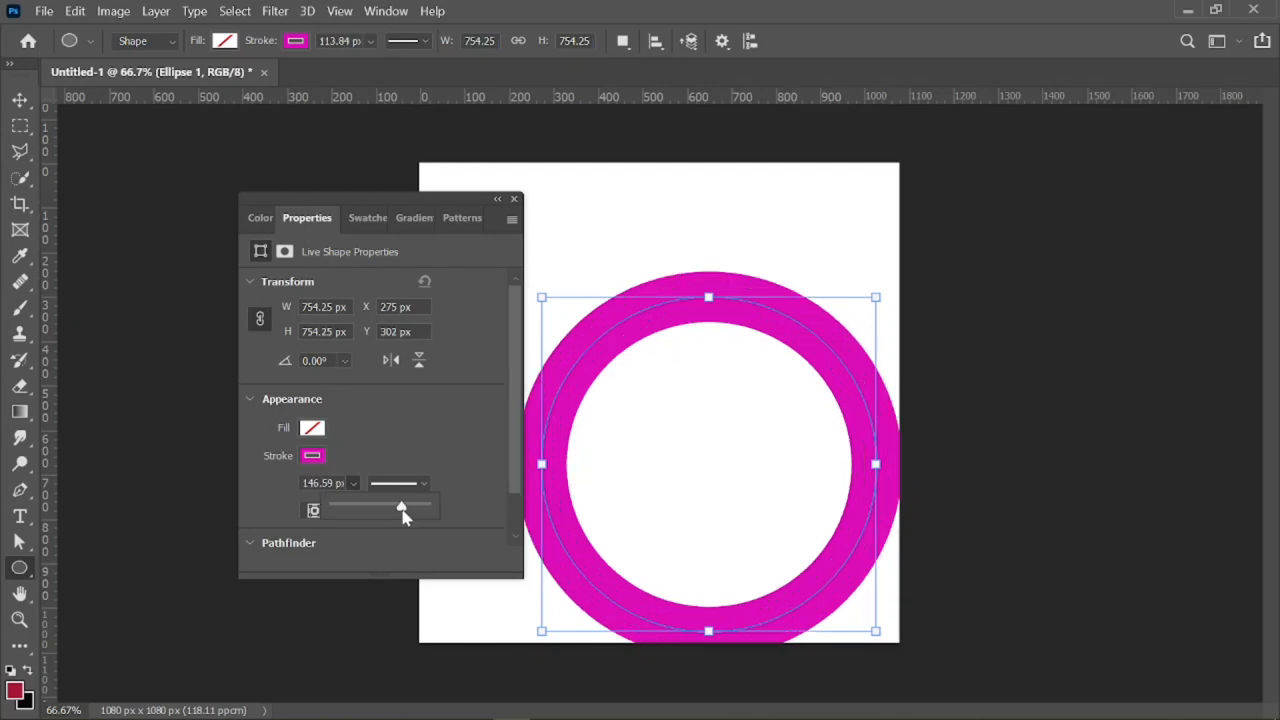
pyautogui.moveTo(378, 510); pyautogui.dragTo(408, 510)
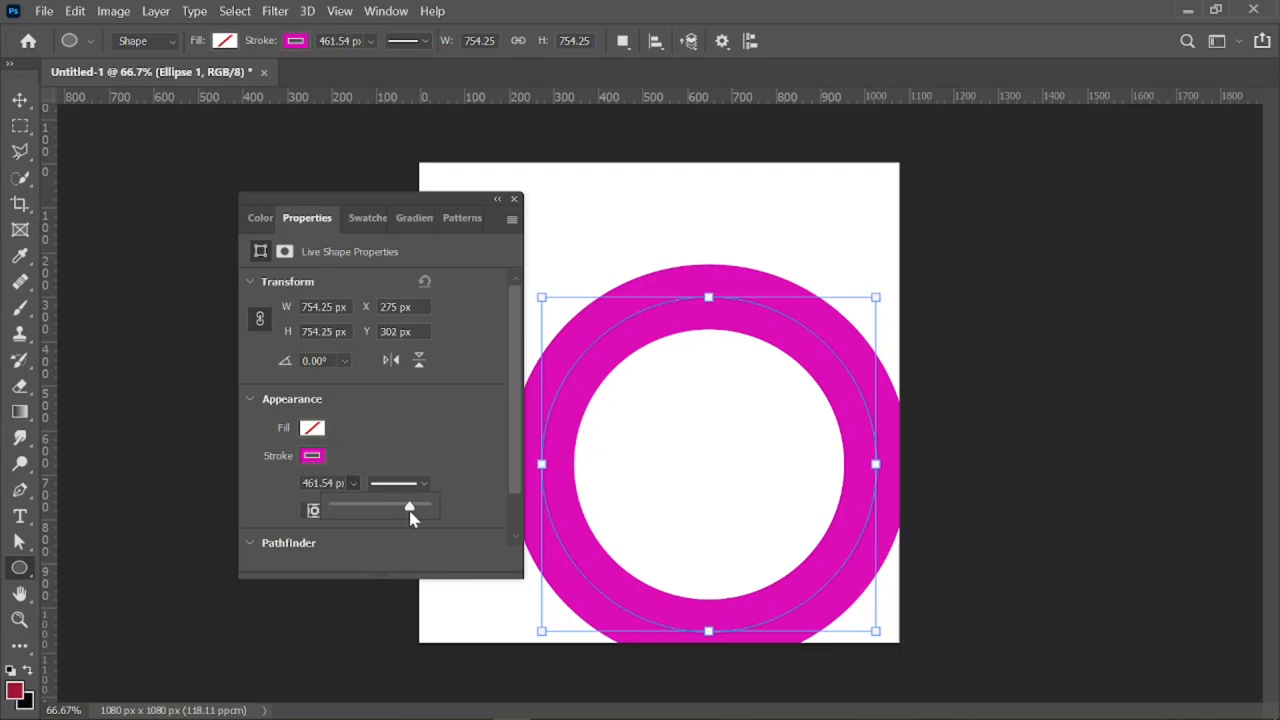
pyautogui.moveTo(408, 504); pyautogui.dragTo(404, 504)
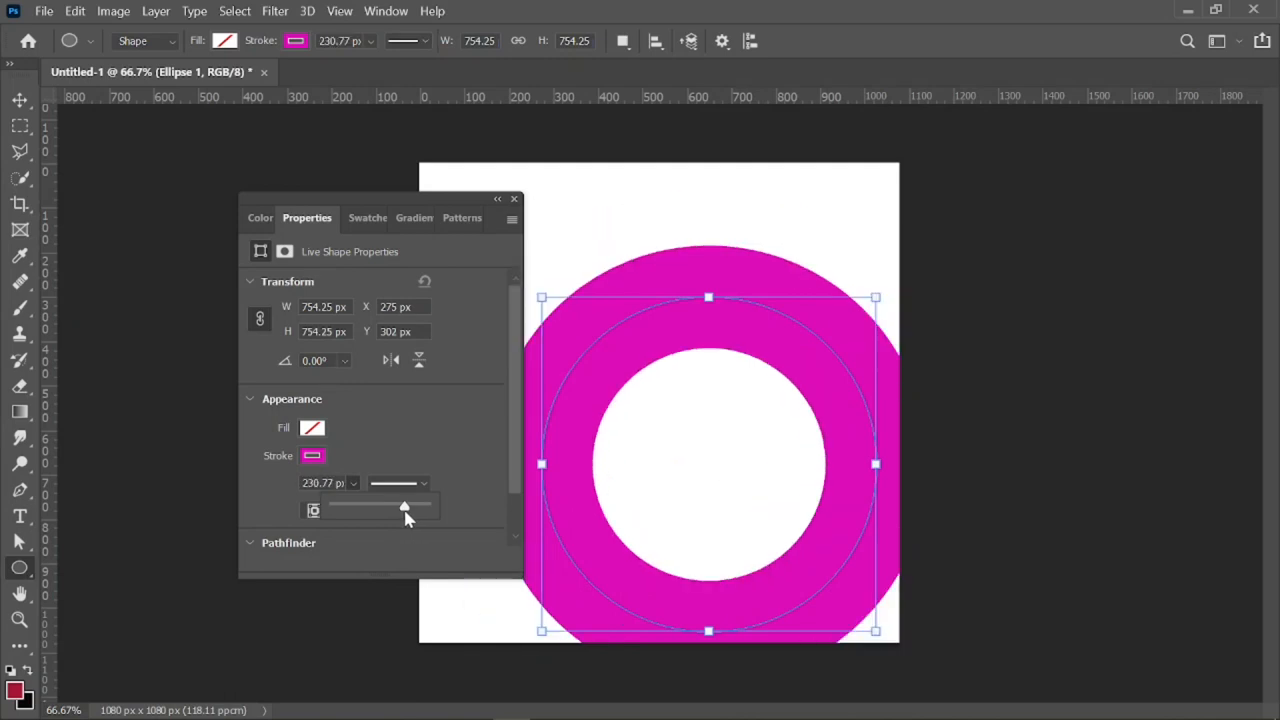
pyautogui.moveTo(404, 504); pyautogui.dragTo(412, 504)
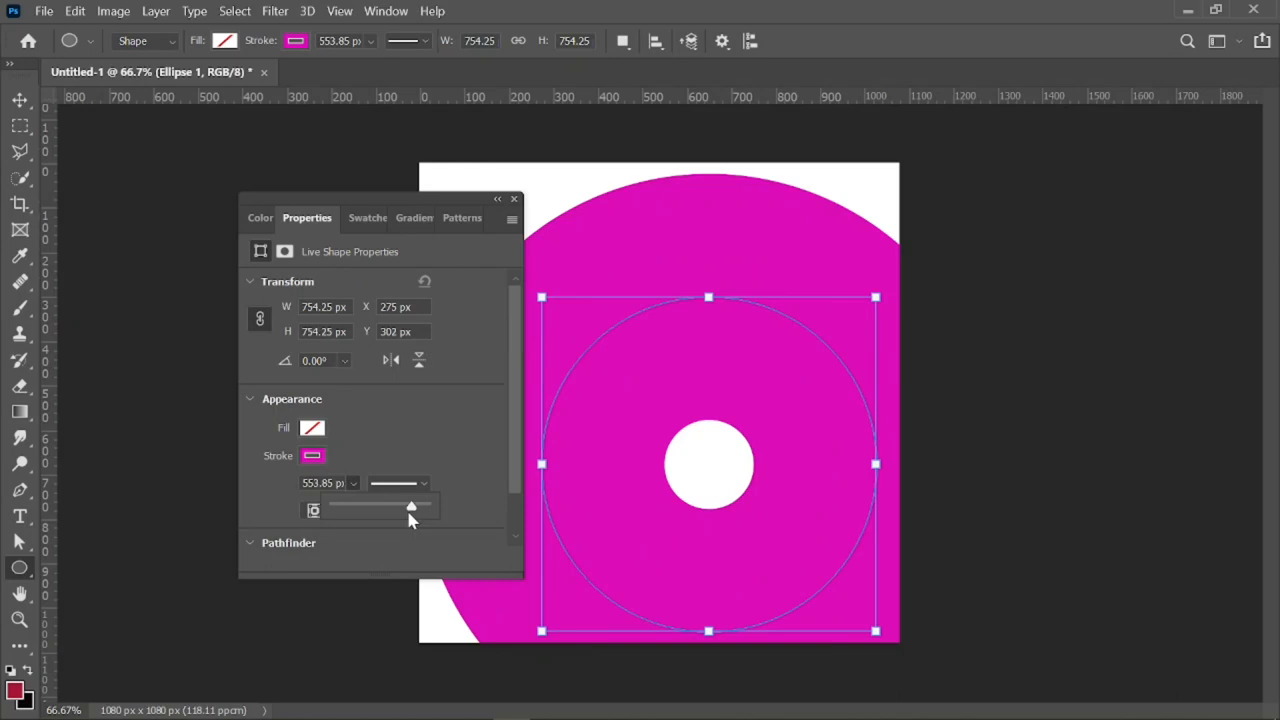
pyautogui.moveTo(410, 518)
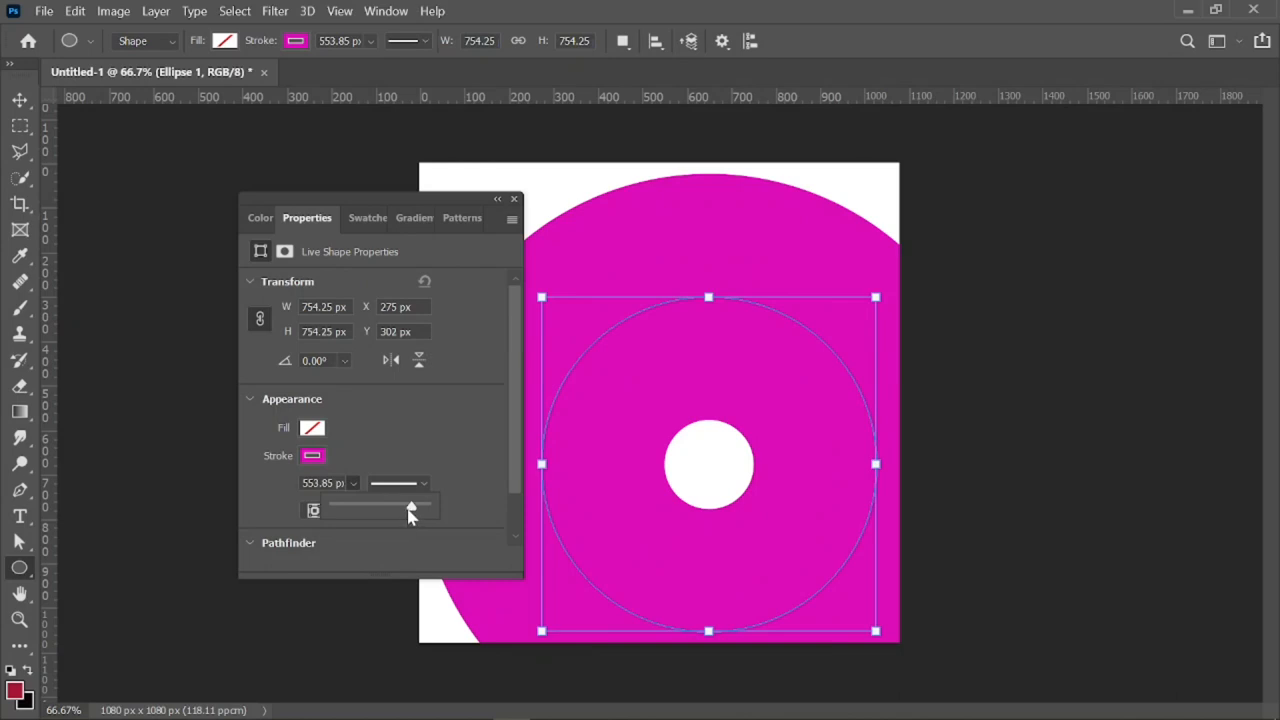
pyautogui.moveTo(416, 506); pyautogui.dragTo(404, 506)
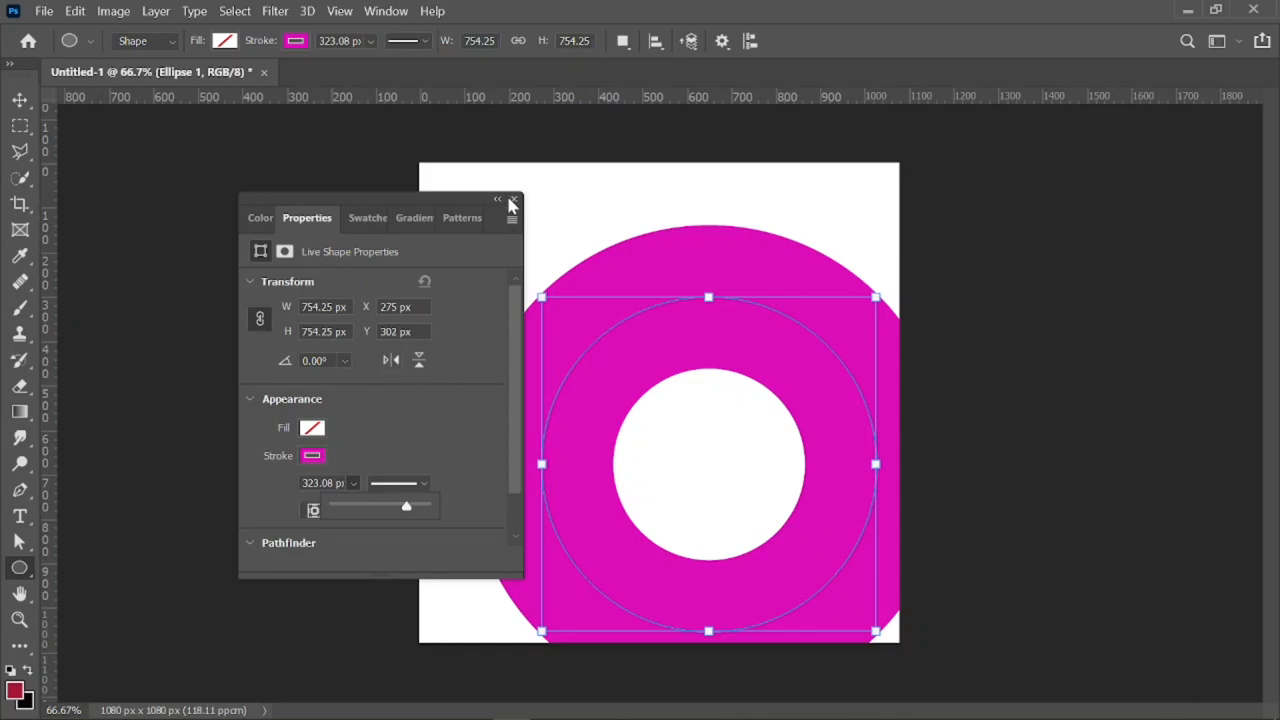
# Step: Close the Properties panel and move the donut to the canvas centre so it spans edge to edge
pyautogui.click(512, 200)
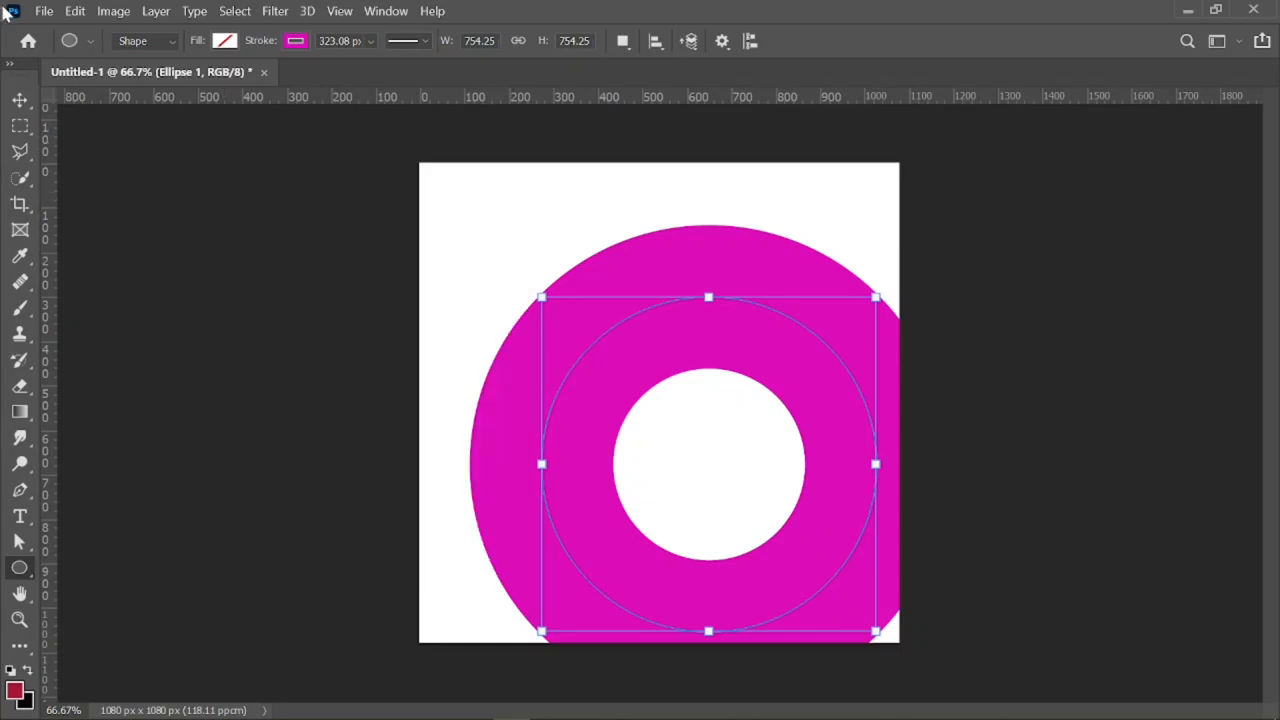
pyautogui.click(20, 100)
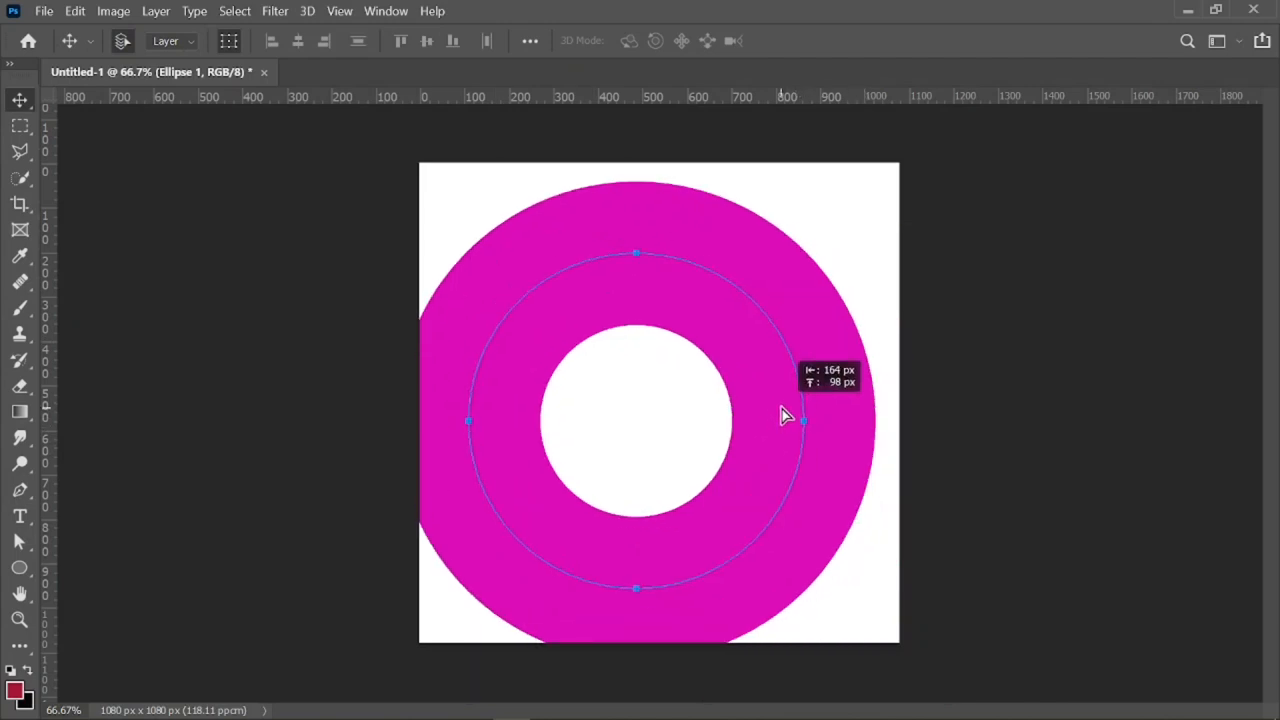
pyautogui.moveTo(796, 420); pyautogui.dragTo(824, 410)
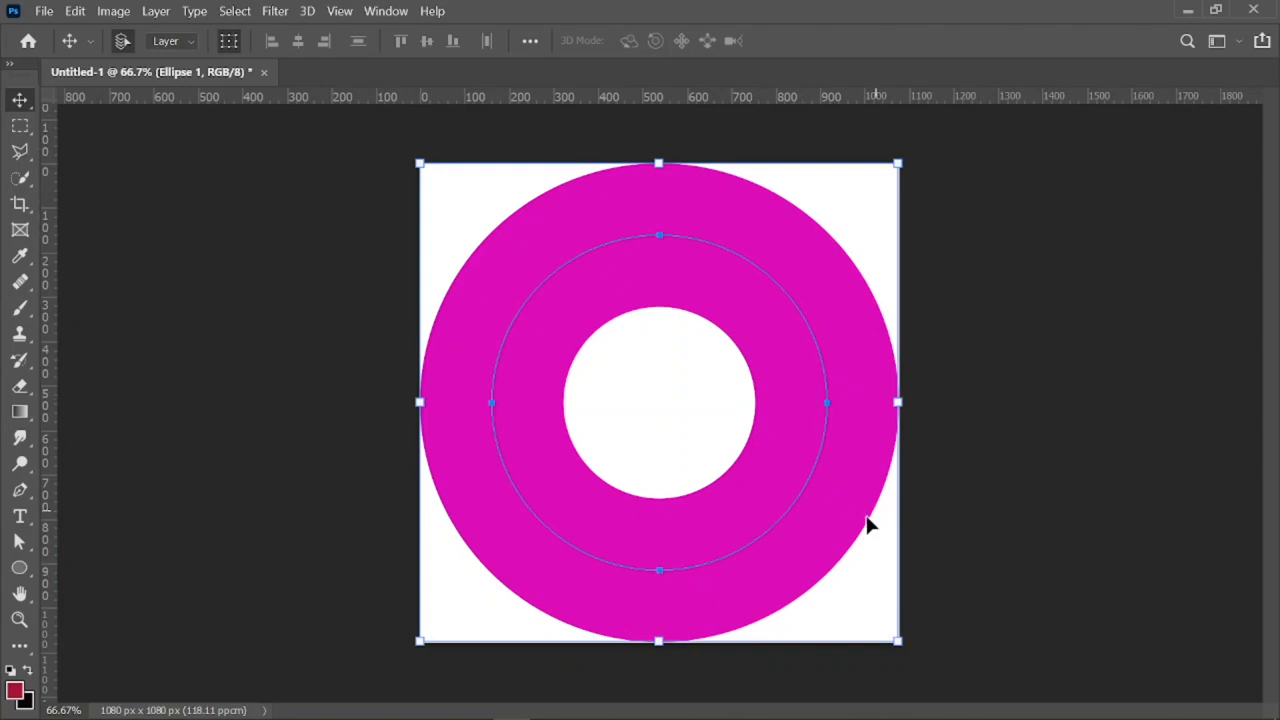
pyautogui.moveTo(892, 598)
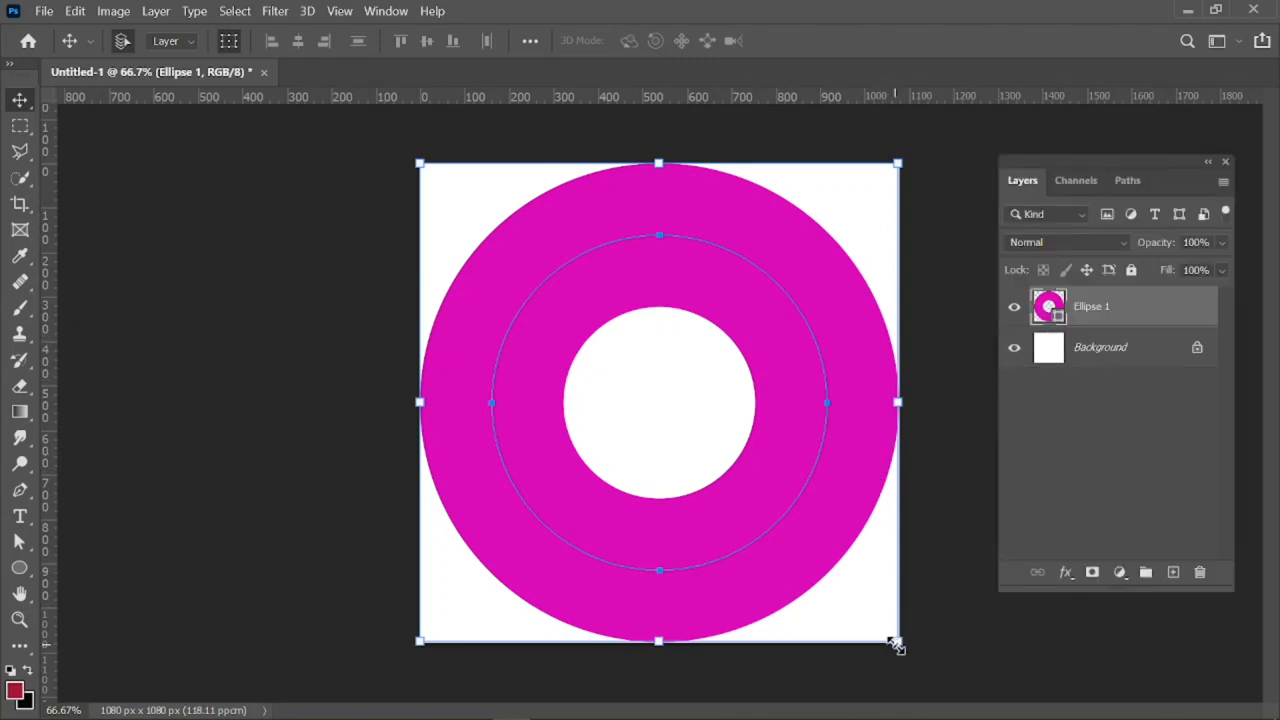
# Step: Free-transform the donut down to about 81.5% from its corner, recentre it and commit
pyautogui.moveTo(896, 644); pyautogui.dragTo(844, 584)
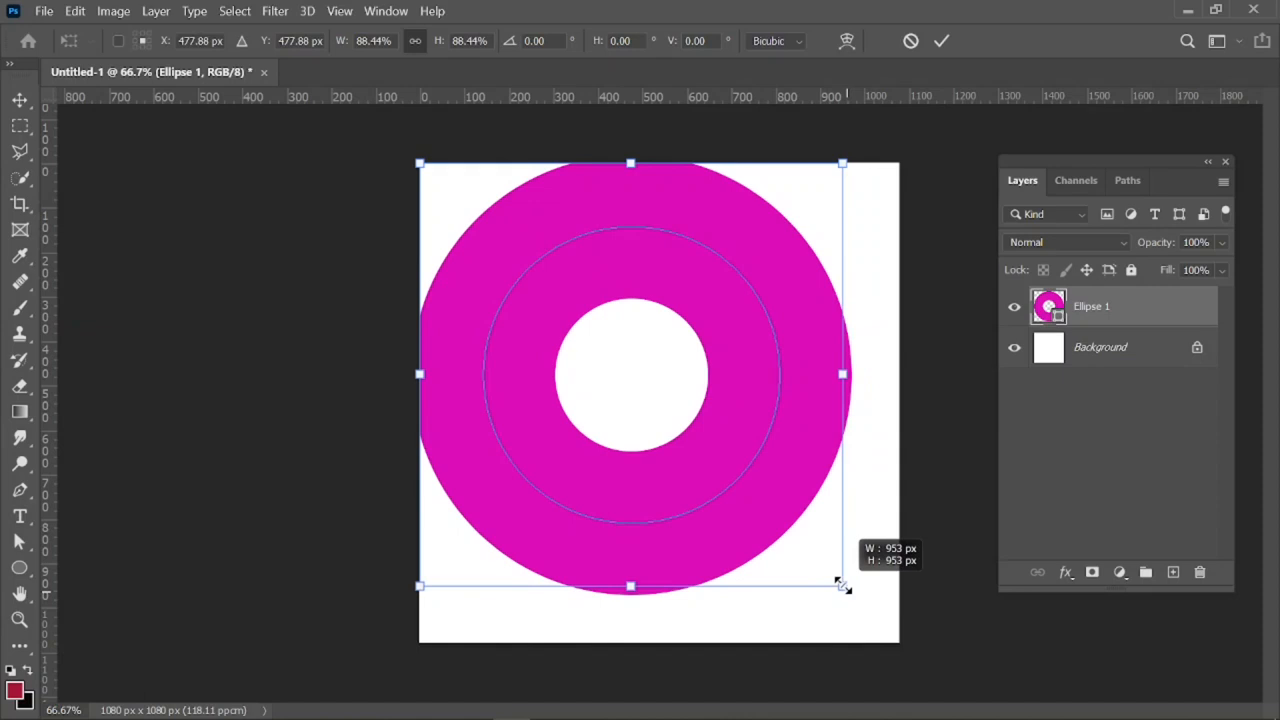
pyautogui.moveTo(844, 586); pyautogui.dragTo(810, 552)
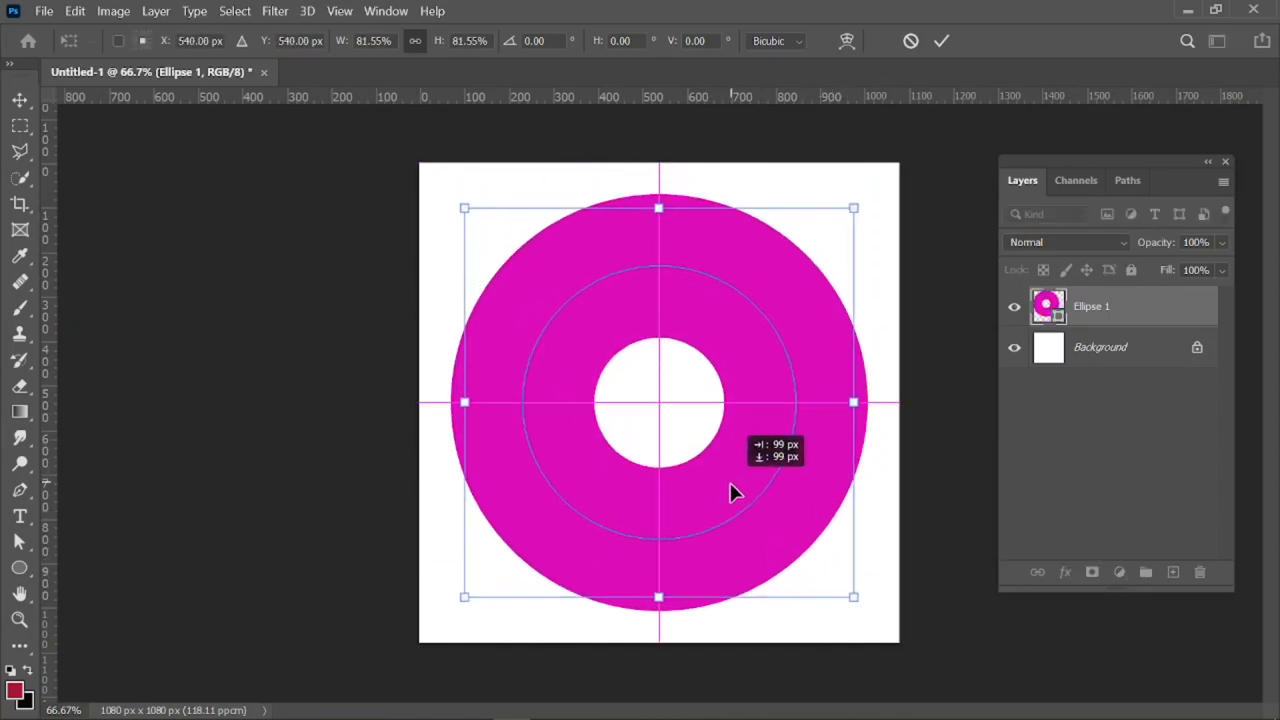
pyautogui.click(940, 40)
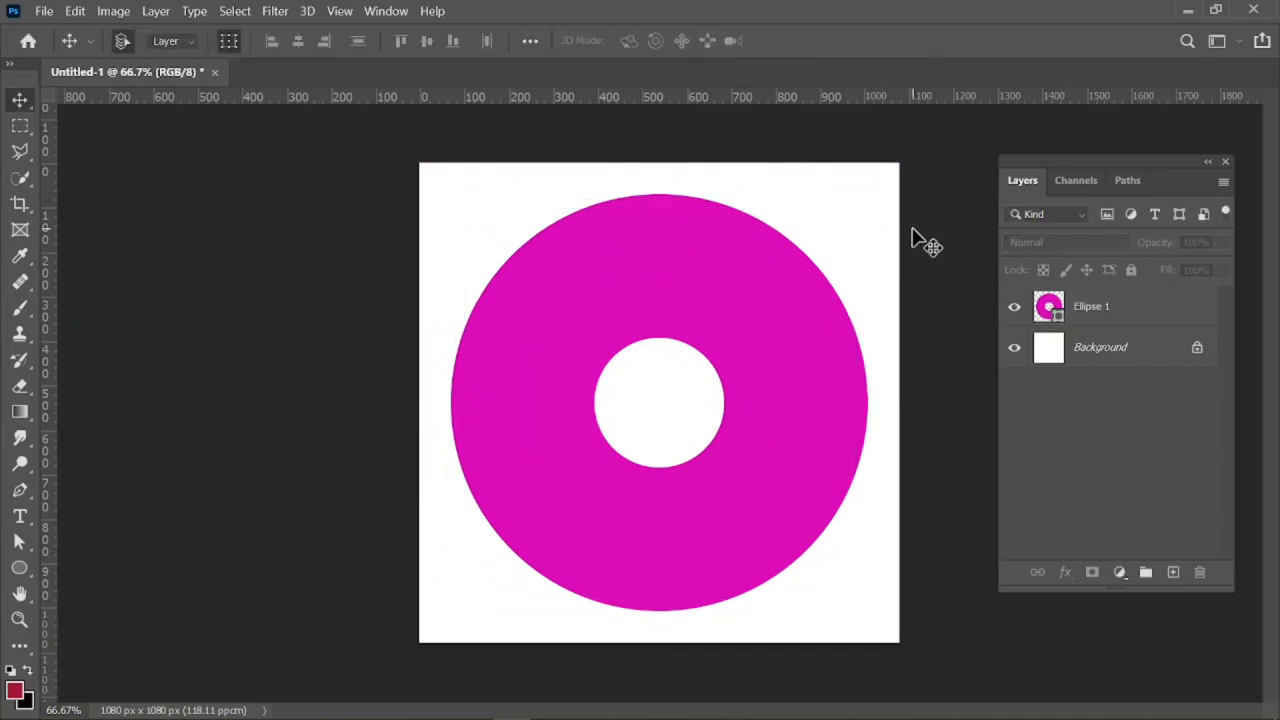
pyautogui.moveTo(812, 368)
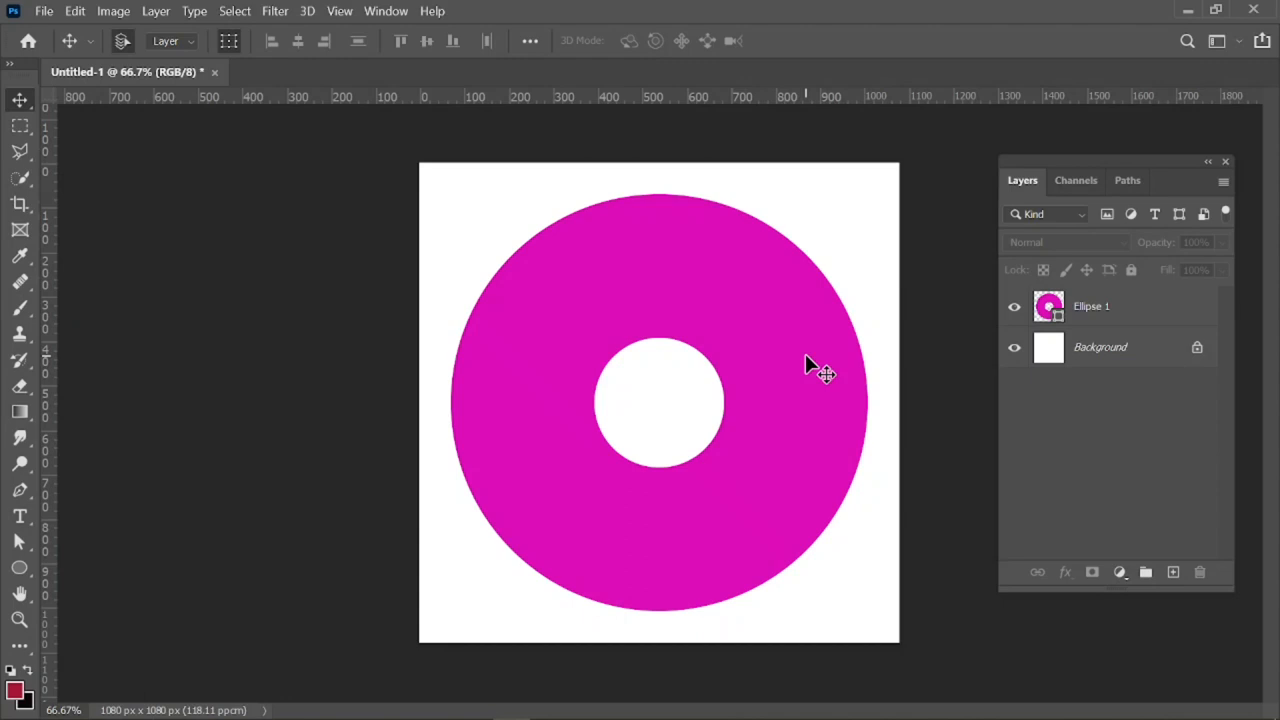
pyautogui.moveTo(820, 388)
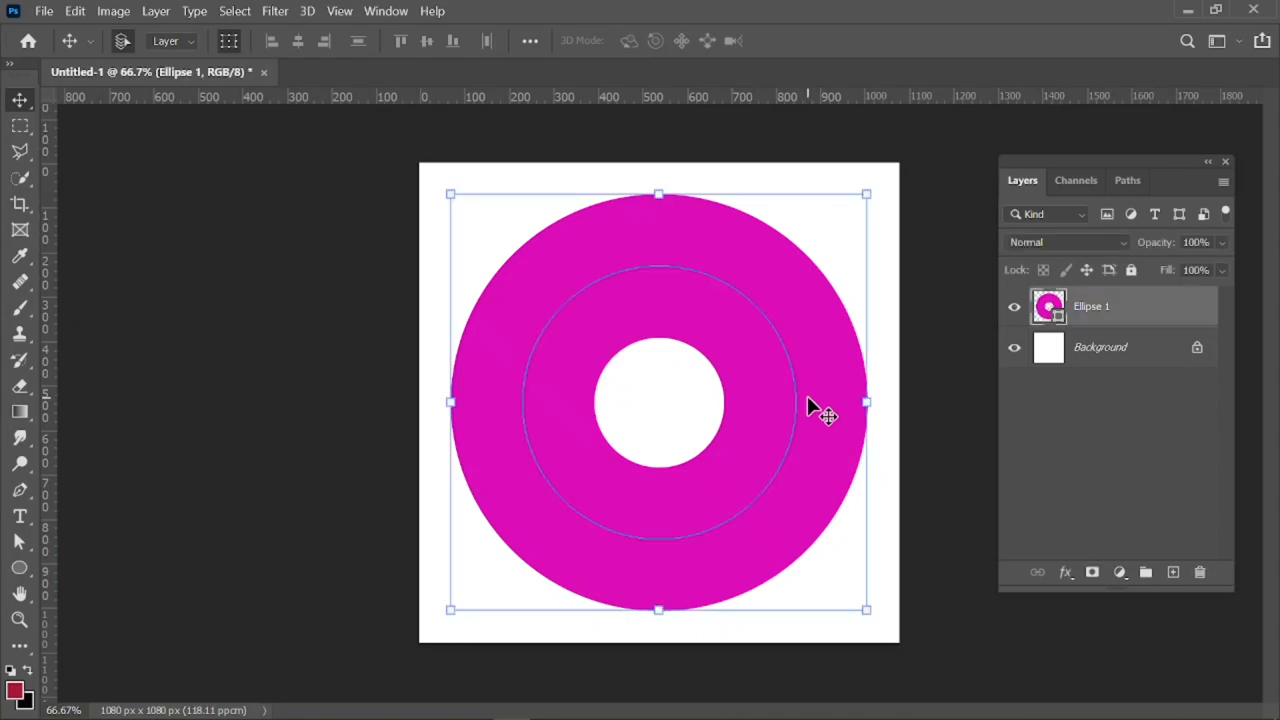
pyautogui.moveTo(1068, 576)
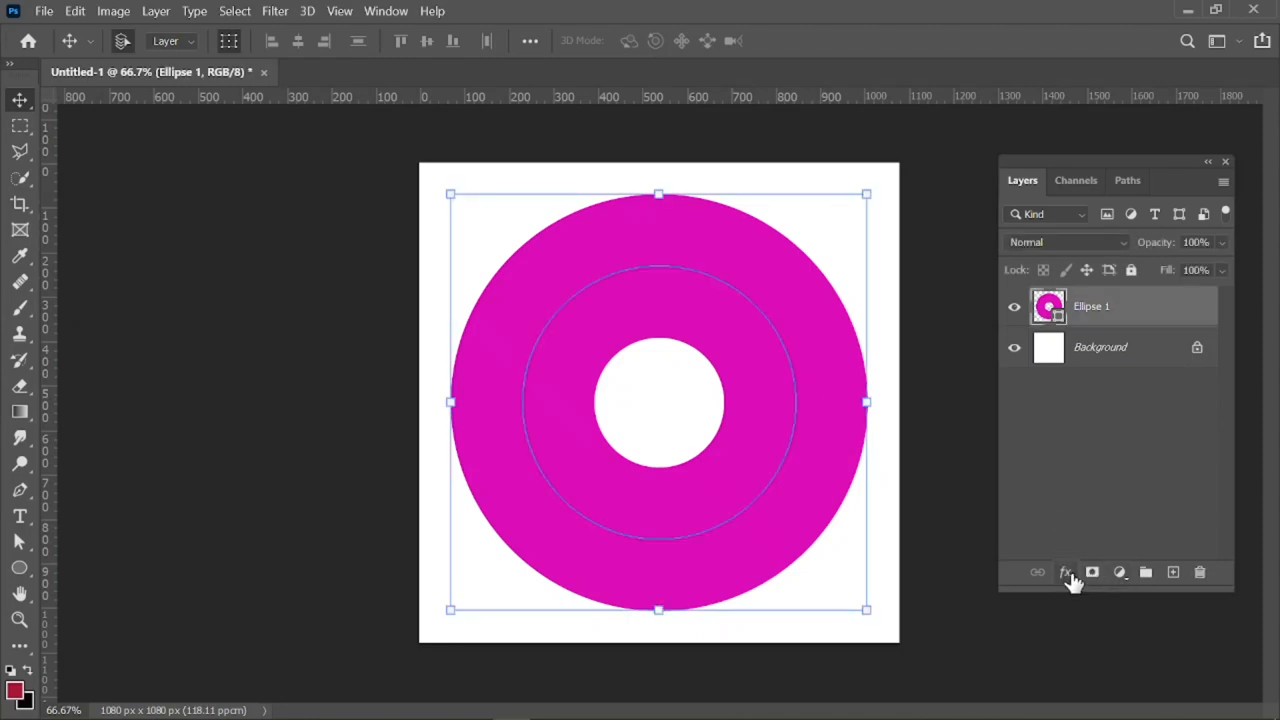
# Step: Add a Bevel & Emboss layer effect to the donut and bring its Inner Bevel settings into view
pyautogui.click(1064, 572)
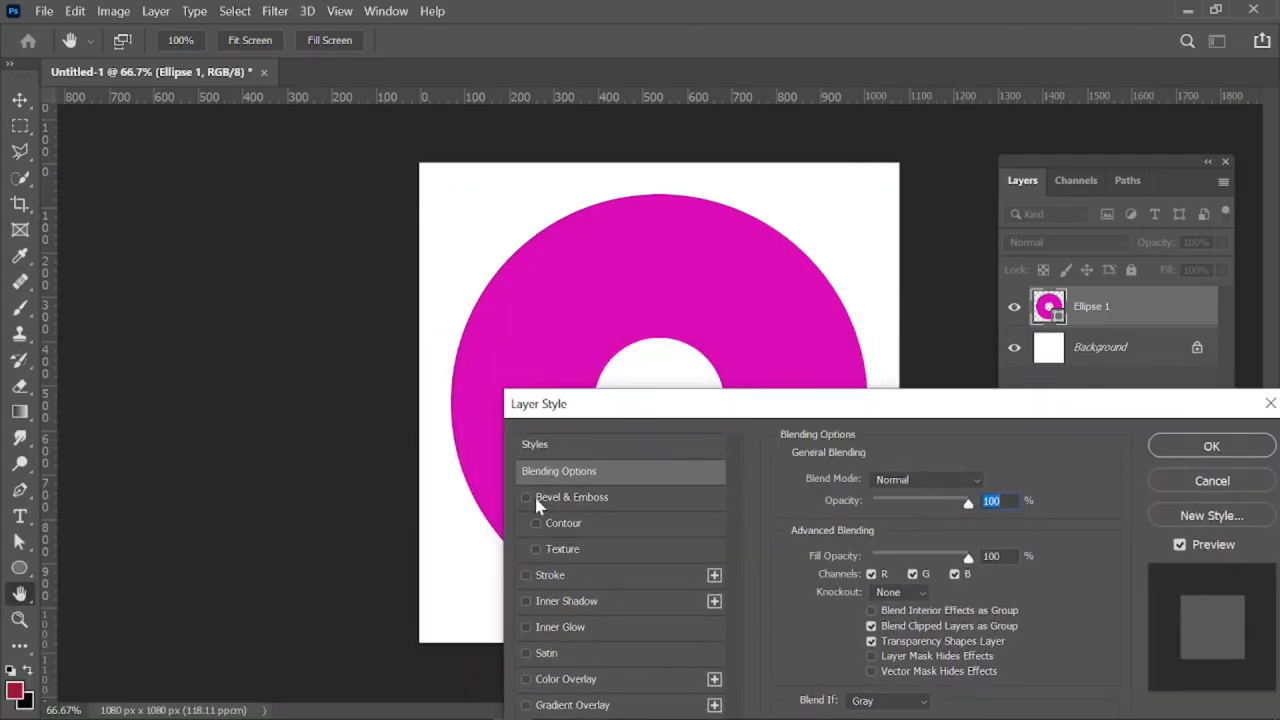
pyautogui.click(526, 496)
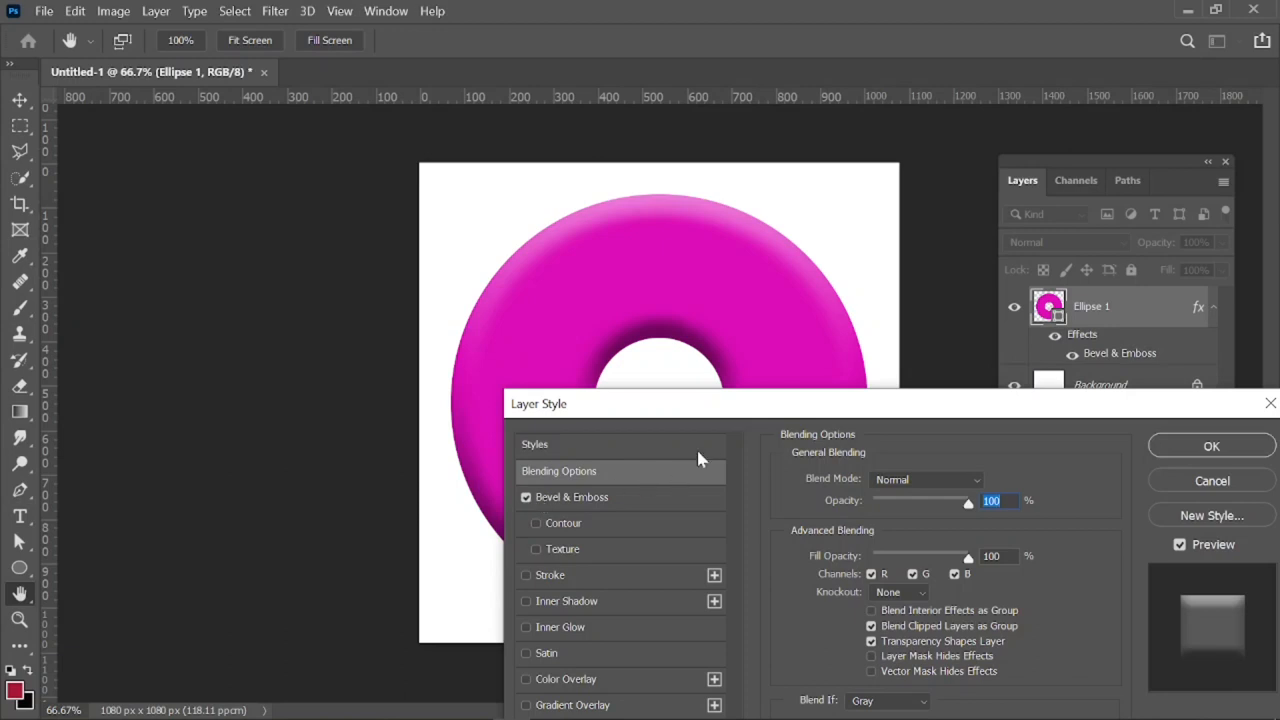
pyautogui.moveTo(700, 448)
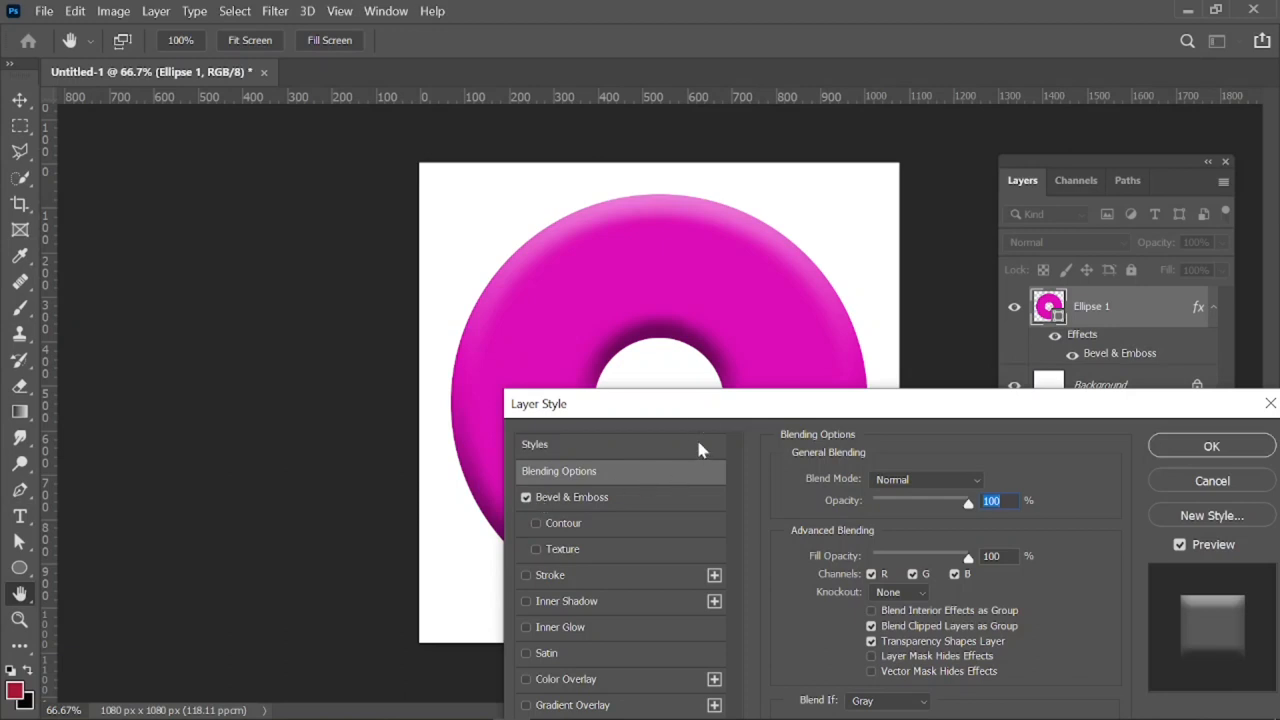
pyautogui.moveTo(538, 404); pyautogui.dragTo(488, 404)
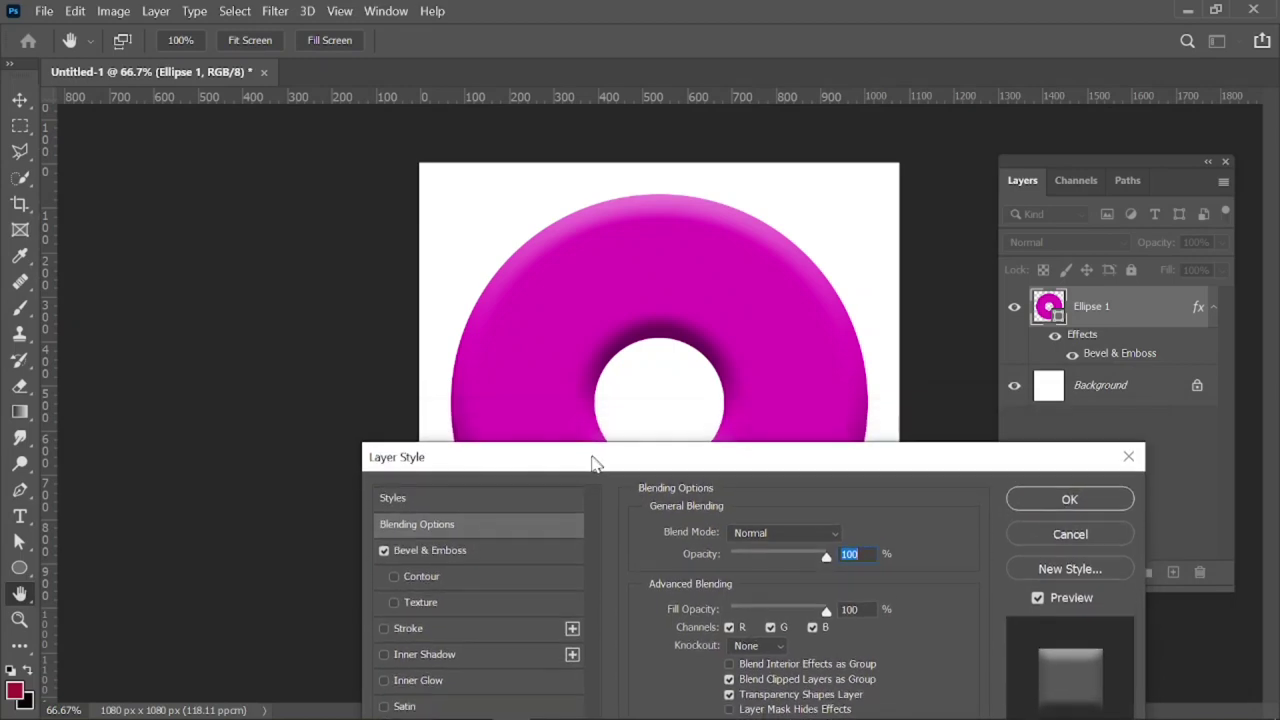
pyautogui.moveTo(596, 456); pyautogui.dragTo(546, 428)
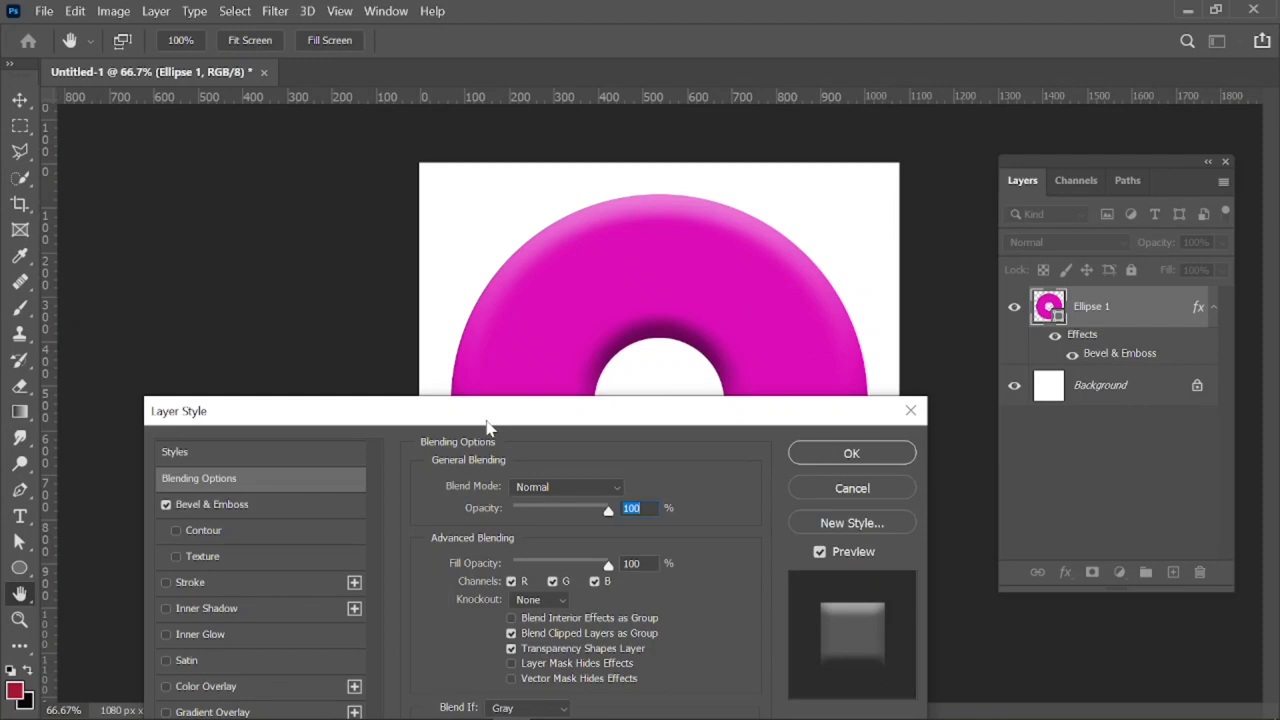
pyautogui.moveTo(600, 498)
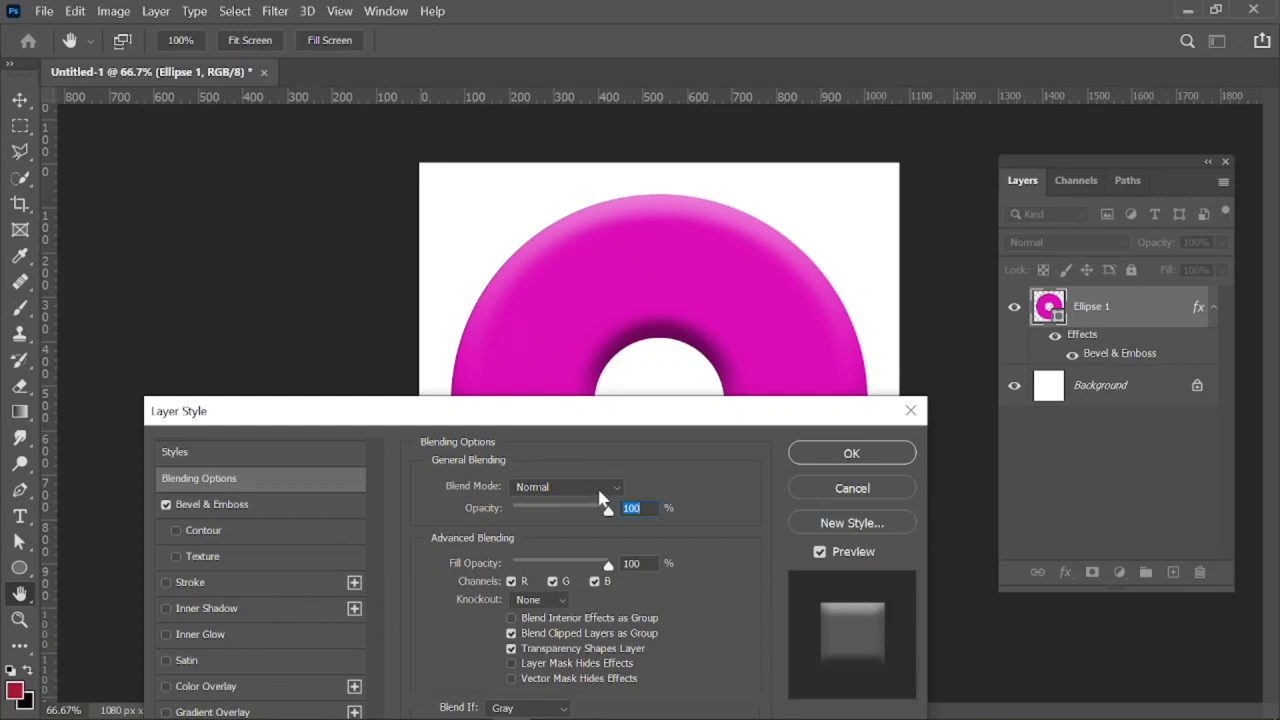
pyautogui.moveTo(276, 510)
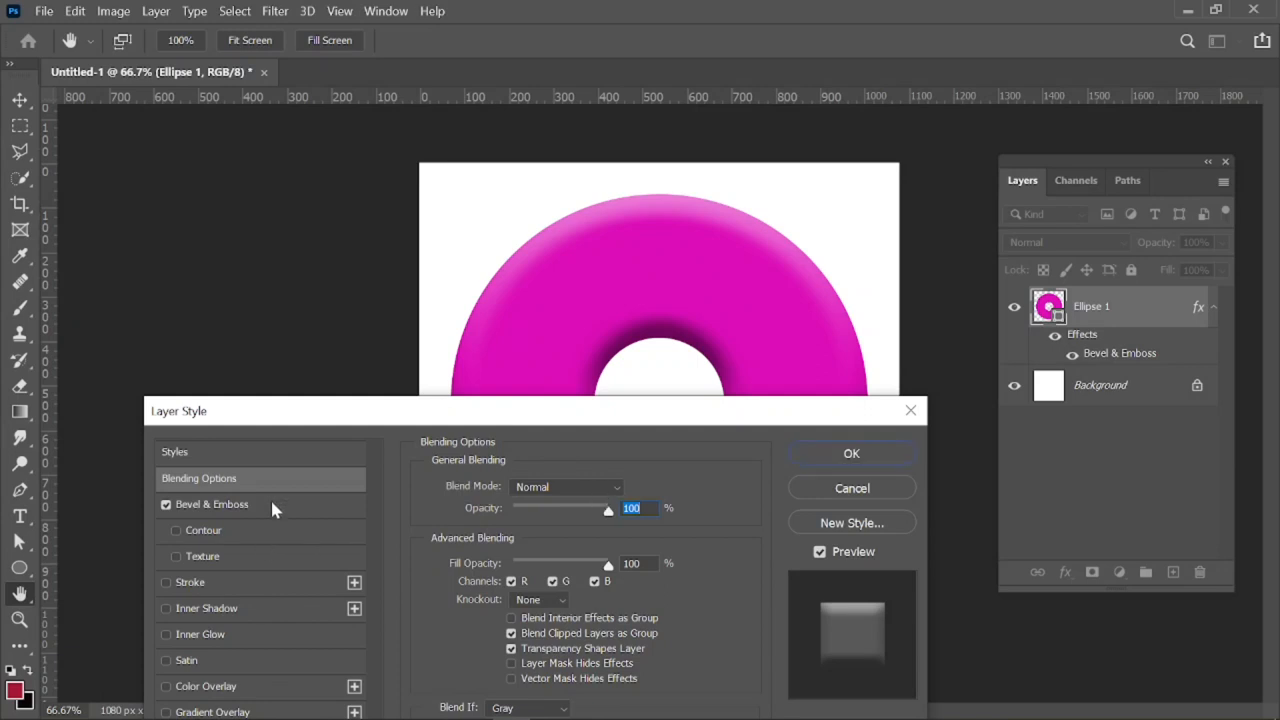
pyautogui.click(208, 504)
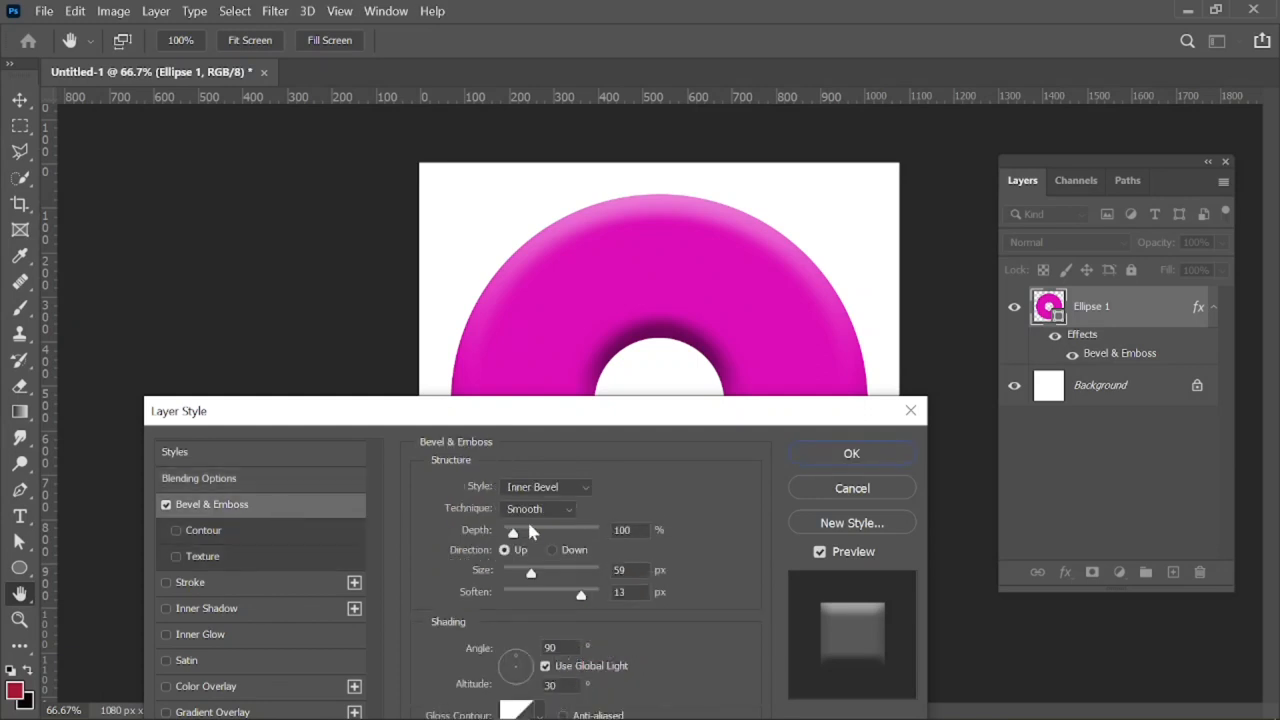
pyautogui.moveTo(532, 530)
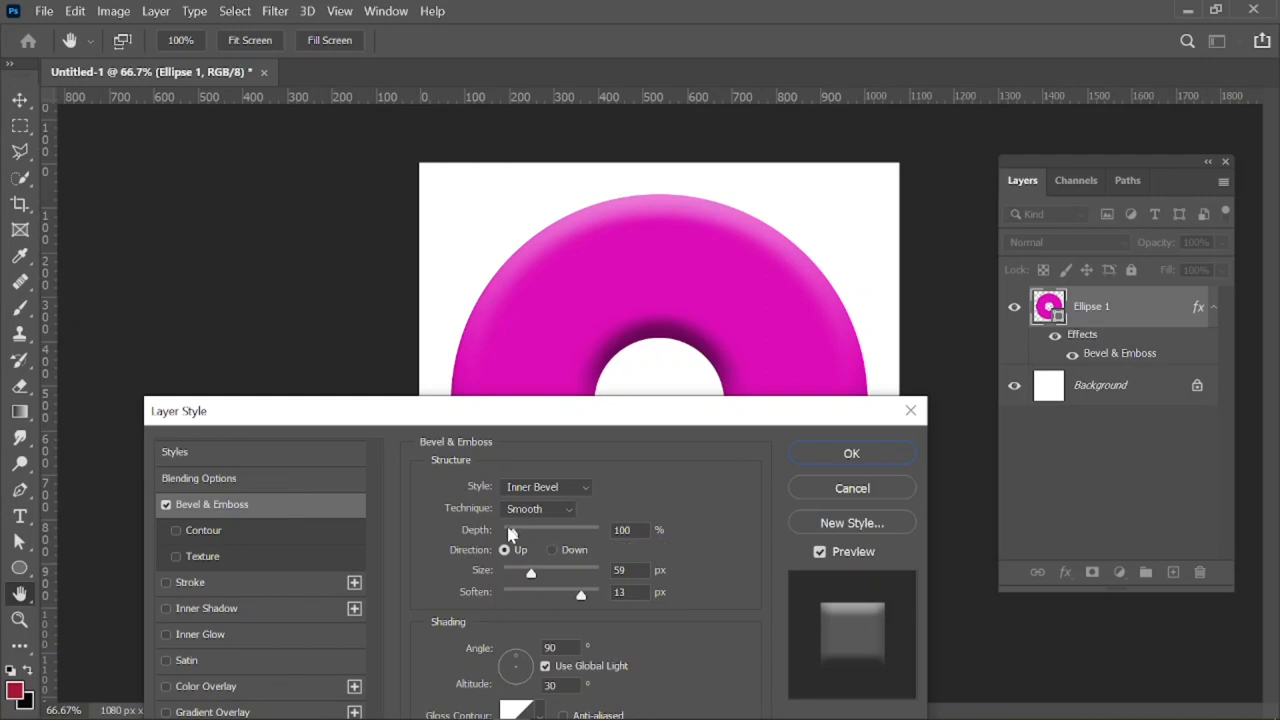
pyautogui.moveTo(556, 540)
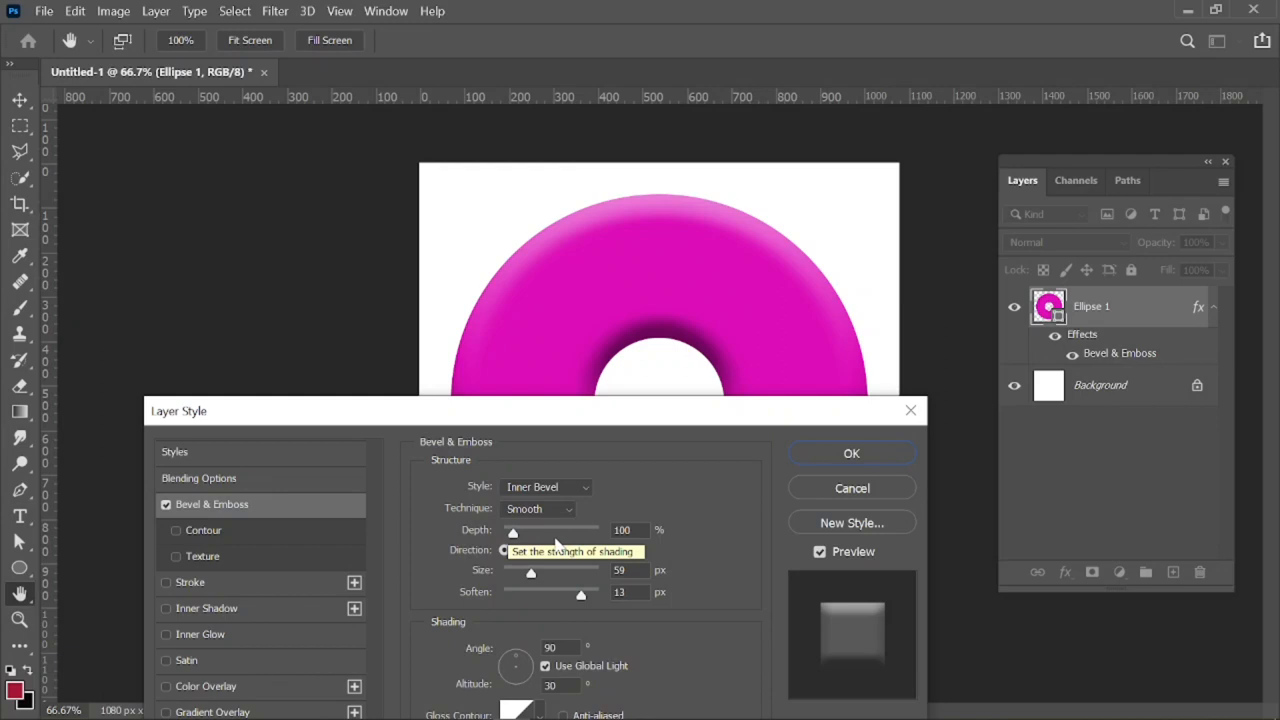
pyautogui.moveTo(630, 450)
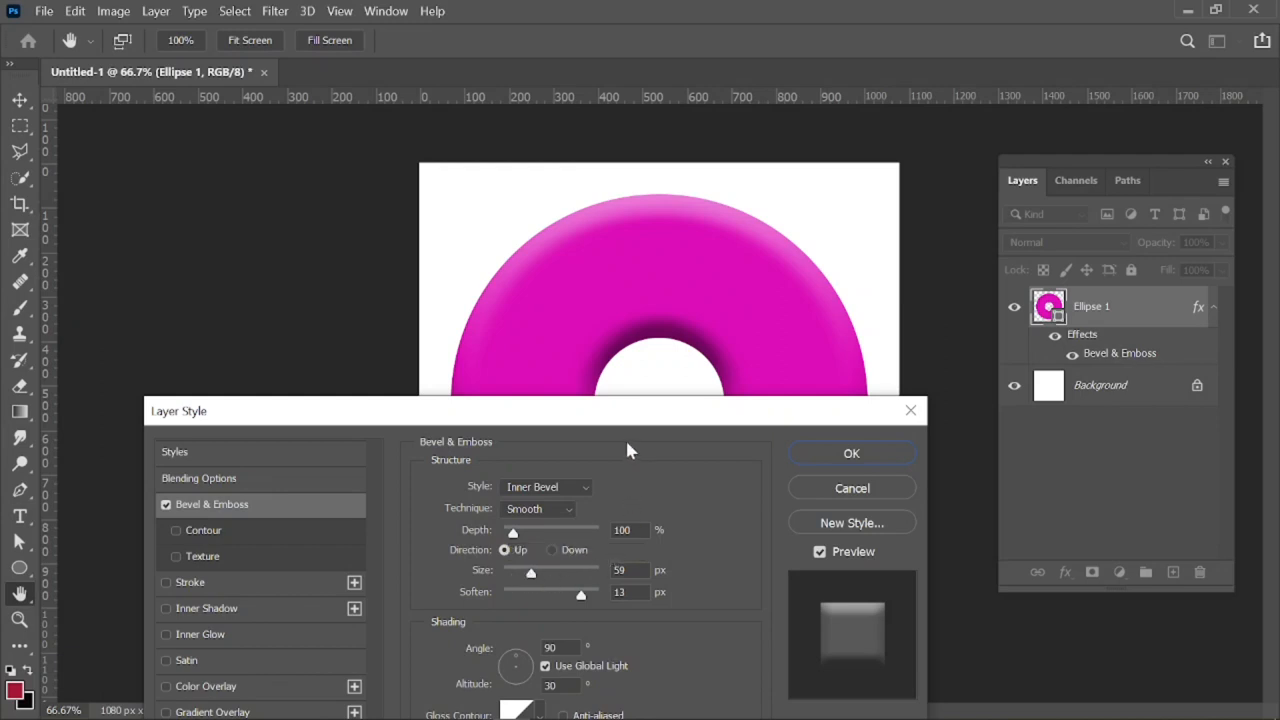
pyautogui.moveTo(670, 468)
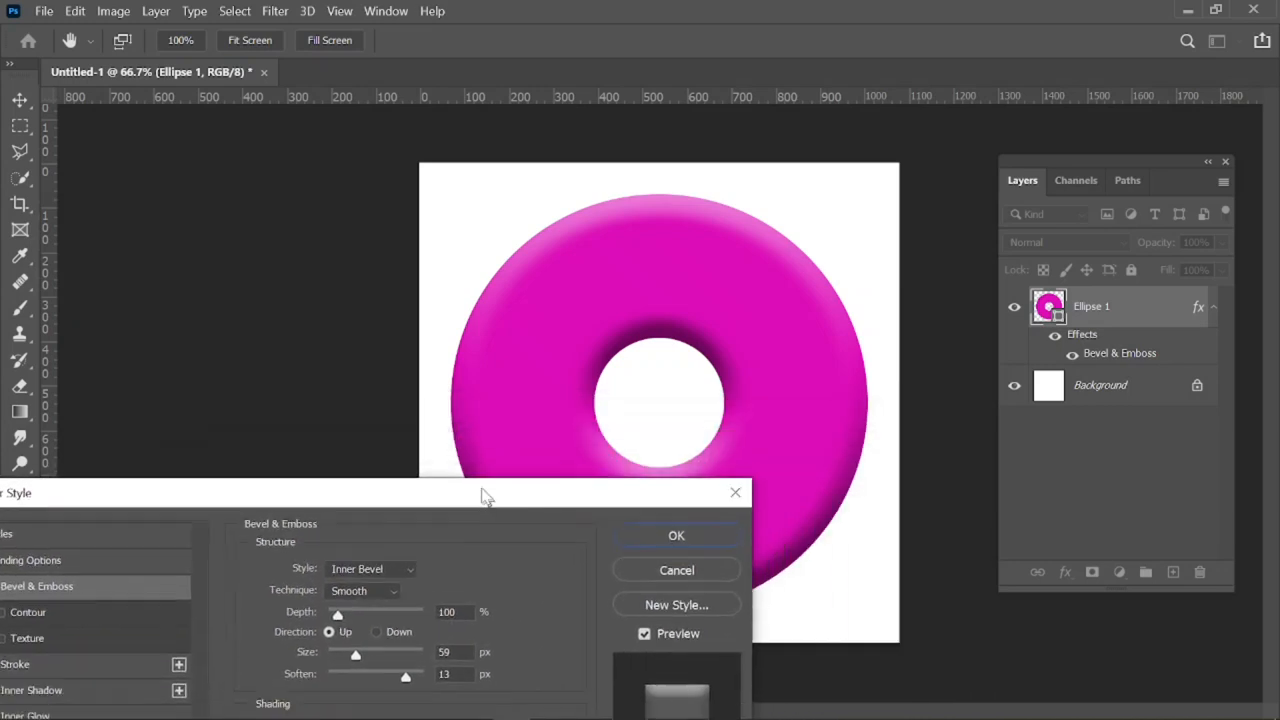
# Step: Add Drop Shadow and Stroke effects alongside the bevel, giving the donut a thin light outline
pyautogui.moveTo(484, 492); pyautogui.dragTo(800, 304)
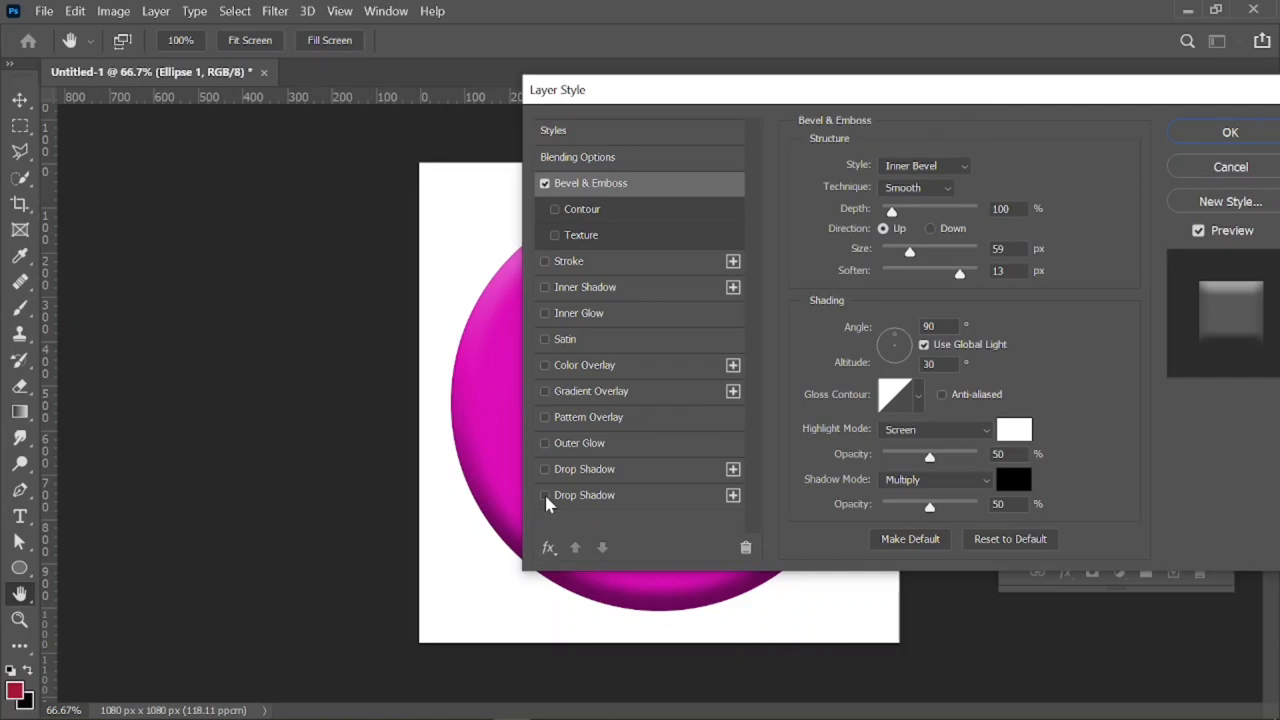
pyautogui.click(544, 496)
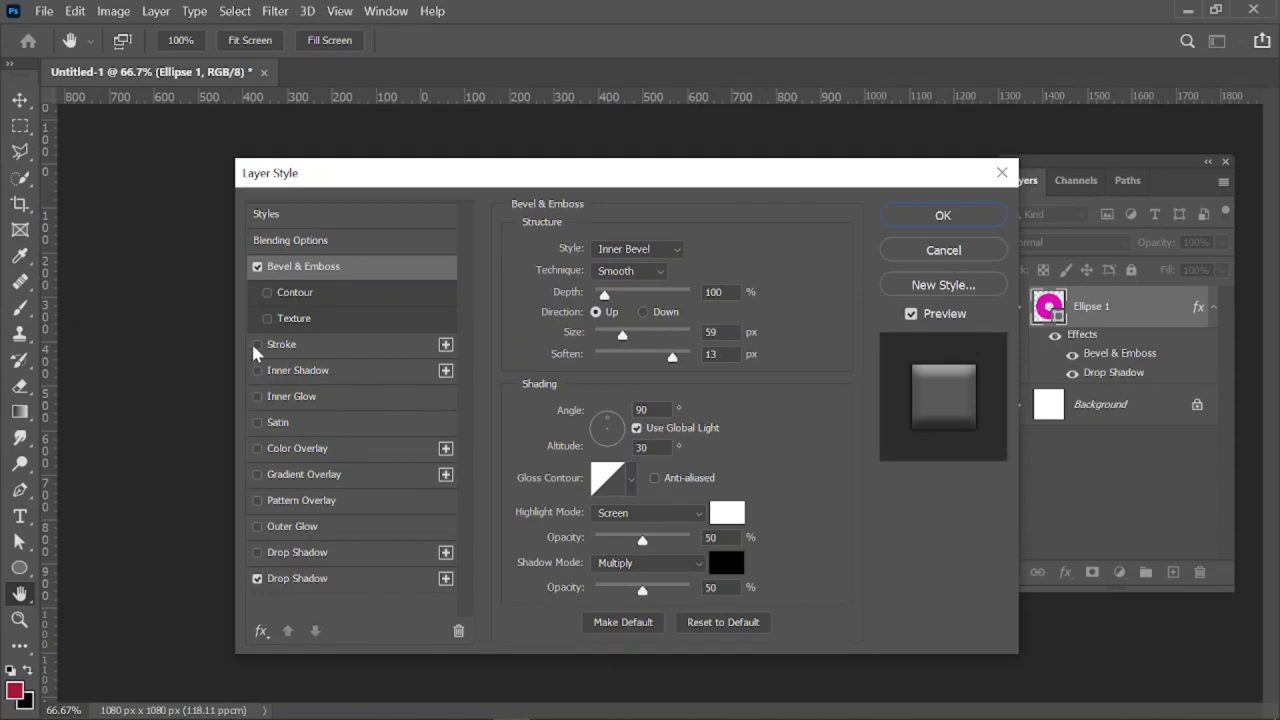
pyautogui.click(258, 344)
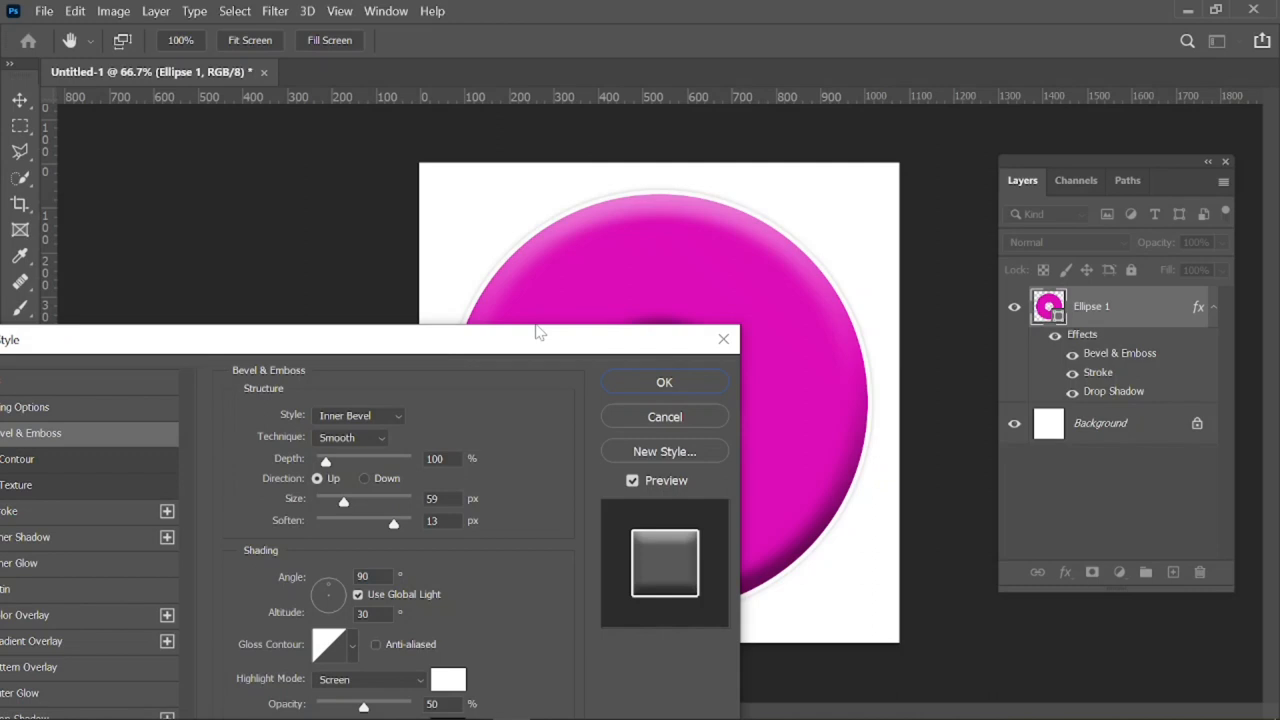
pyautogui.moveTo(540, 338); pyautogui.dragTo(304, 386)
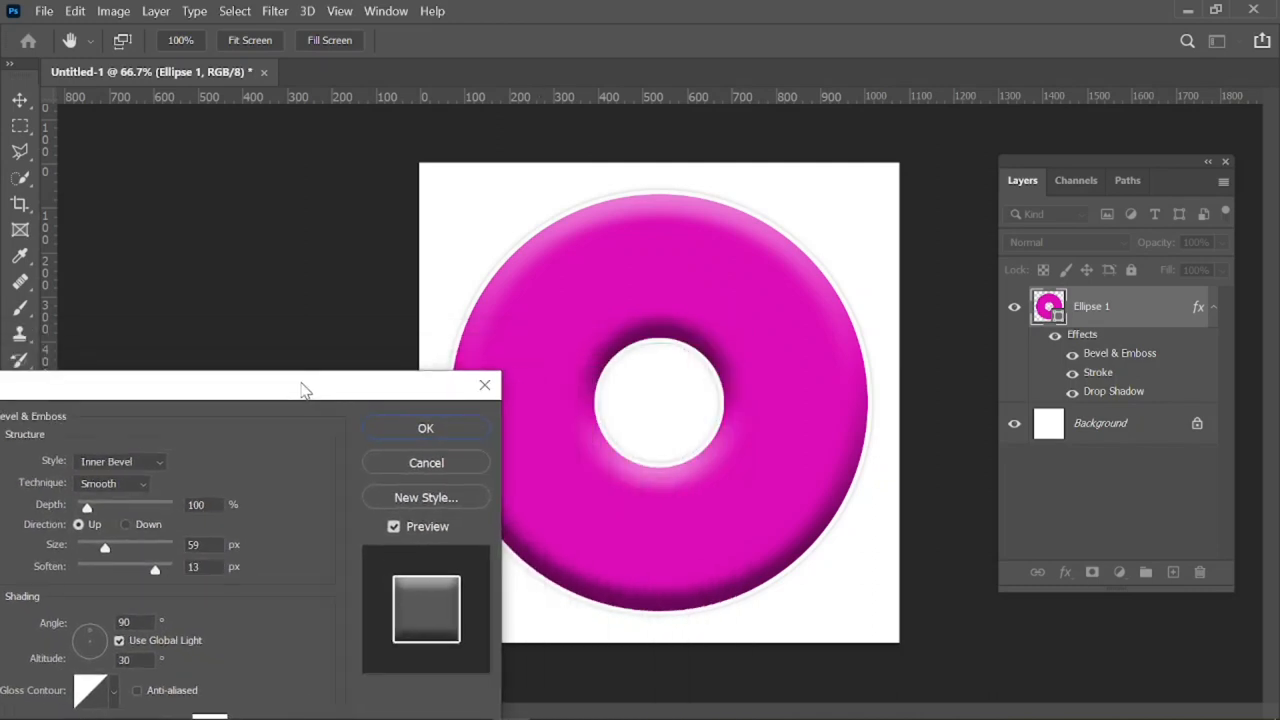
pyautogui.moveTo(304, 388); pyautogui.dragTo(430, 340)
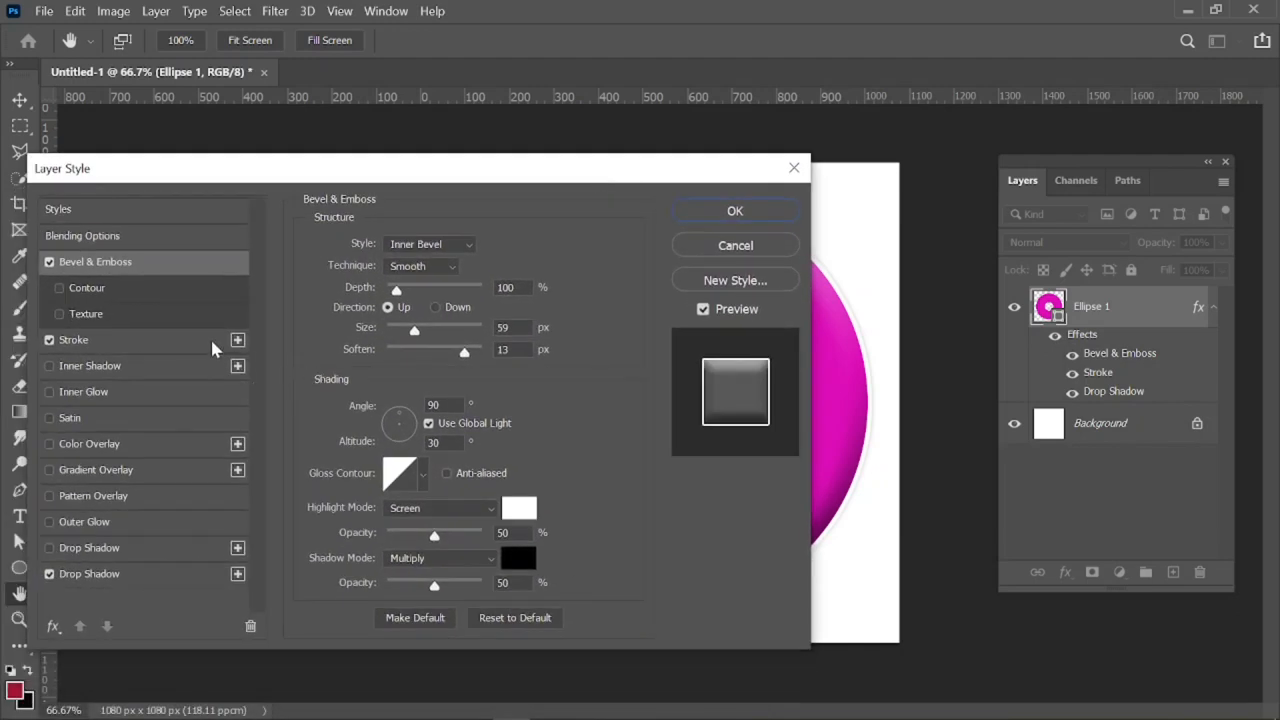
# Step: Try the stroke Position Inside, set it back to Outside and apply the layer effects with OK
pyautogui.click(72, 340)
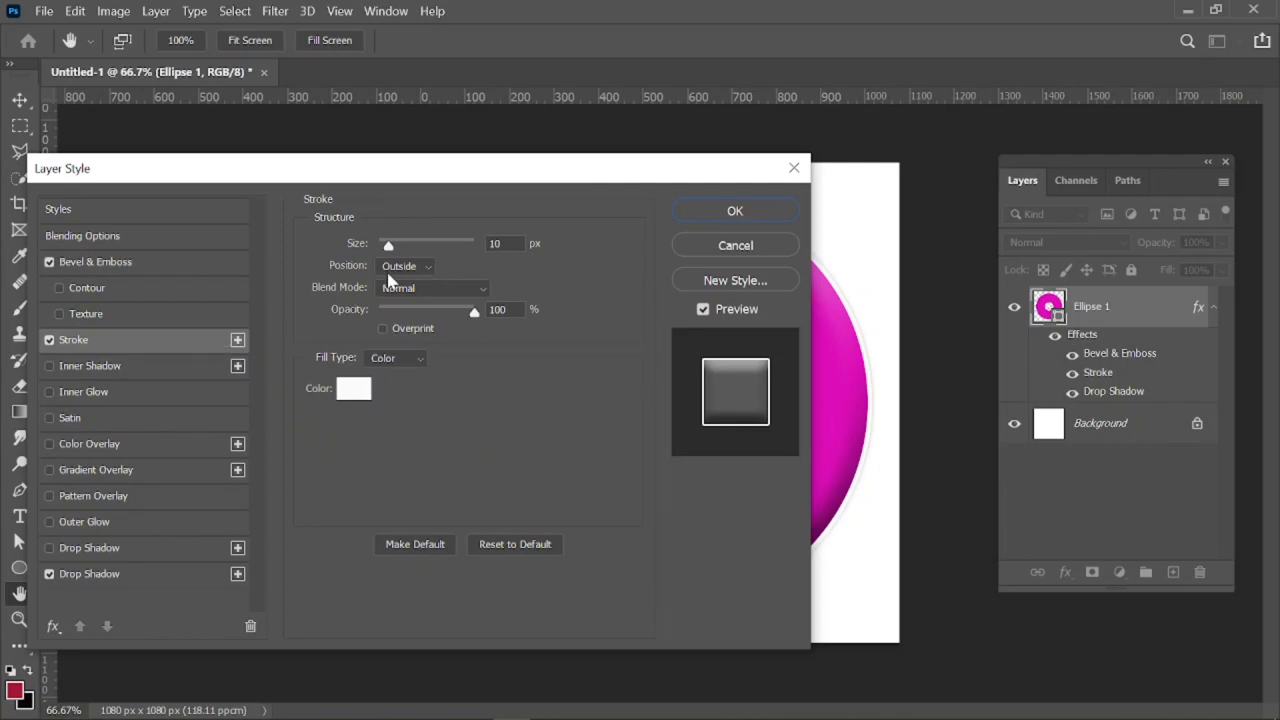
pyautogui.click(404, 266)
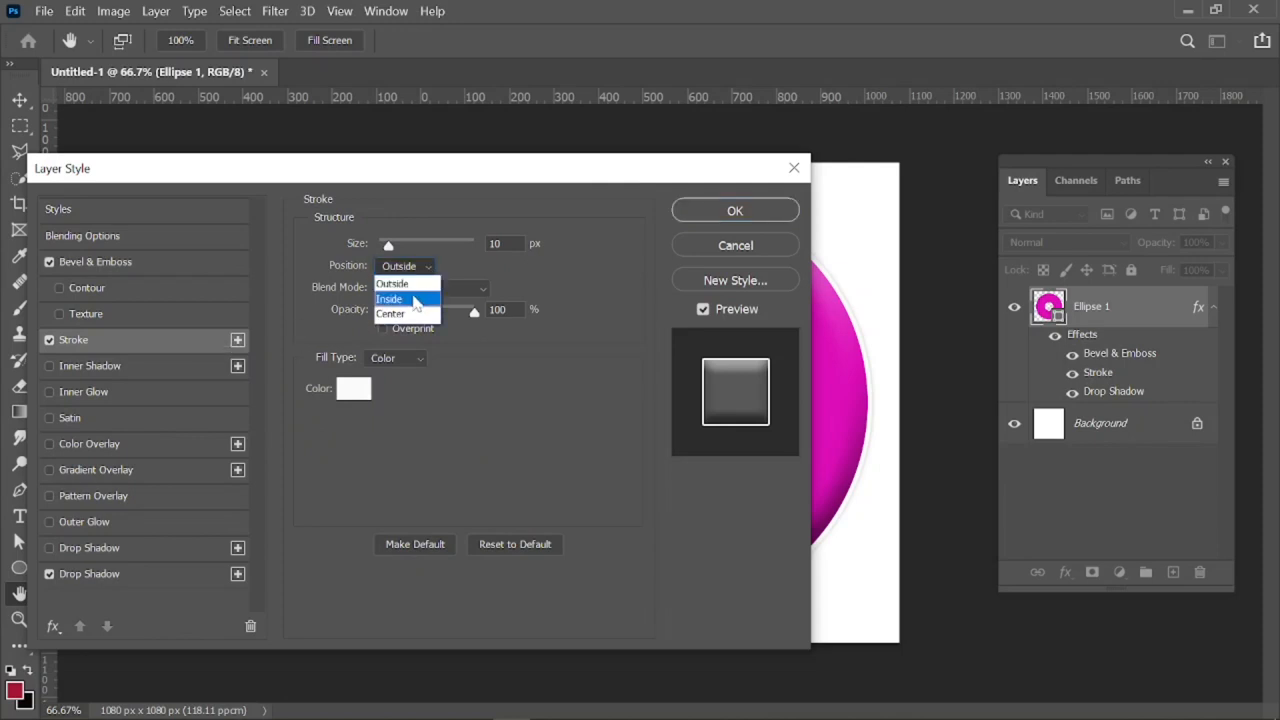
pyautogui.click(388, 300)
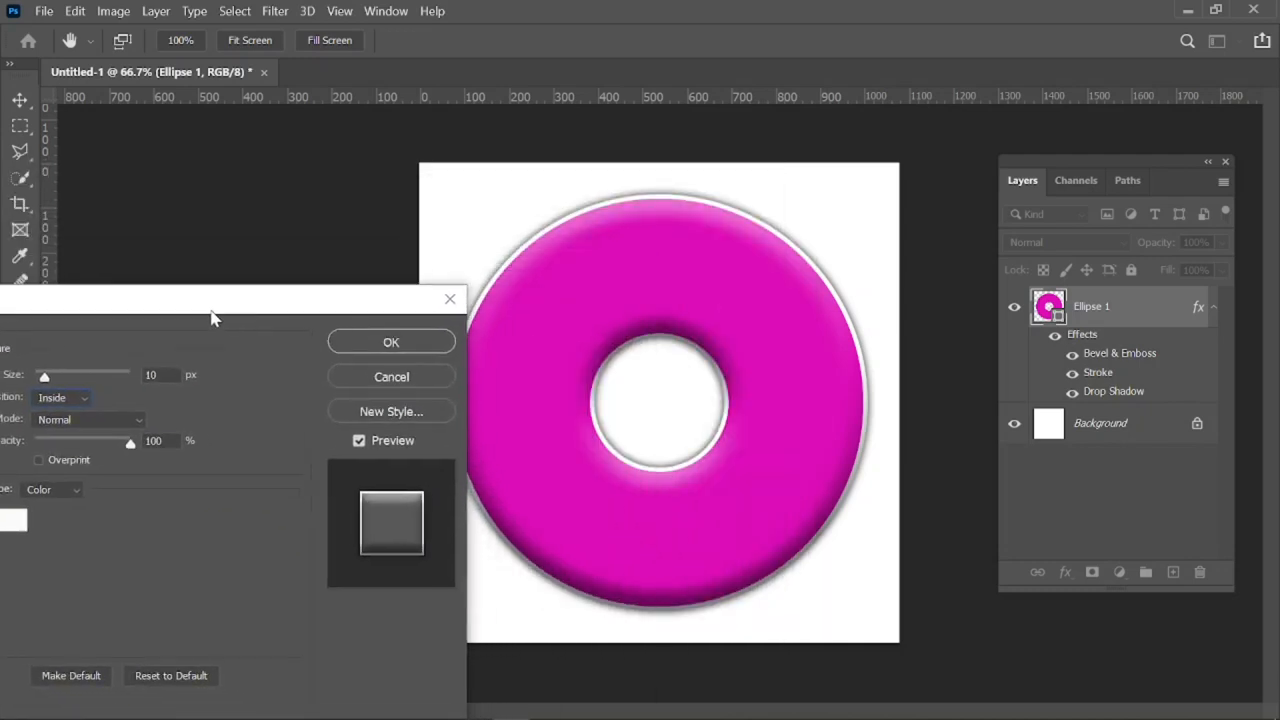
pyautogui.moveTo(210, 298); pyautogui.dragTo(224, 256)
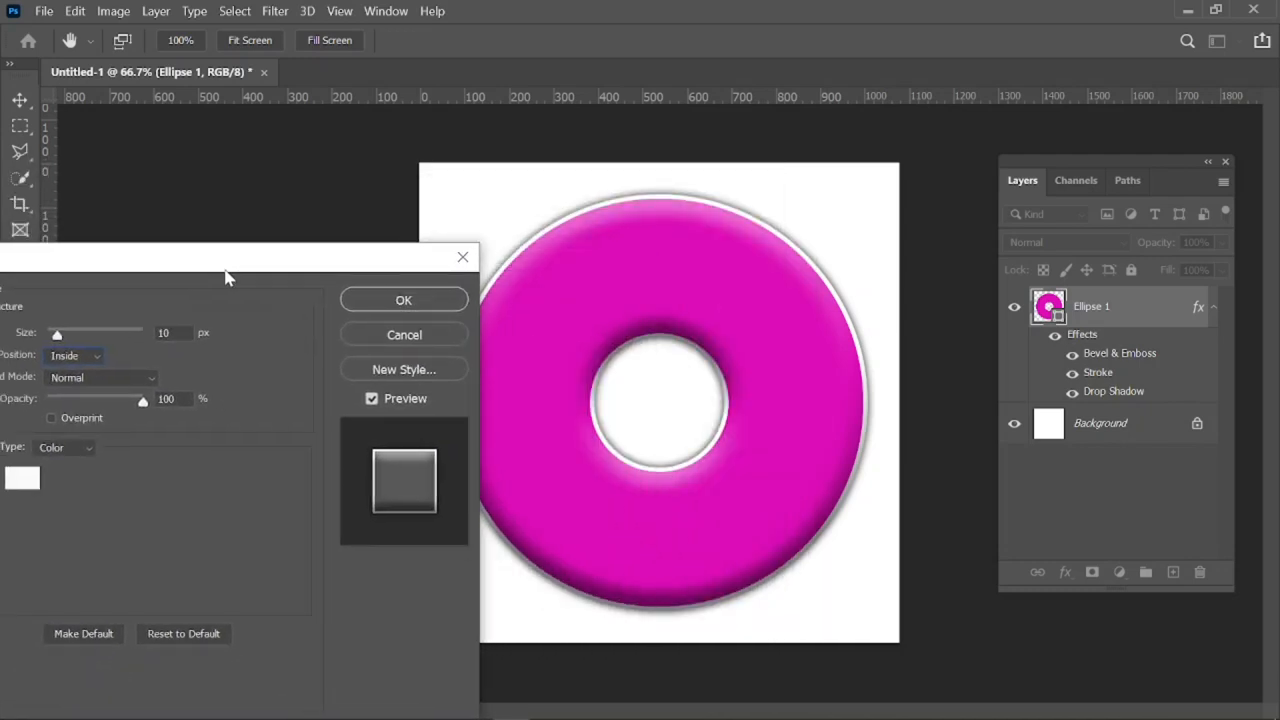
pyautogui.click(76, 356)
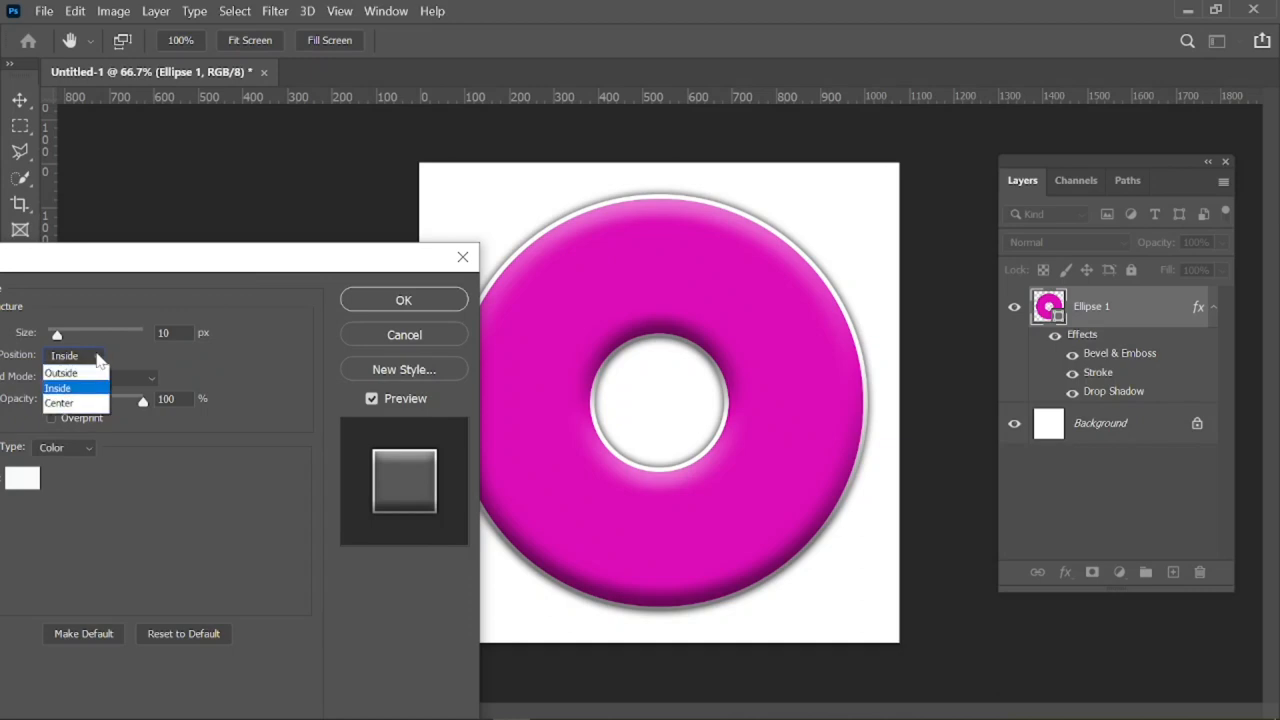
pyautogui.click(68, 372)
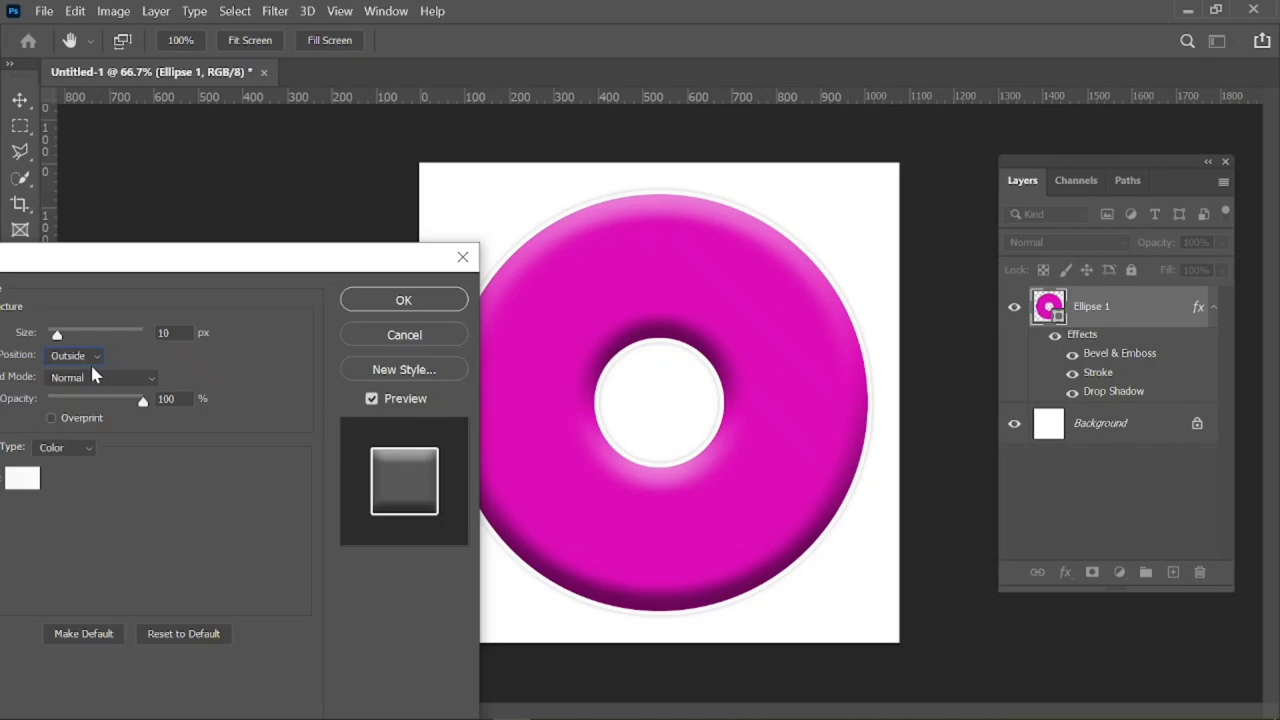
pyautogui.moveTo(396, 318)
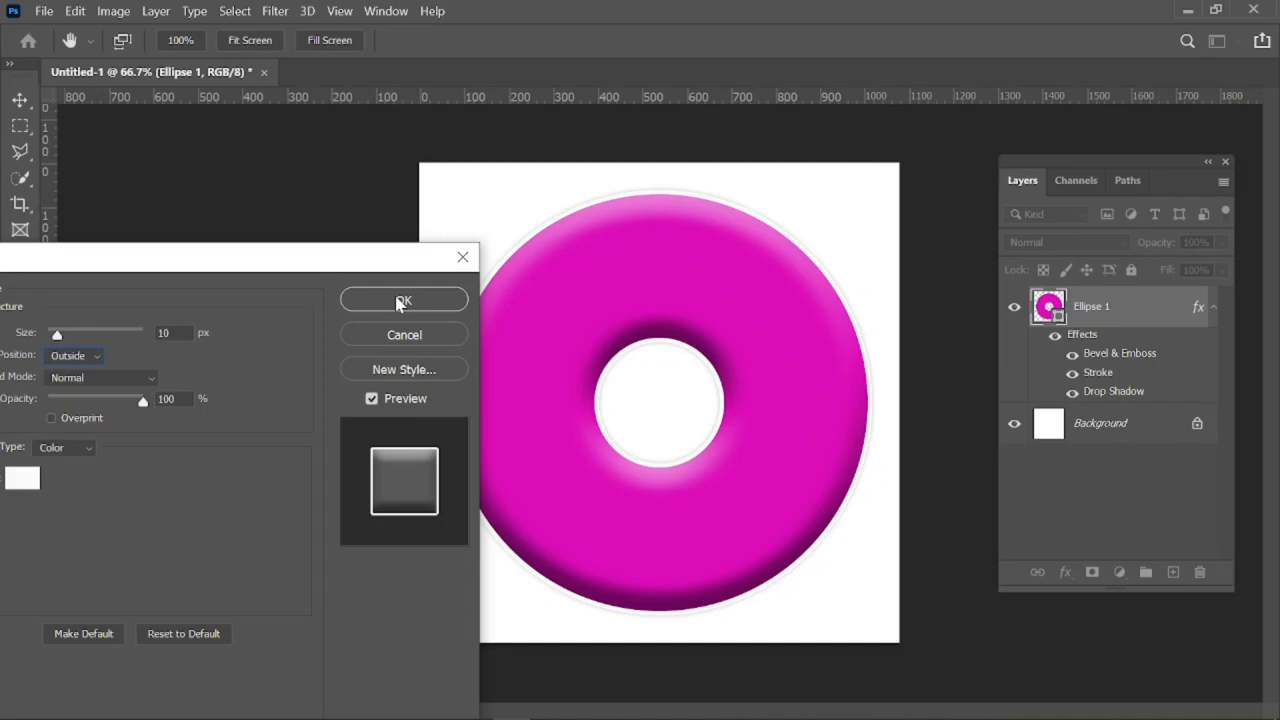
pyautogui.moveTo(388, 312)
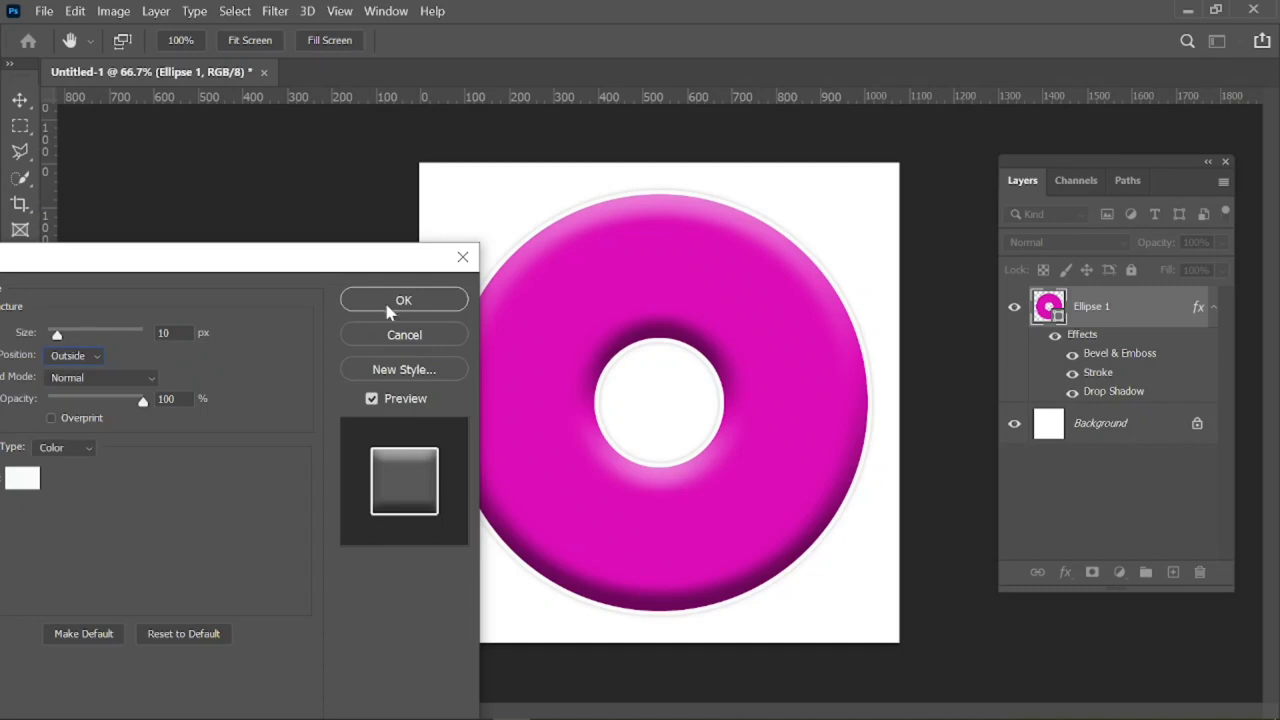
pyautogui.click(404, 300)
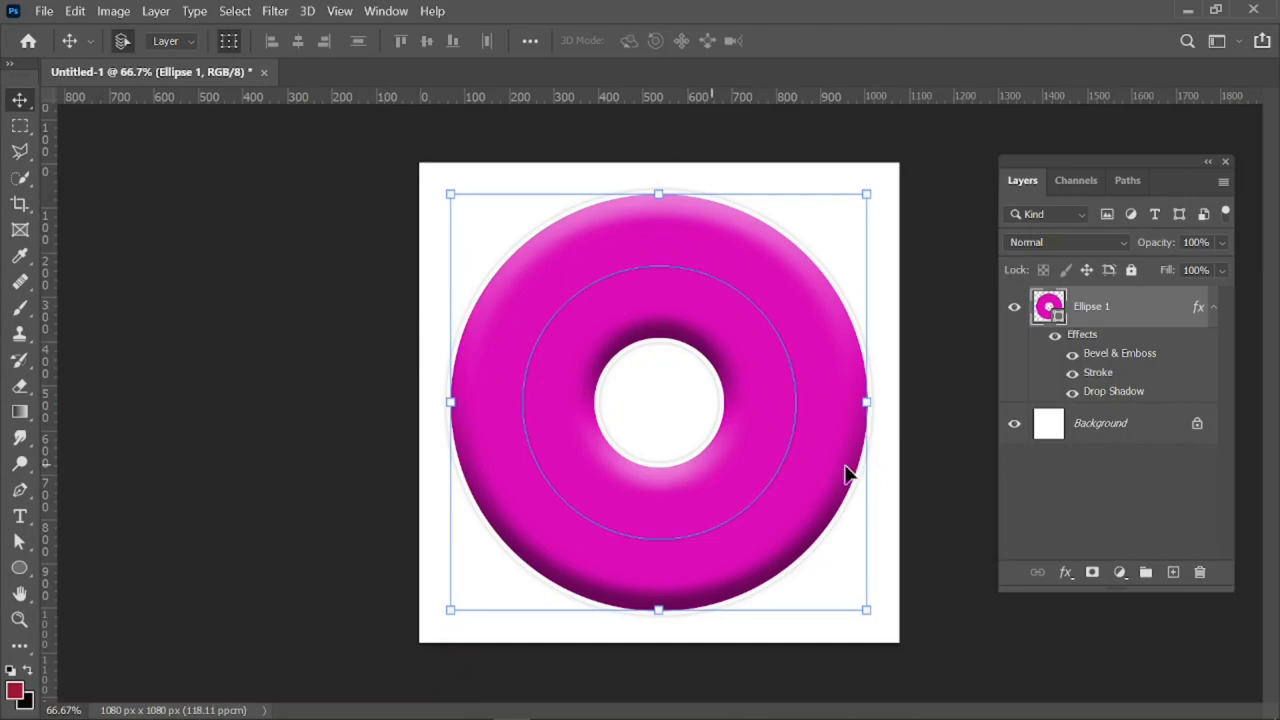
# Step: Add a Solid Color fill layer in pale pink above the Background, behind the donut
pyautogui.click(1100, 422)
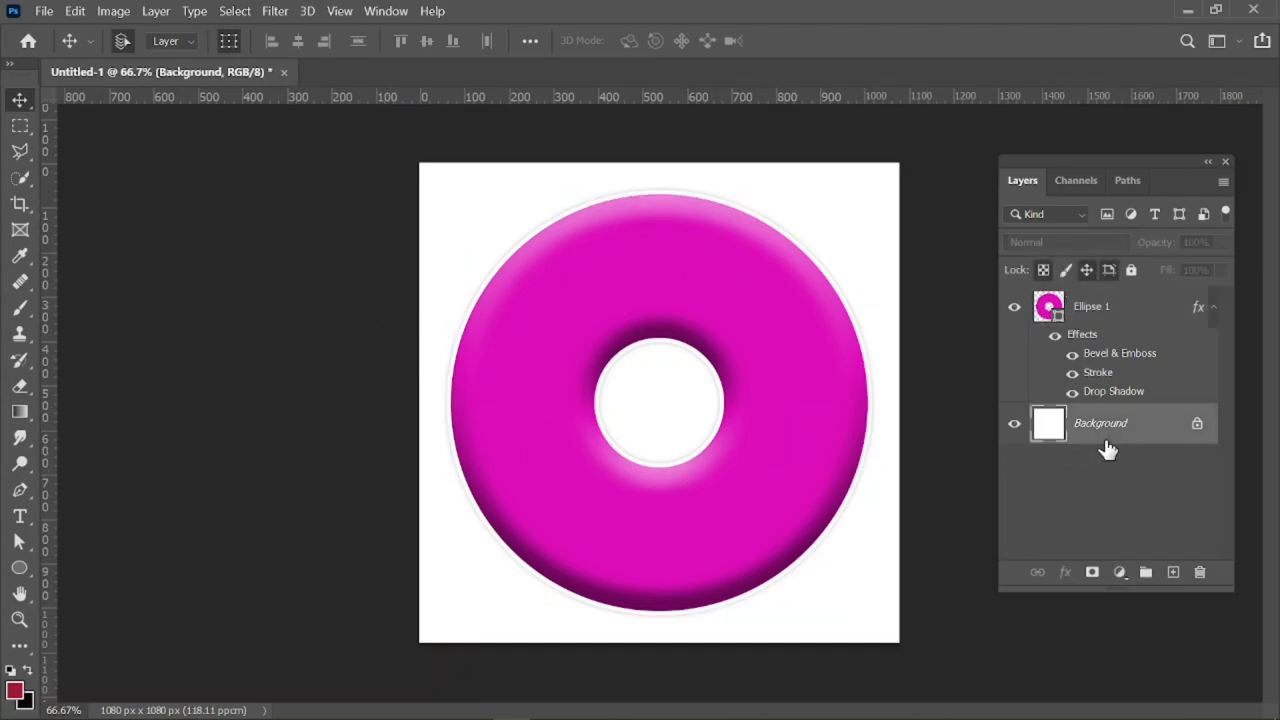
pyautogui.click(1120, 572)
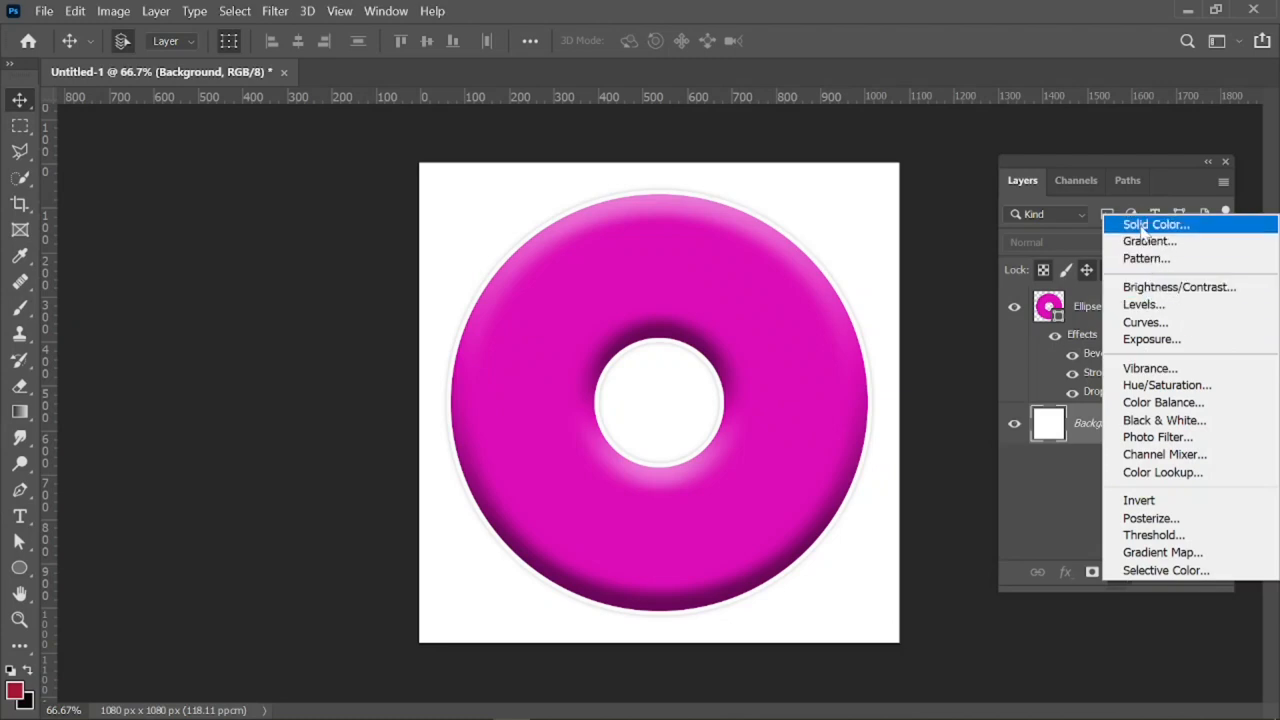
pyautogui.click(1156, 224)
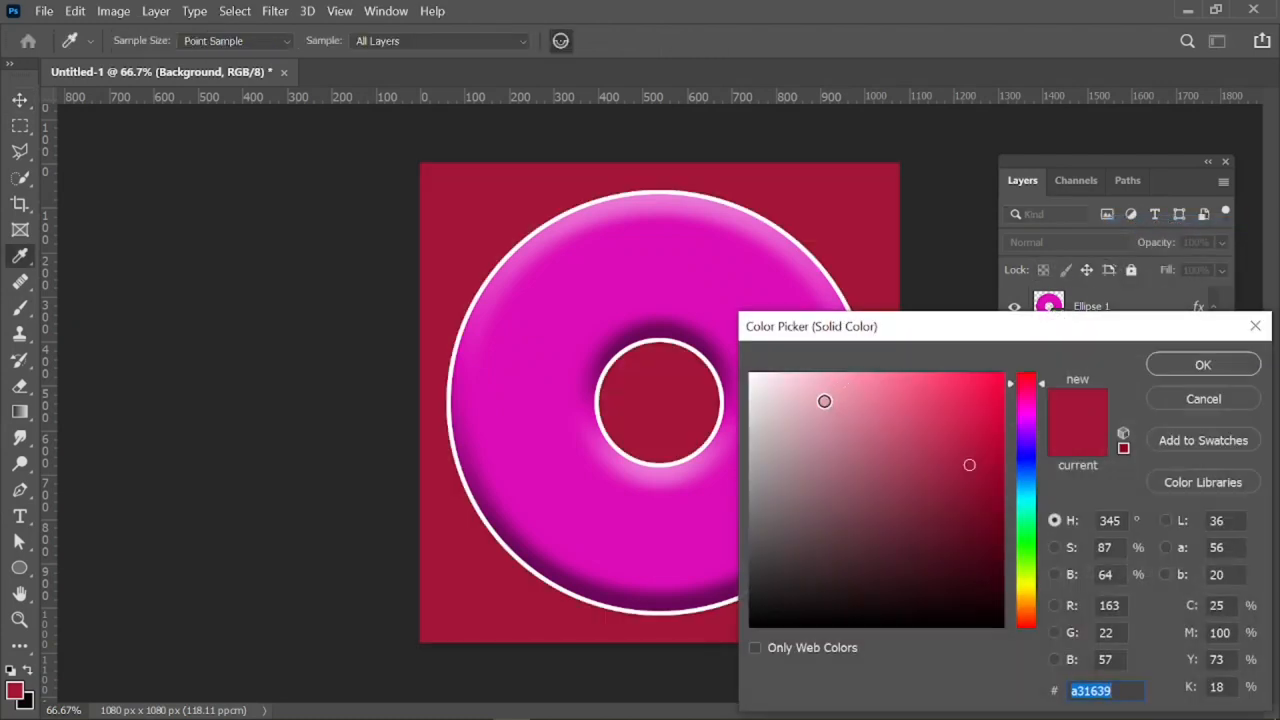
pyautogui.click(812, 400)
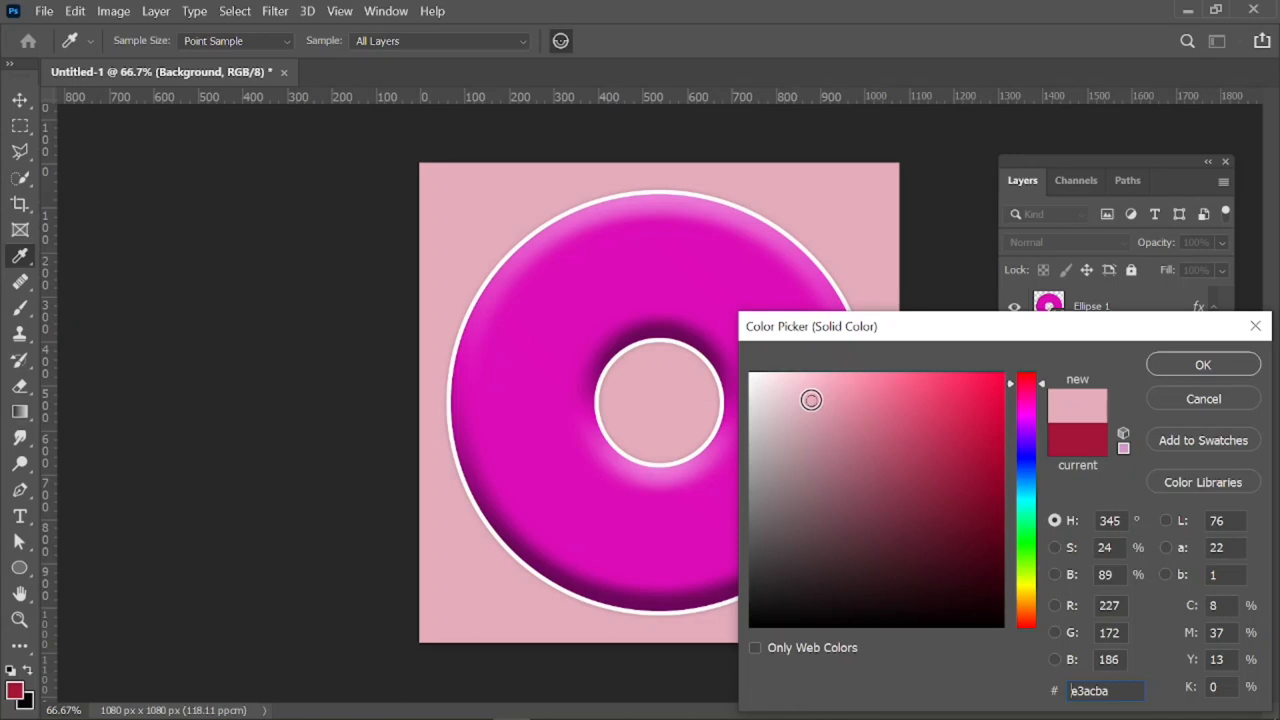
pyautogui.click(784, 398)
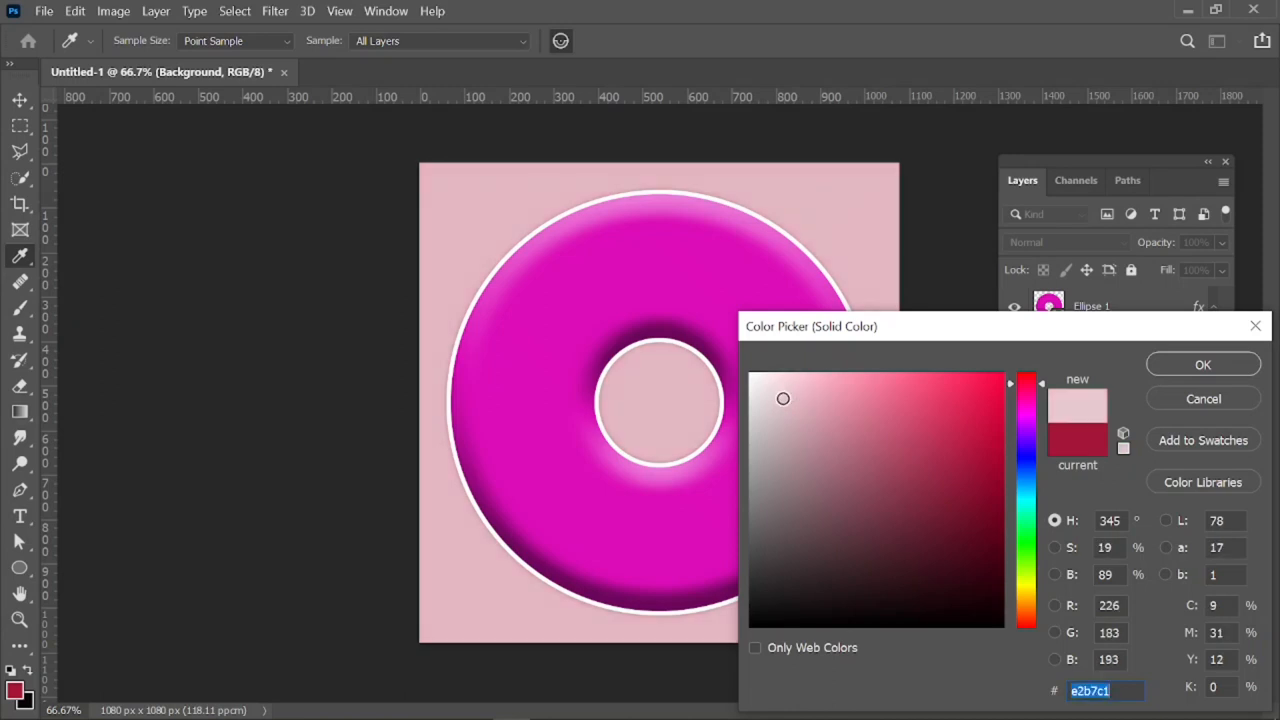
pyautogui.click(780, 396)
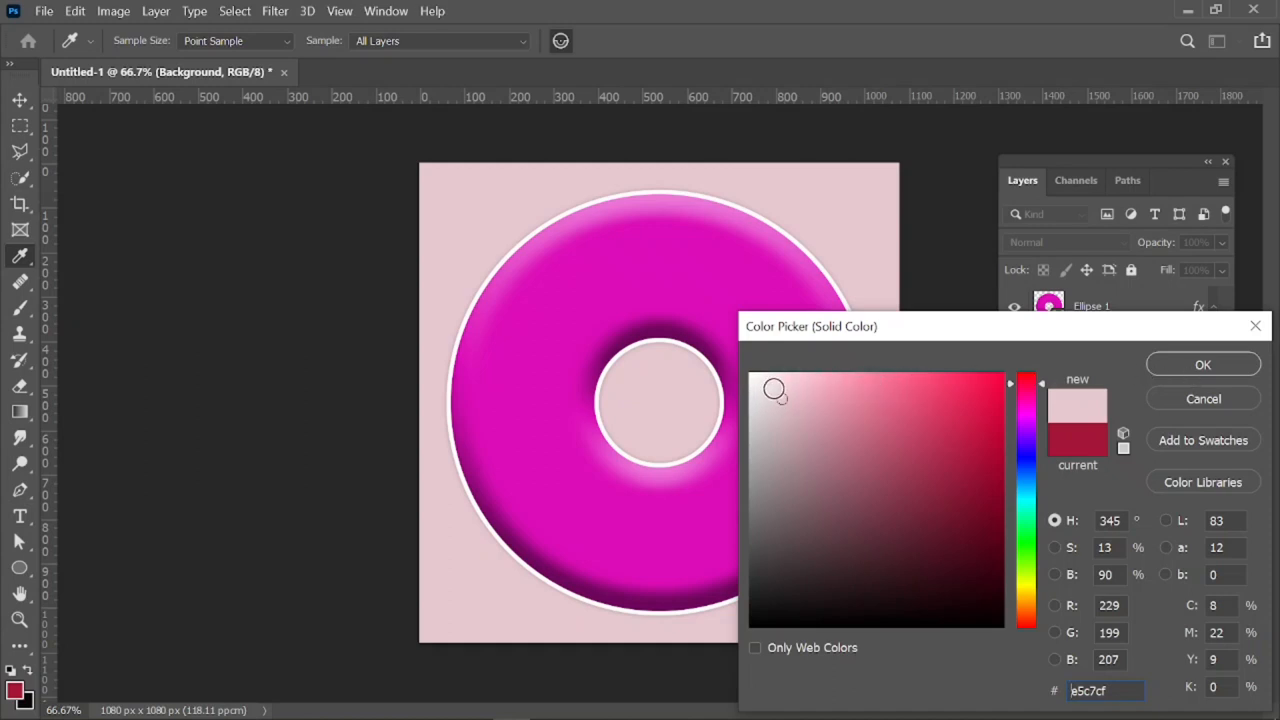
pyautogui.click(776, 388)
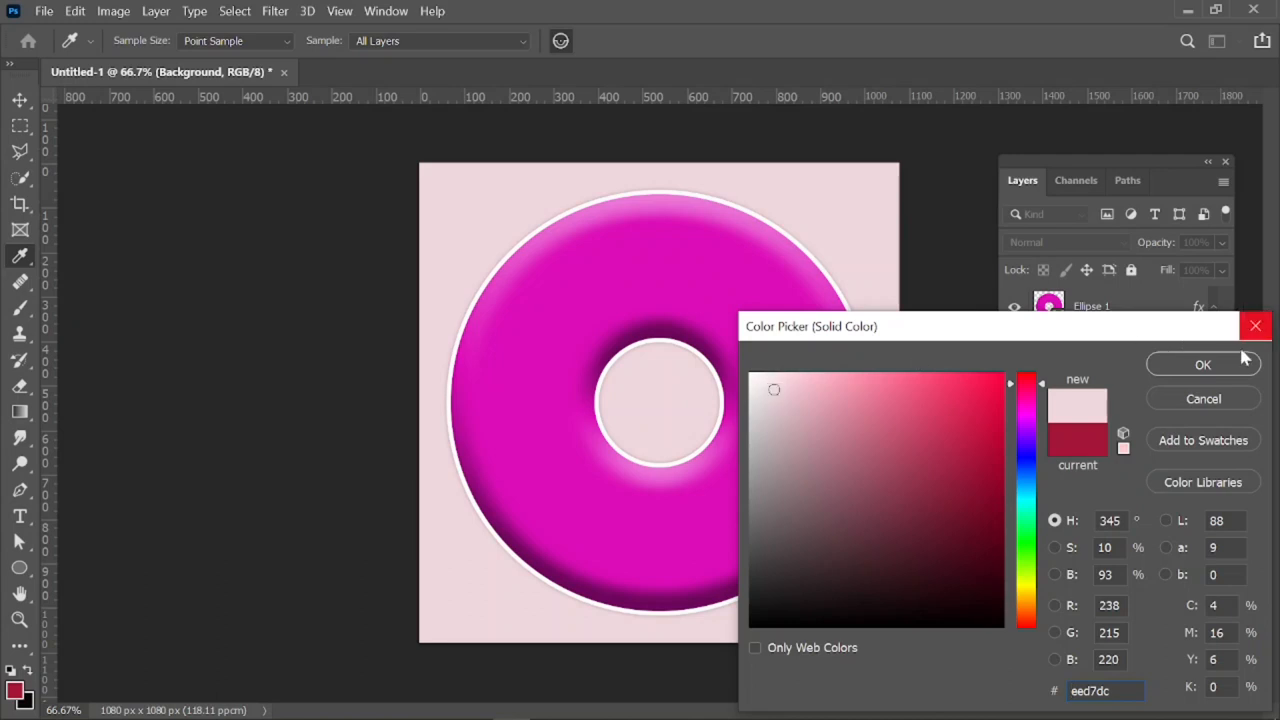
pyautogui.click(1204, 364)
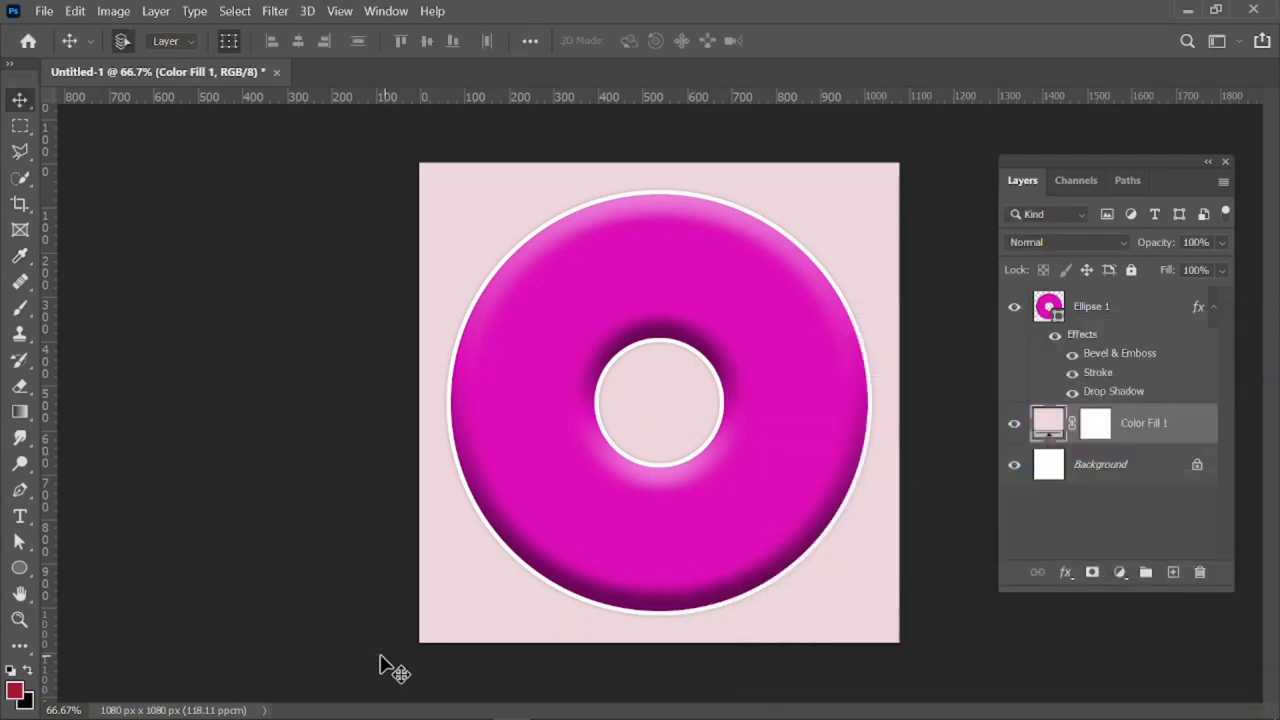
pyautogui.moveTo(420, 490)
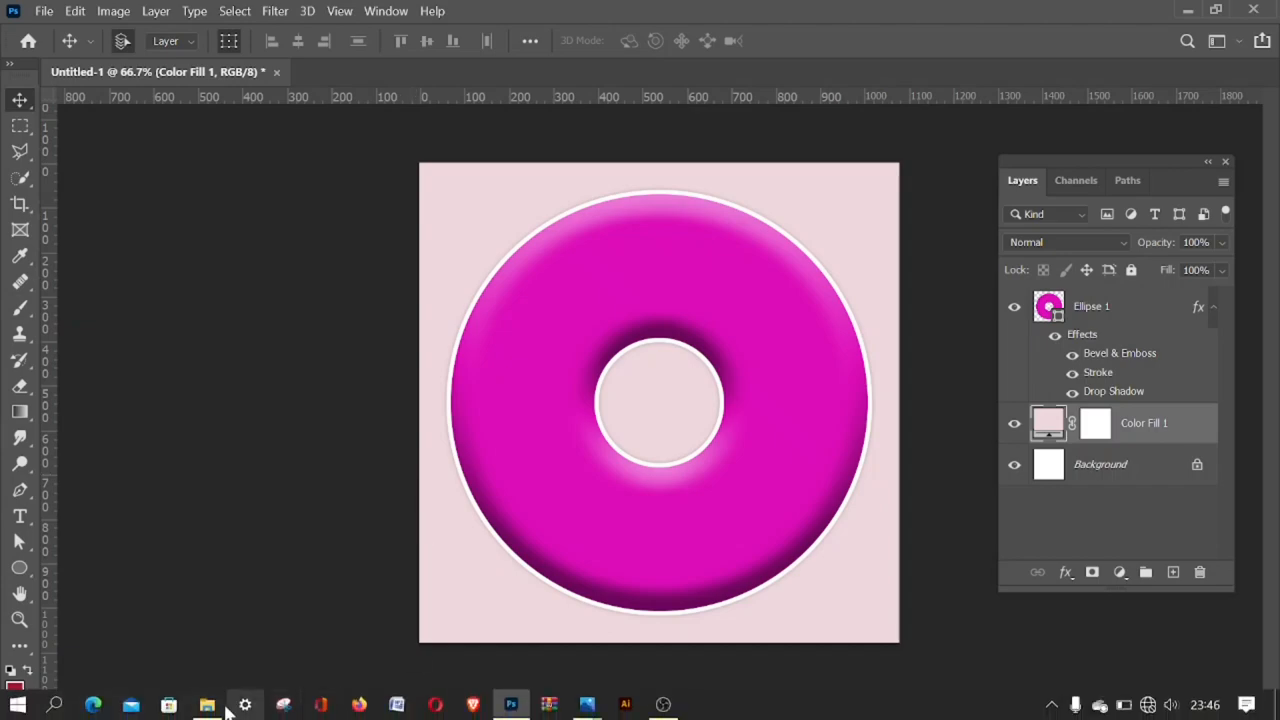
# Step: Switch to File Explorer from the taskbar to browse Downloads for a photo
pyautogui.click(206, 704)
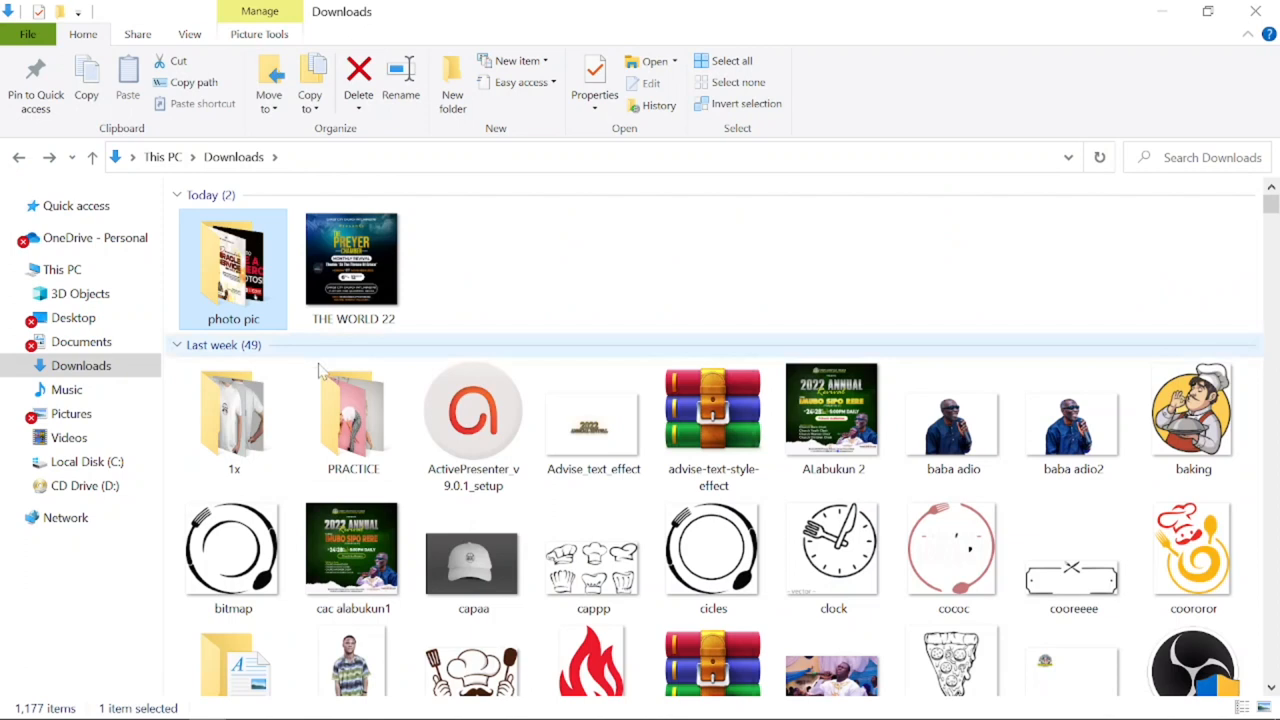
# Step: Pick the photo of the man in the red jacket from the Downloads PRACTICE folder
pyautogui.doubleClick(352, 410)
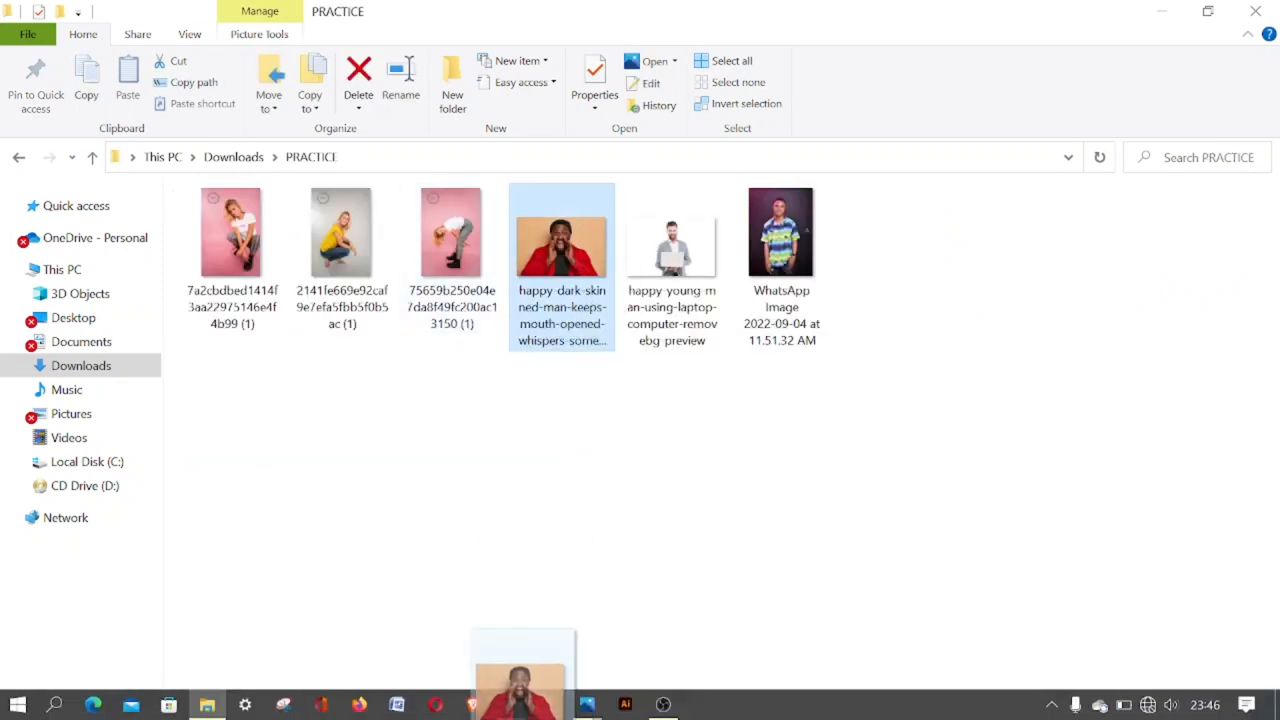
pyautogui.click(512, 708)
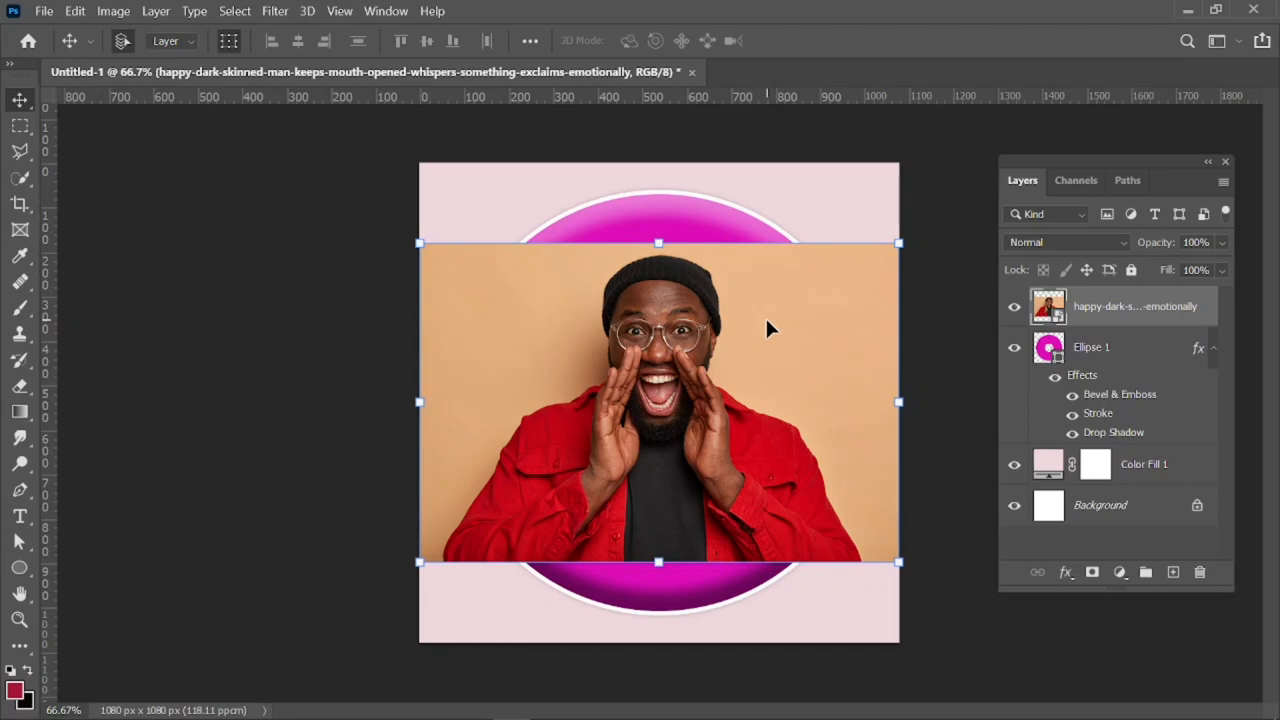
pyautogui.moveTo(656, 560)
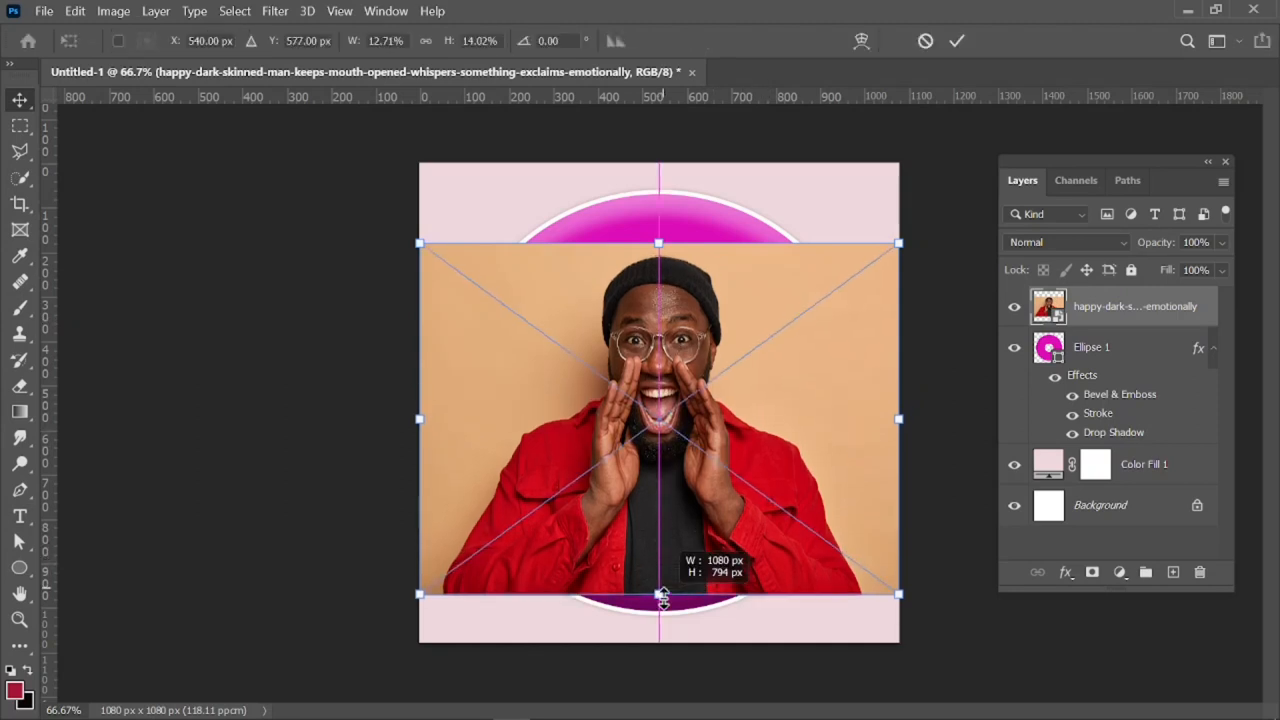
# Step: Scale the placed photo past all canvas edges so it covers the square, then commit the transform
pyautogui.moveTo(660, 596); pyautogui.dragTo(660, 600)
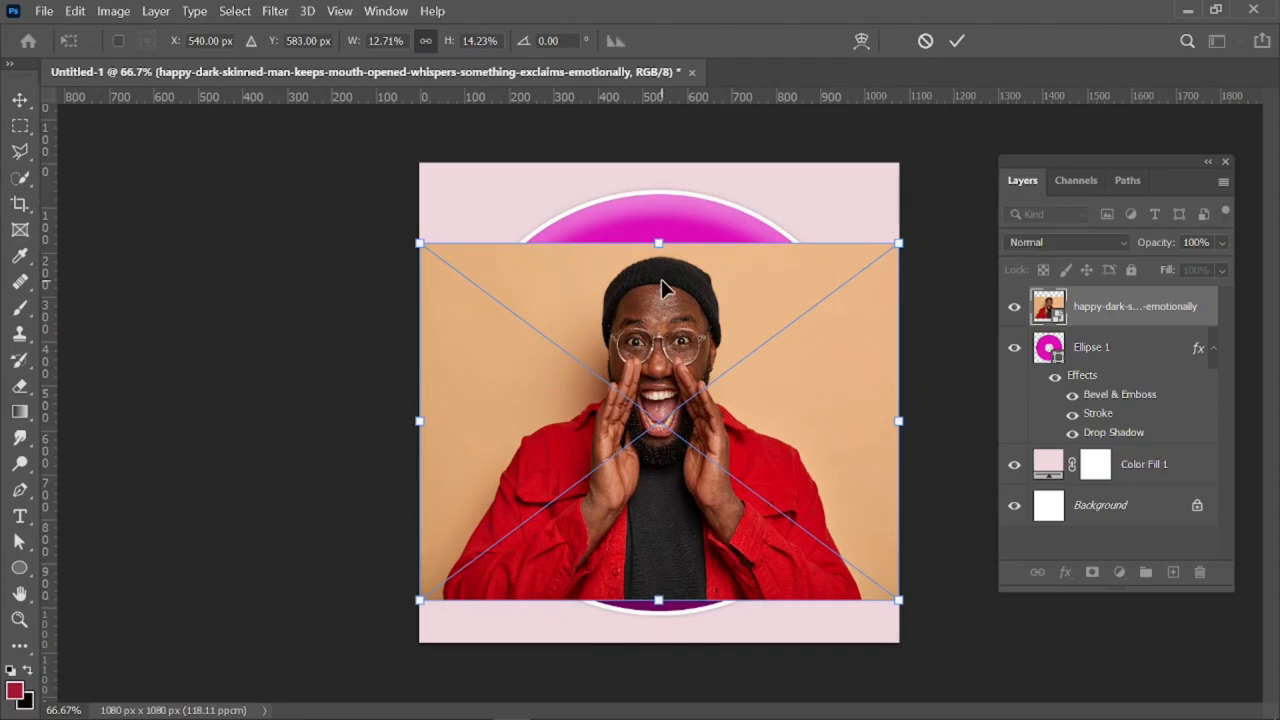
pyautogui.moveTo(660, 220)
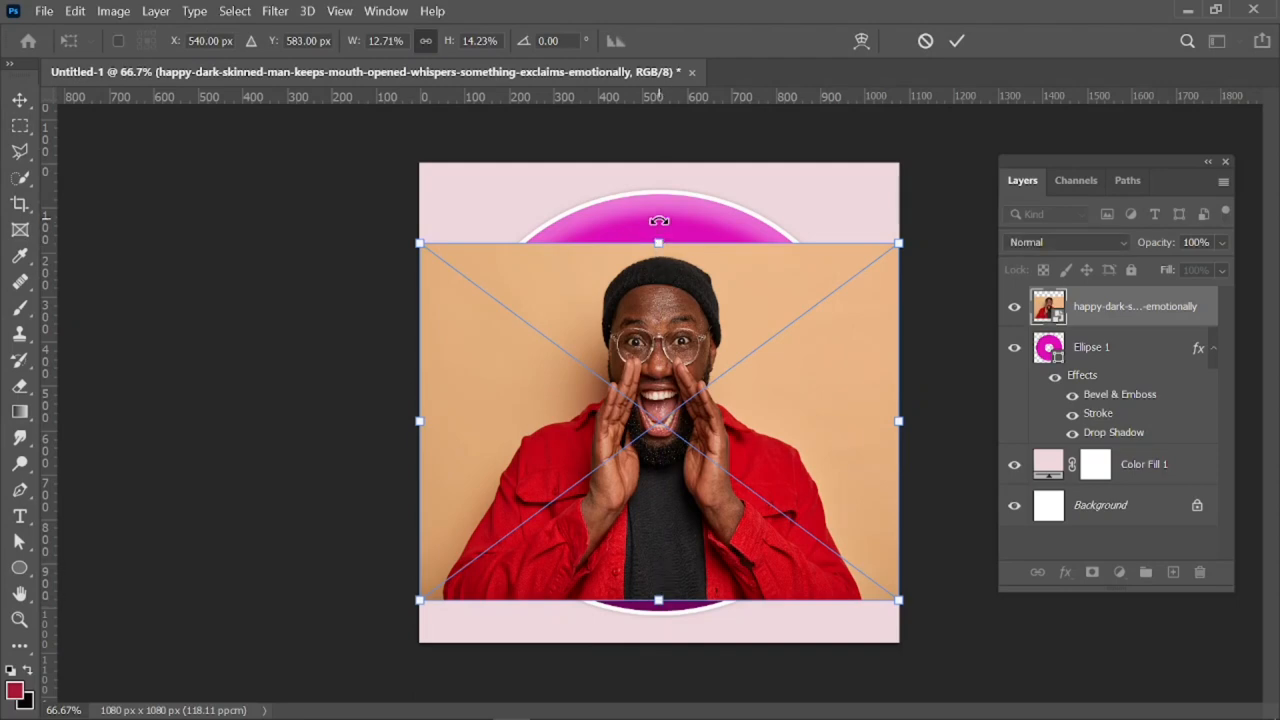
pyautogui.moveTo(660, 244); pyautogui.dragTo(660, 228)
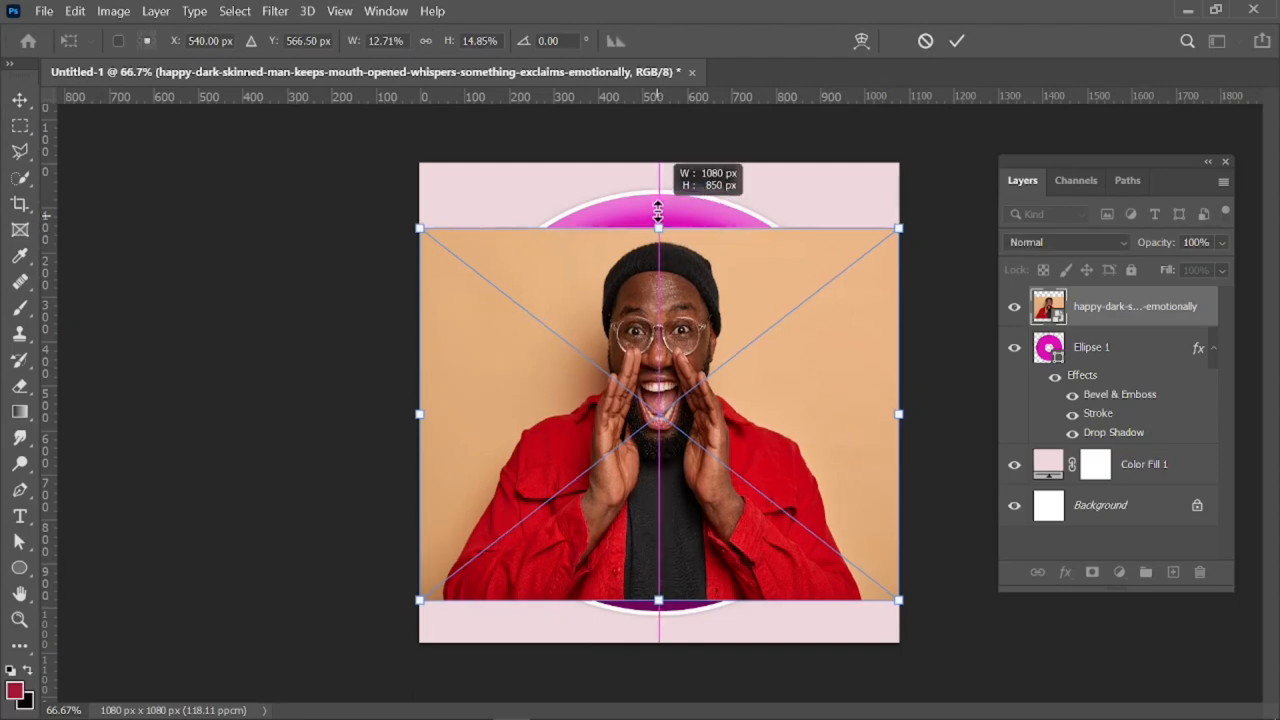
pyautogui.moveTo(658, 228); pyautogui.dragTo(658, 212)
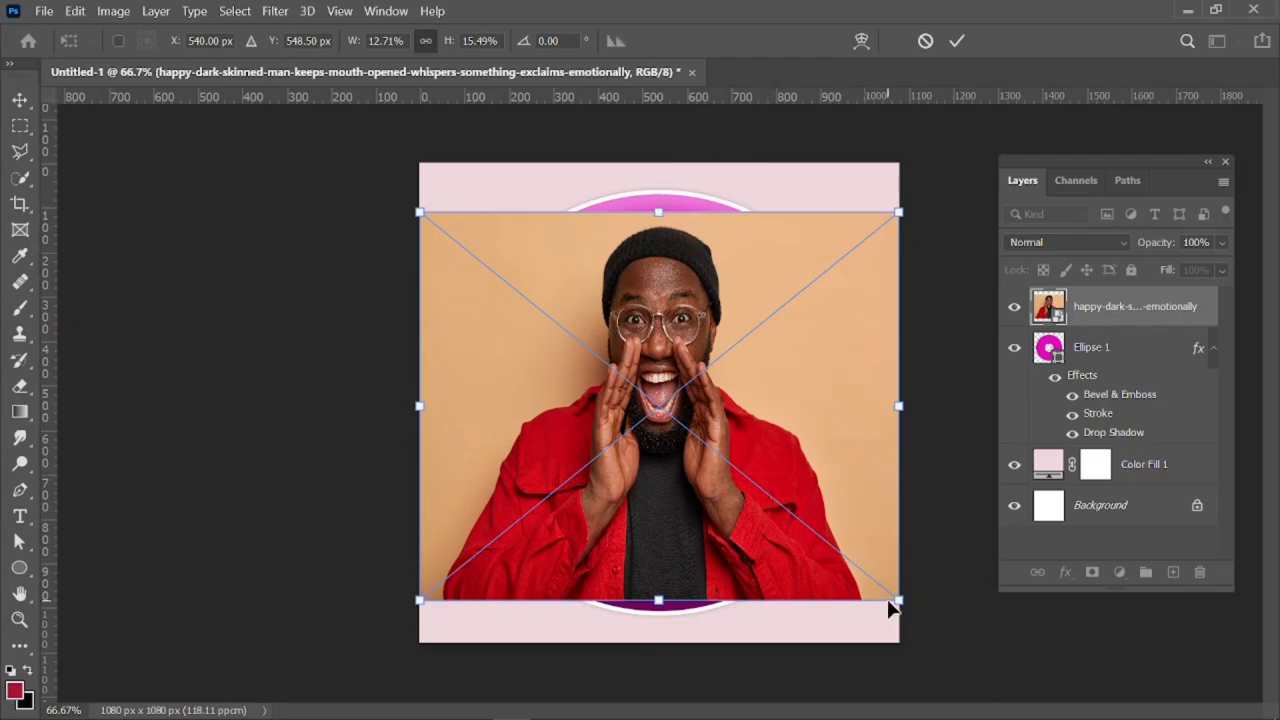
pyautogui.moveTo(896, 600); pyautogui.dragTo(930, 624)
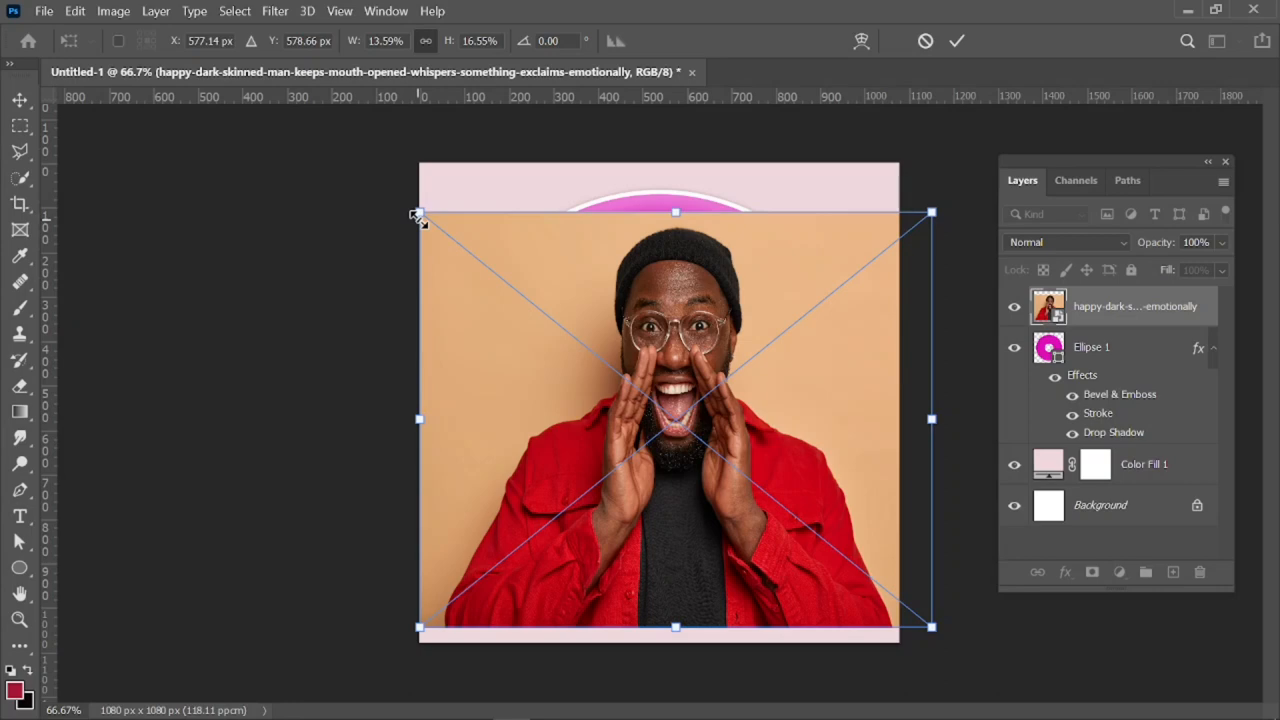
pyautogui.moveTo(420, 212); pyautogui.dragTo(378, 178)
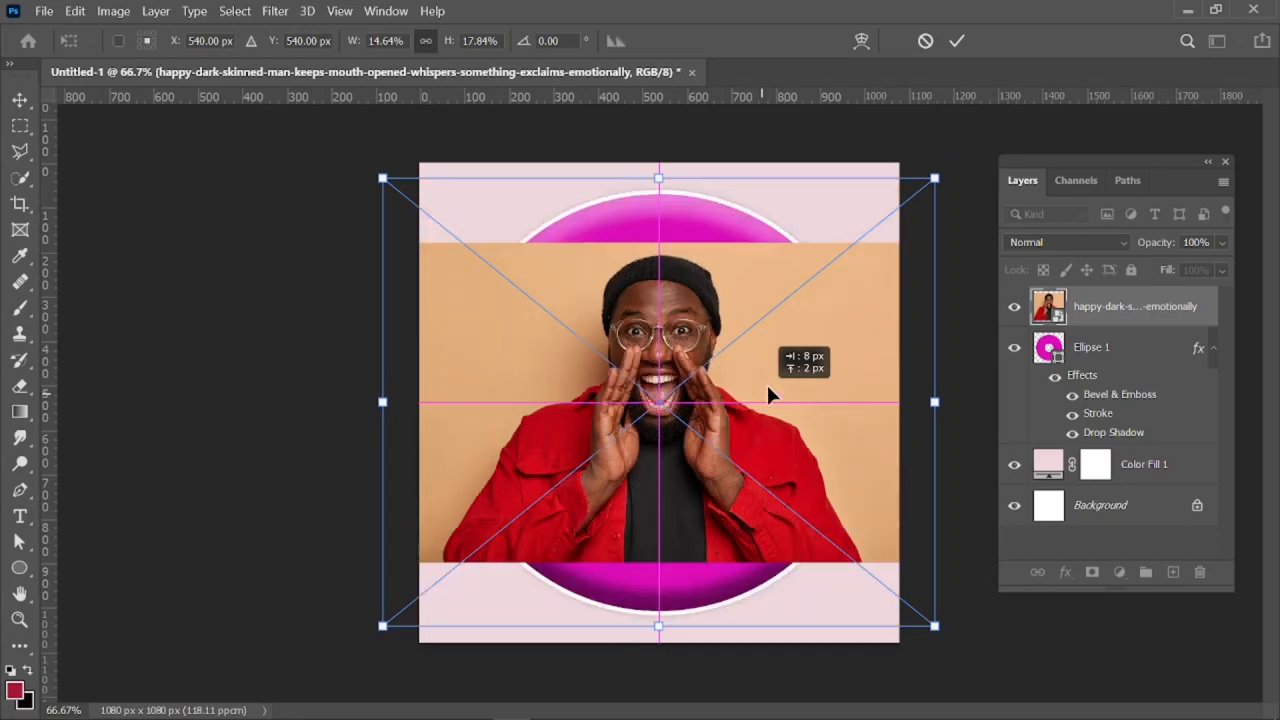
pyautogui.click(956, 40)
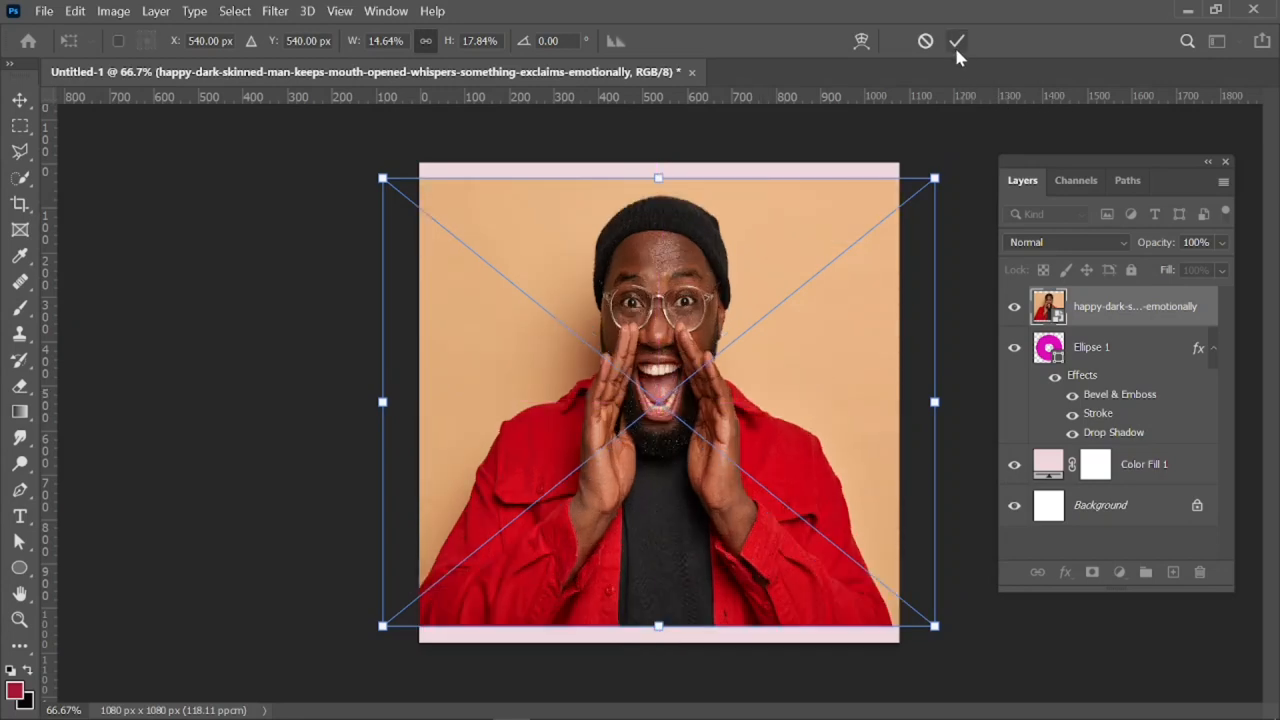
pyautogui.click(956, 40)
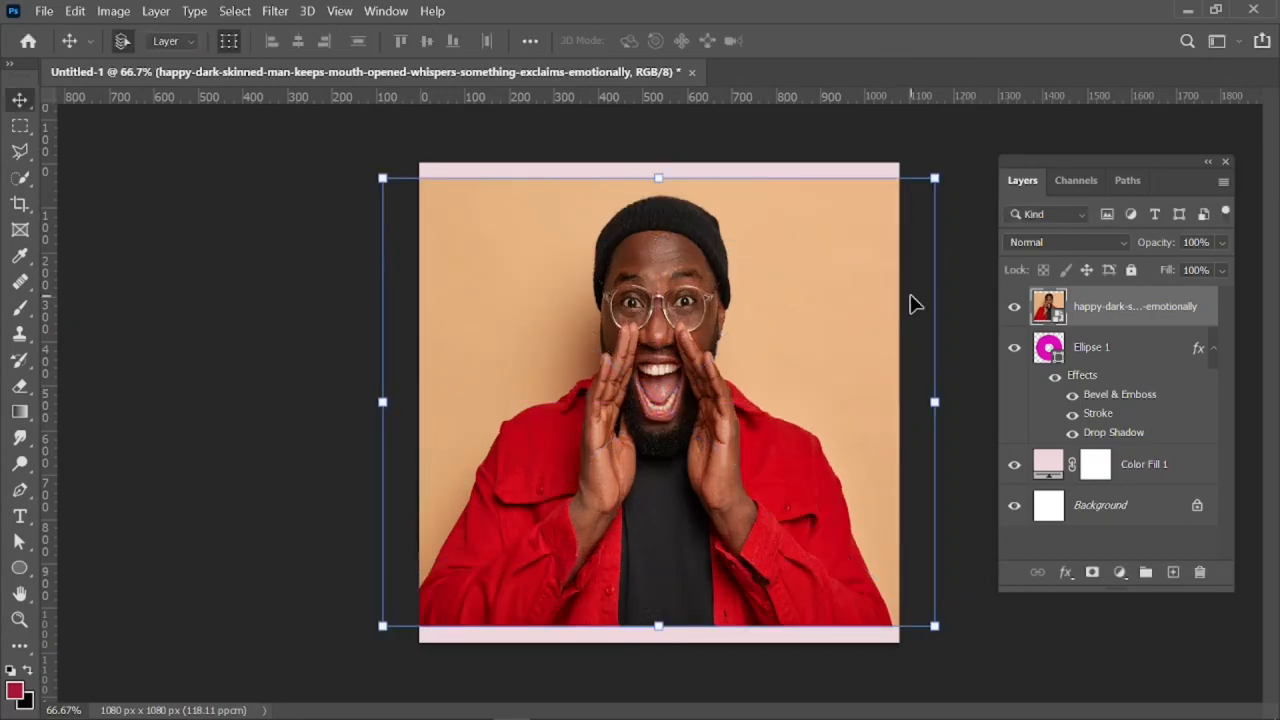
pyautogui.moveTo(1084, 308)
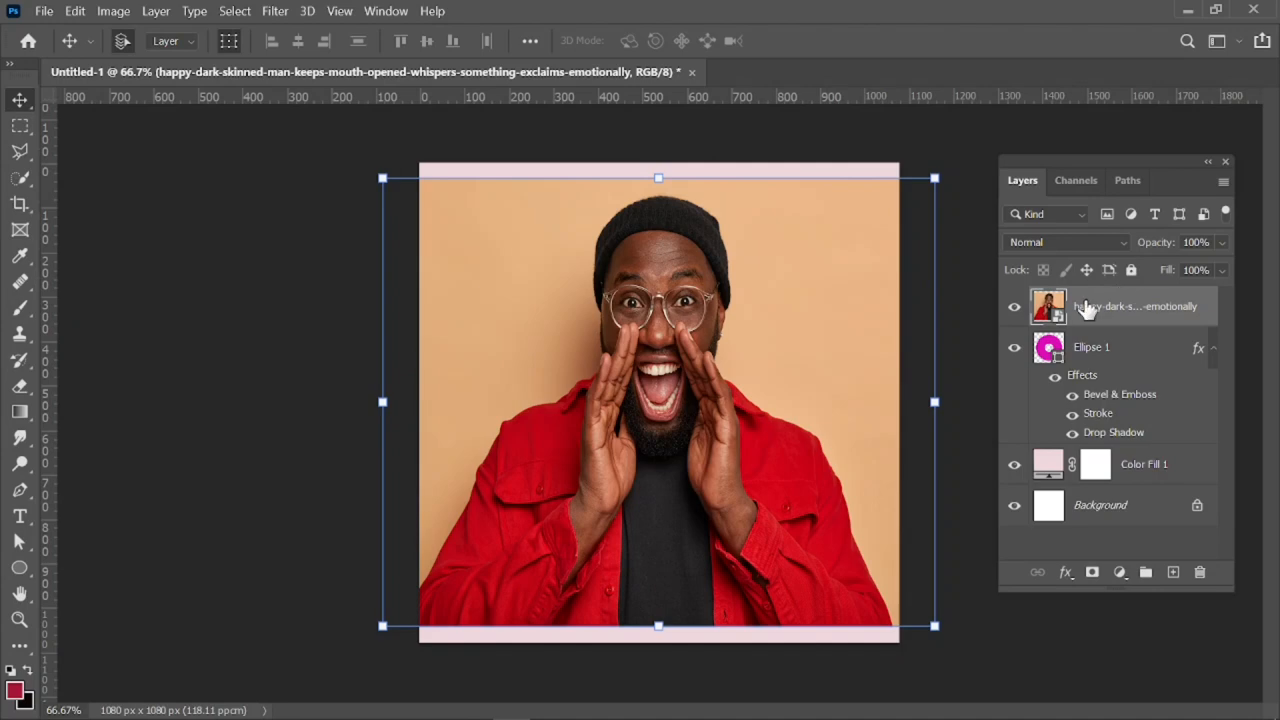
# Step: Create a clipping mask so the photo shows only inside the ring shape
pyautogui.rightClick(1140, 306)
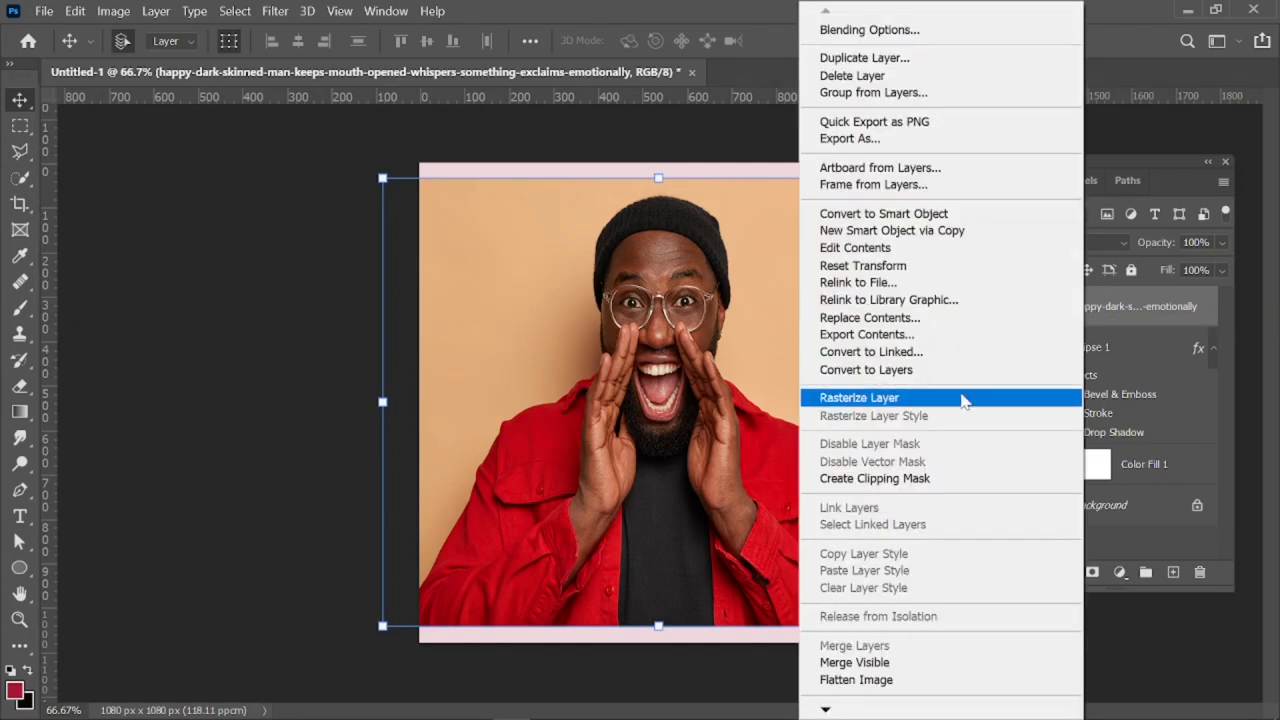
pyautogui.moveTo(890, 478)
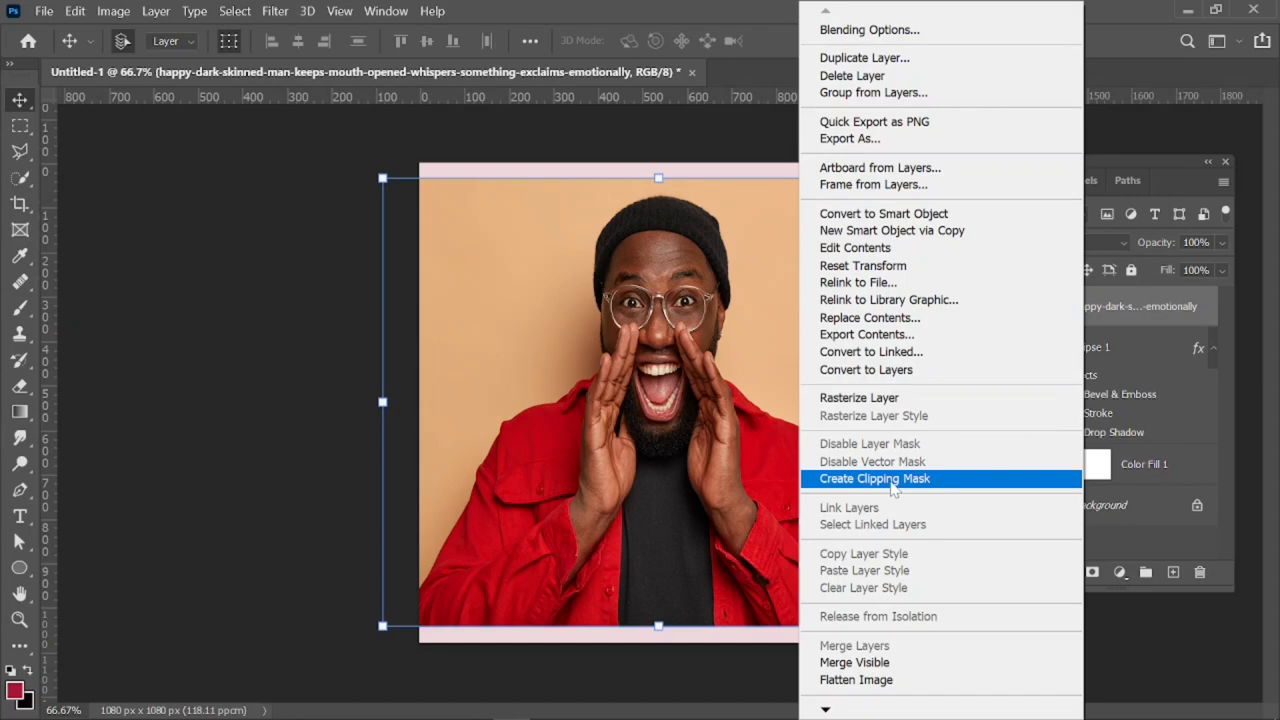
pyautogui.click(874, 478)
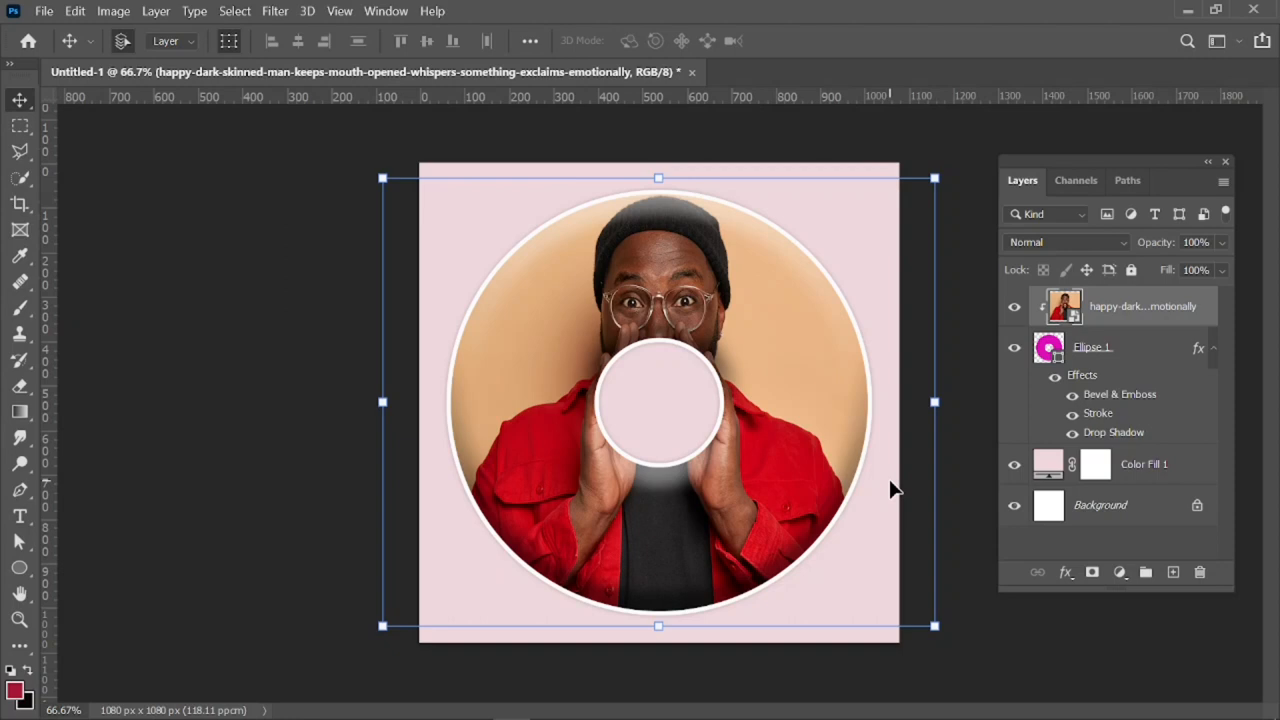
pyautogui.moveTo(784, 490)
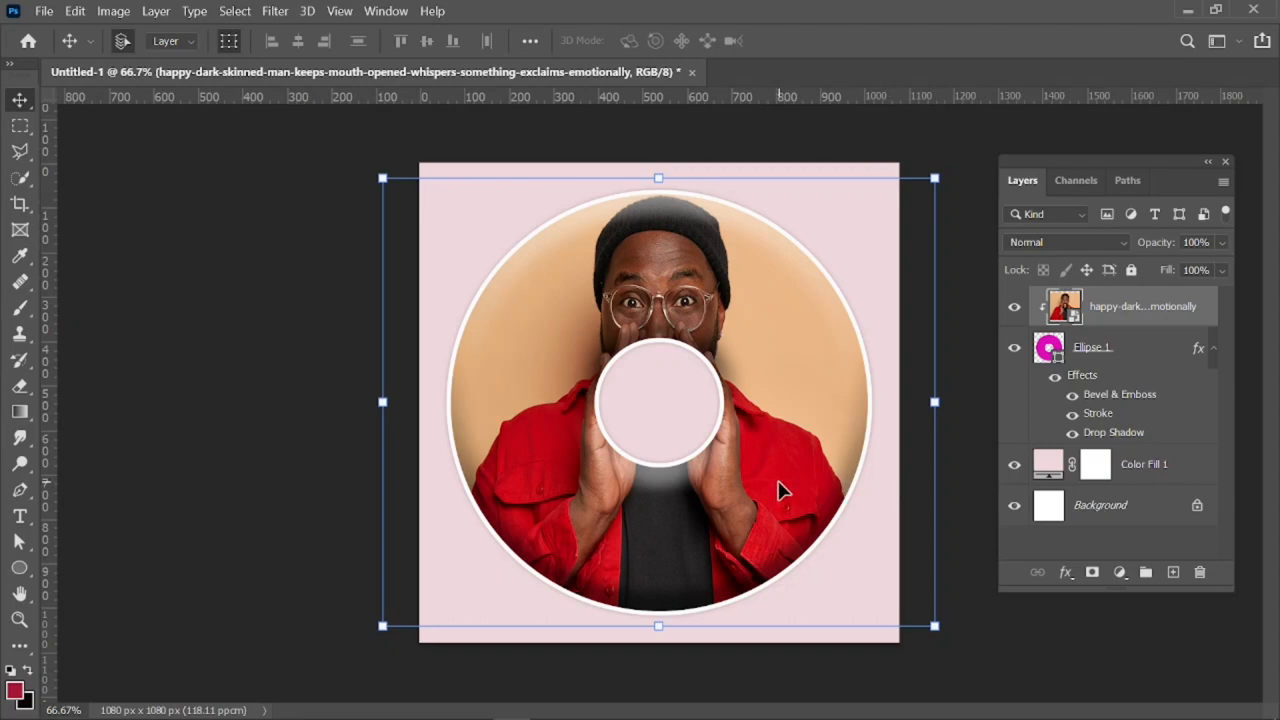
pyautogui.moveTo(768, 486)
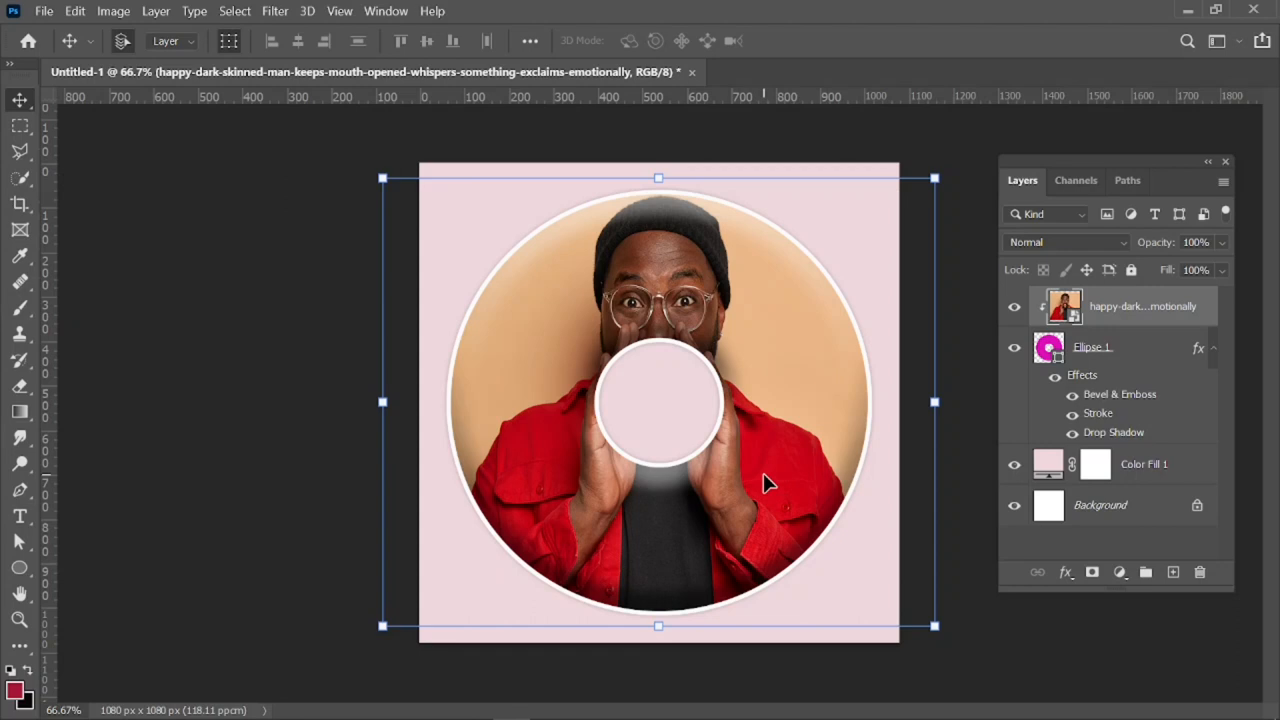
pyautogui.moveTo(750, 456)
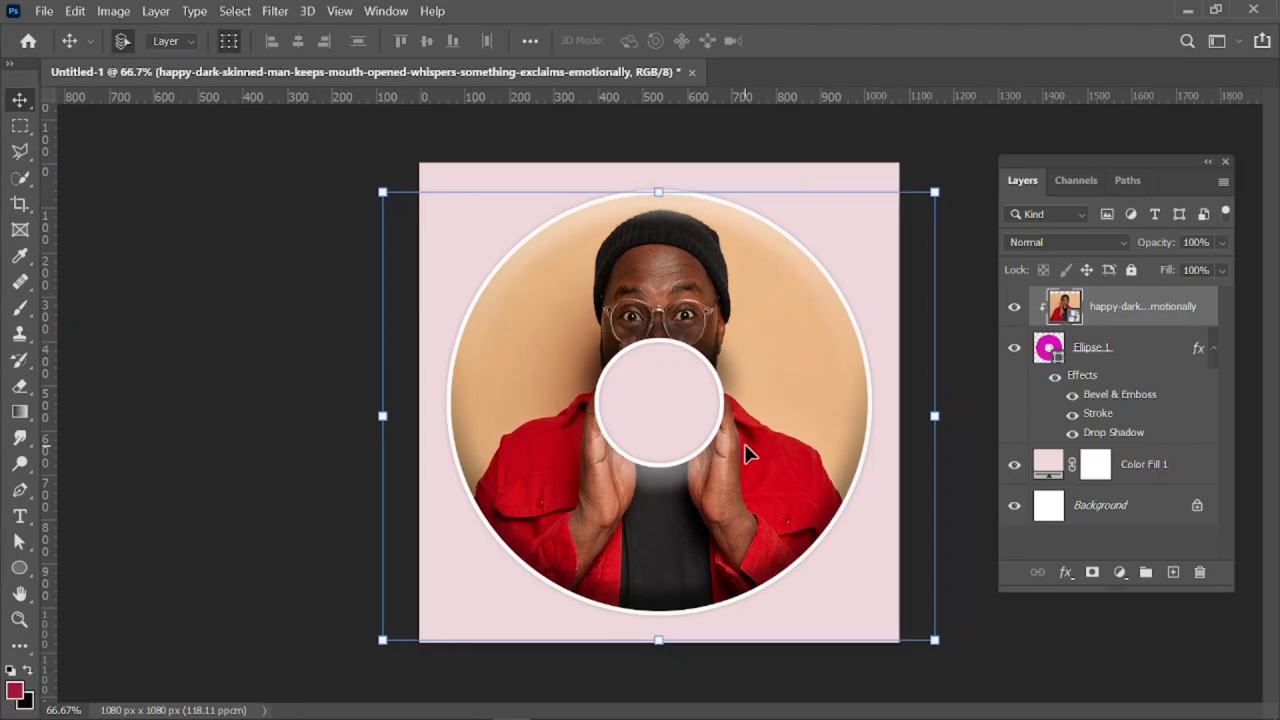
pyautogui.moveTo(280, 456)
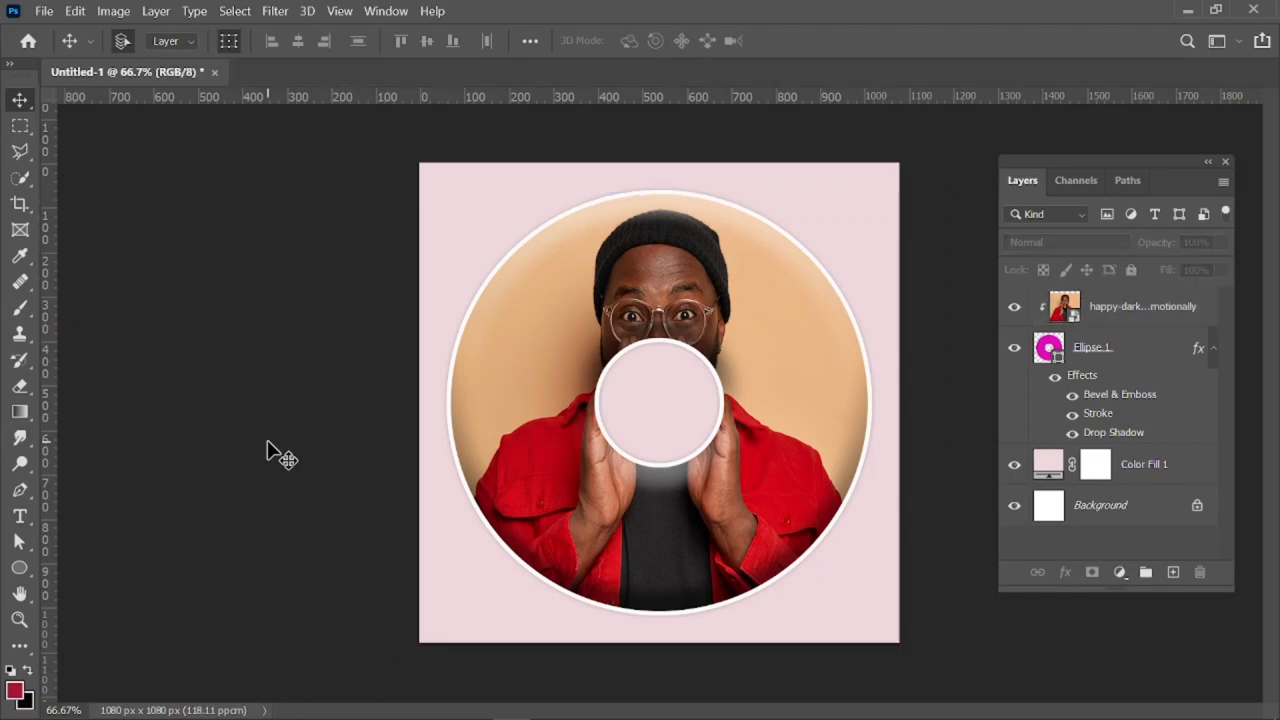
pyautogui.moveTo(540, 548)
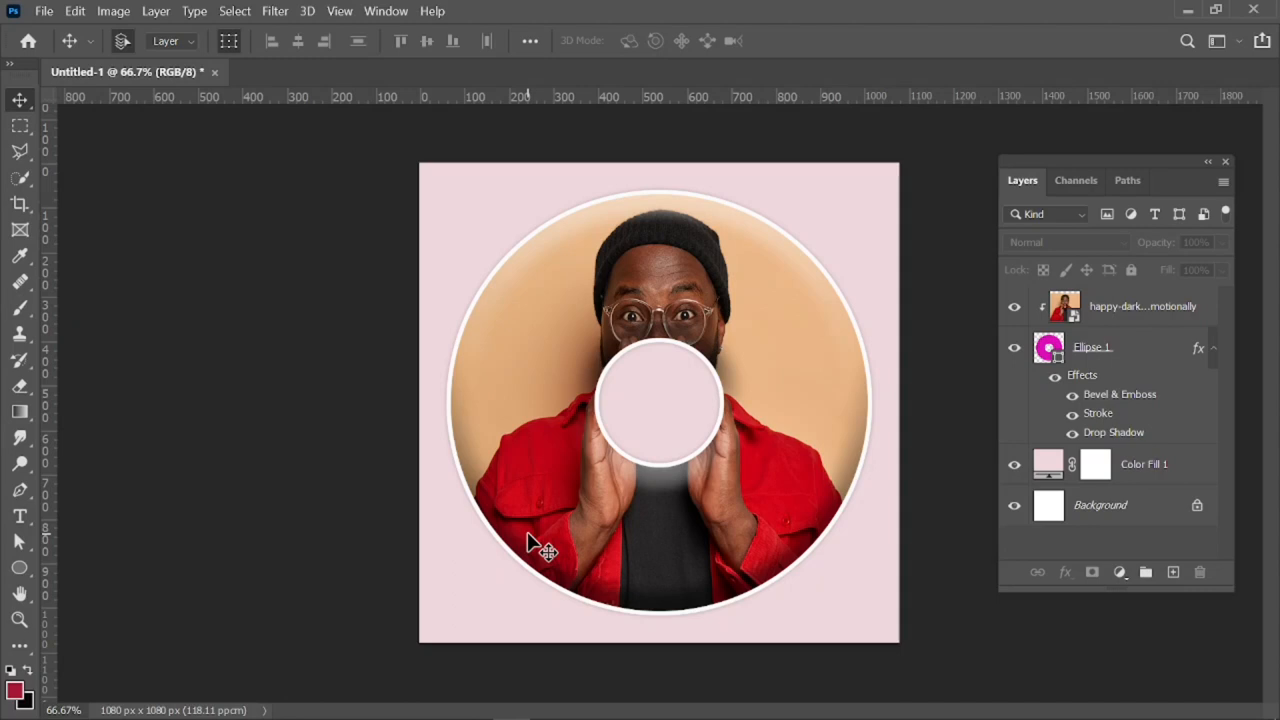
pyautogui.moveTo(680, 516)
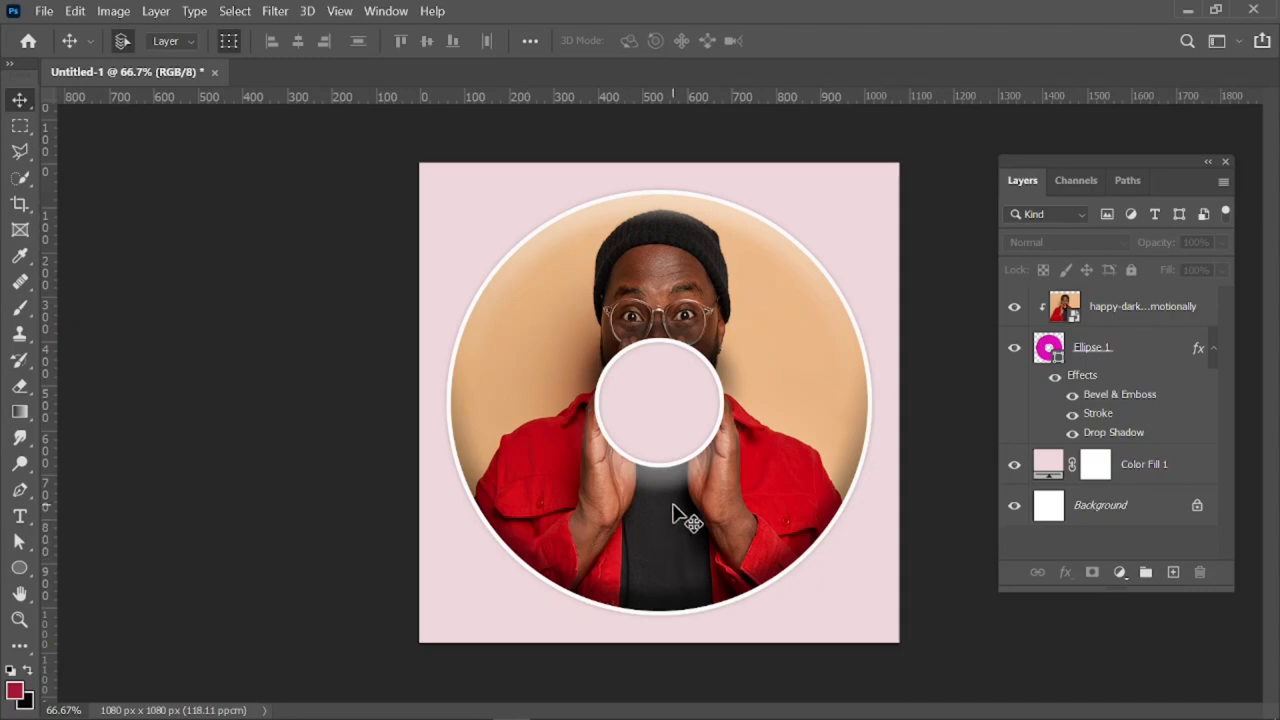
pyautogui.moveTo(1232, 168)
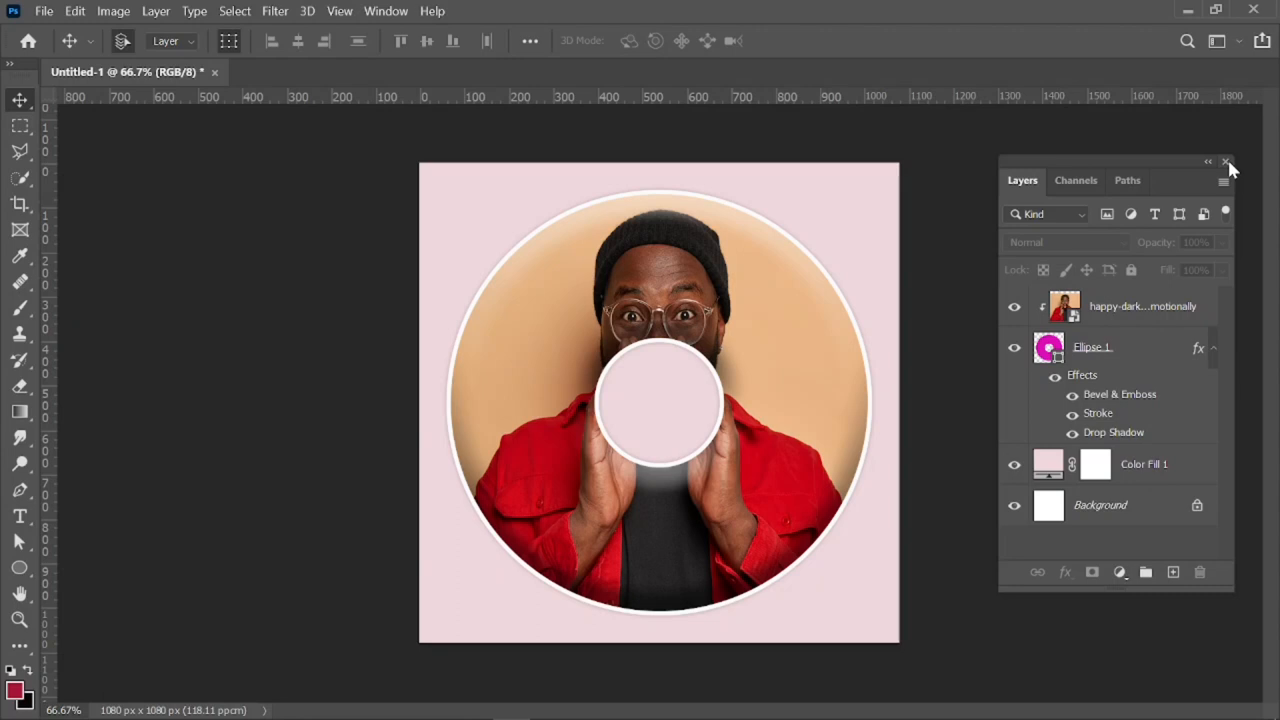
# Step: Close the Layers panel group to leave the finished ring design unobstructed
pyautogui.click(1224, 162)
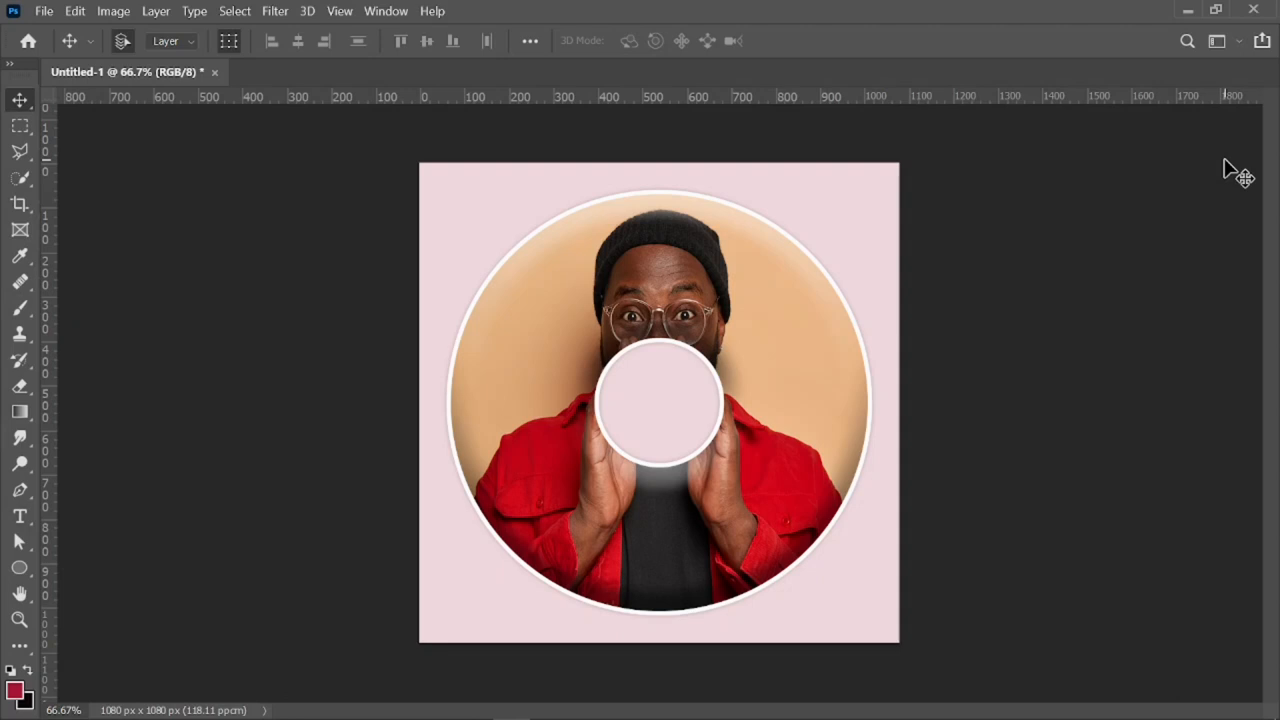
pyautogui.moveTo(1238, 44)
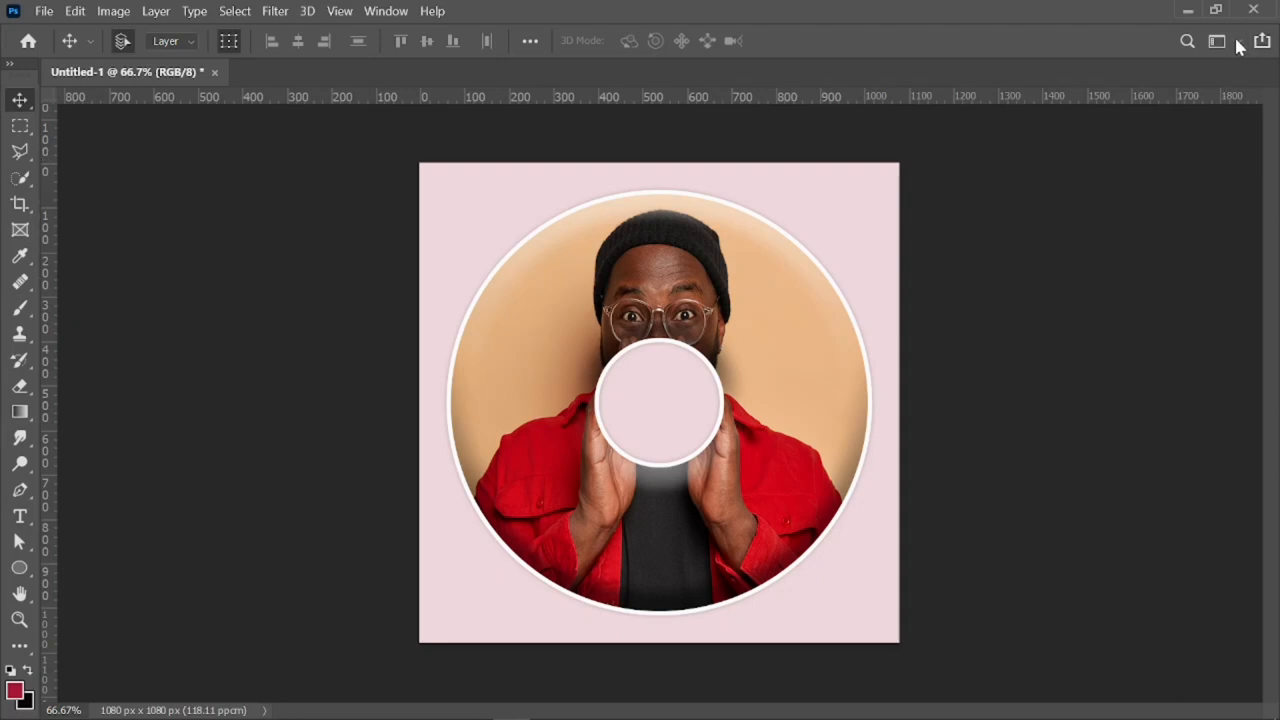
pyautogui.moveTo(1240, 42)
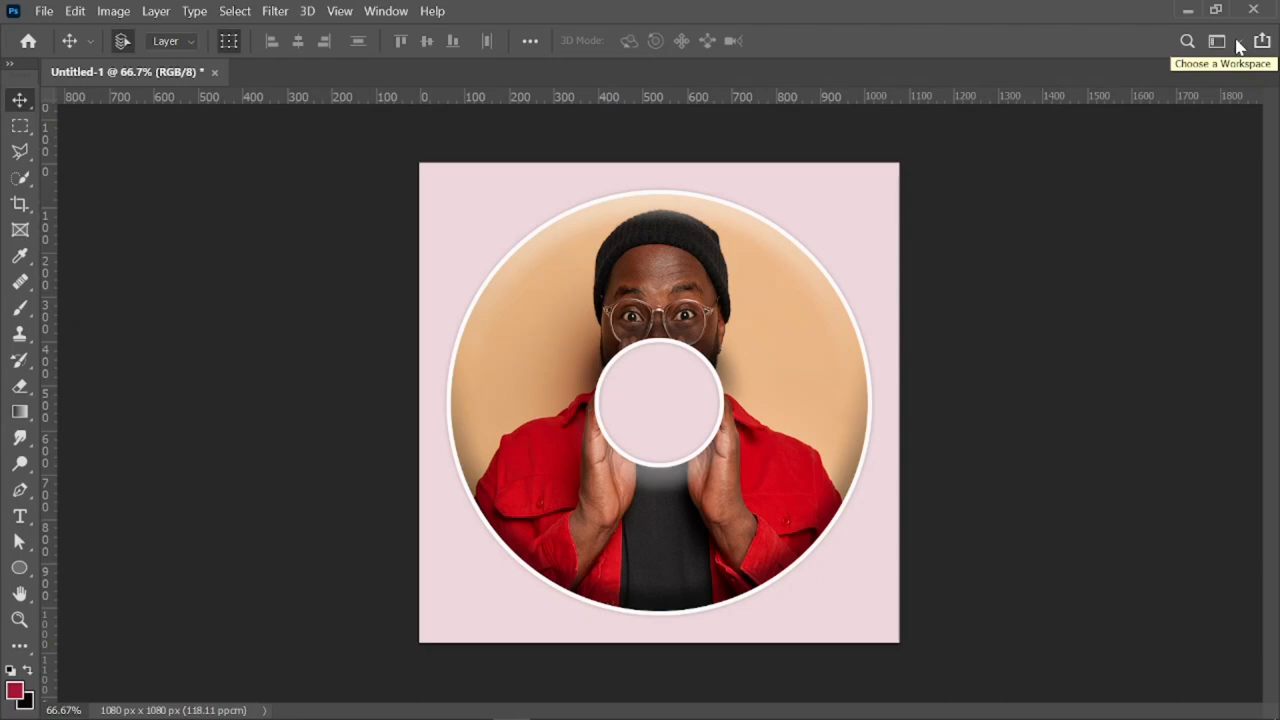
pyautogui.moveTo(1184, 10)
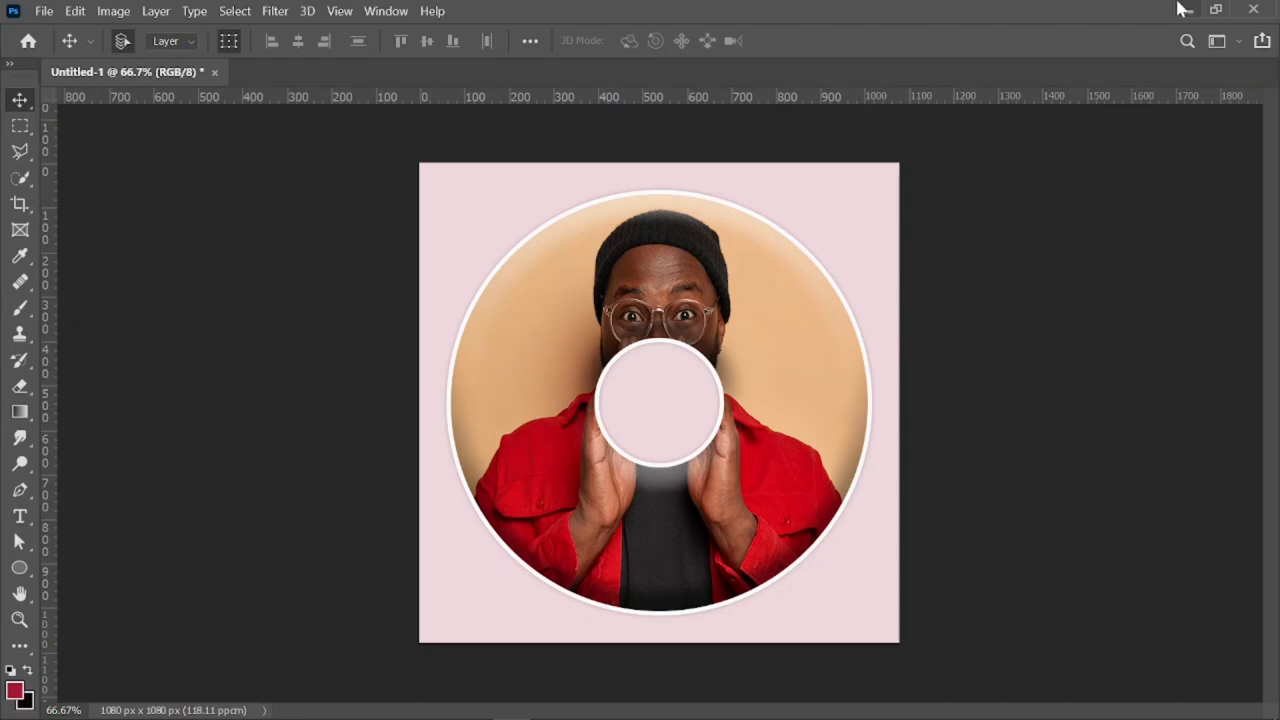